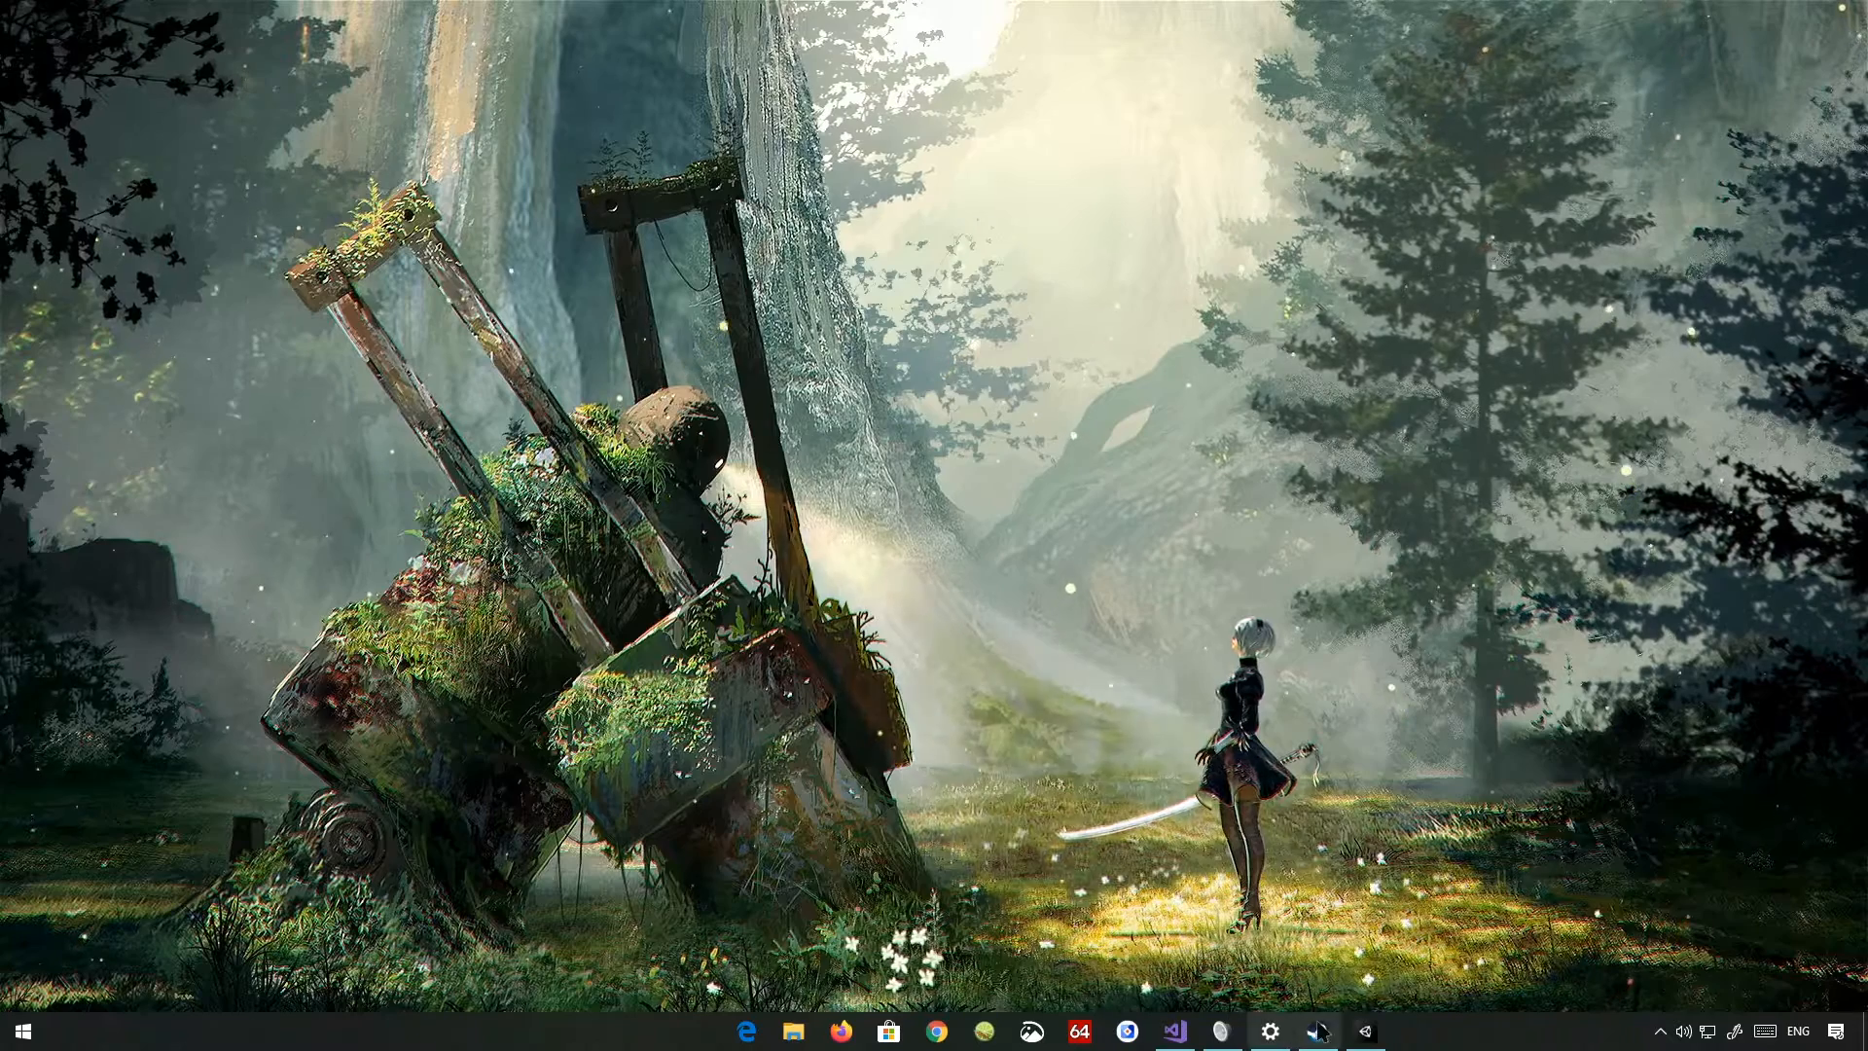
# - Bring the FPS Tutorial project in Unity to the foreground from the taskbar
pyautogui.click(1362, 1031)
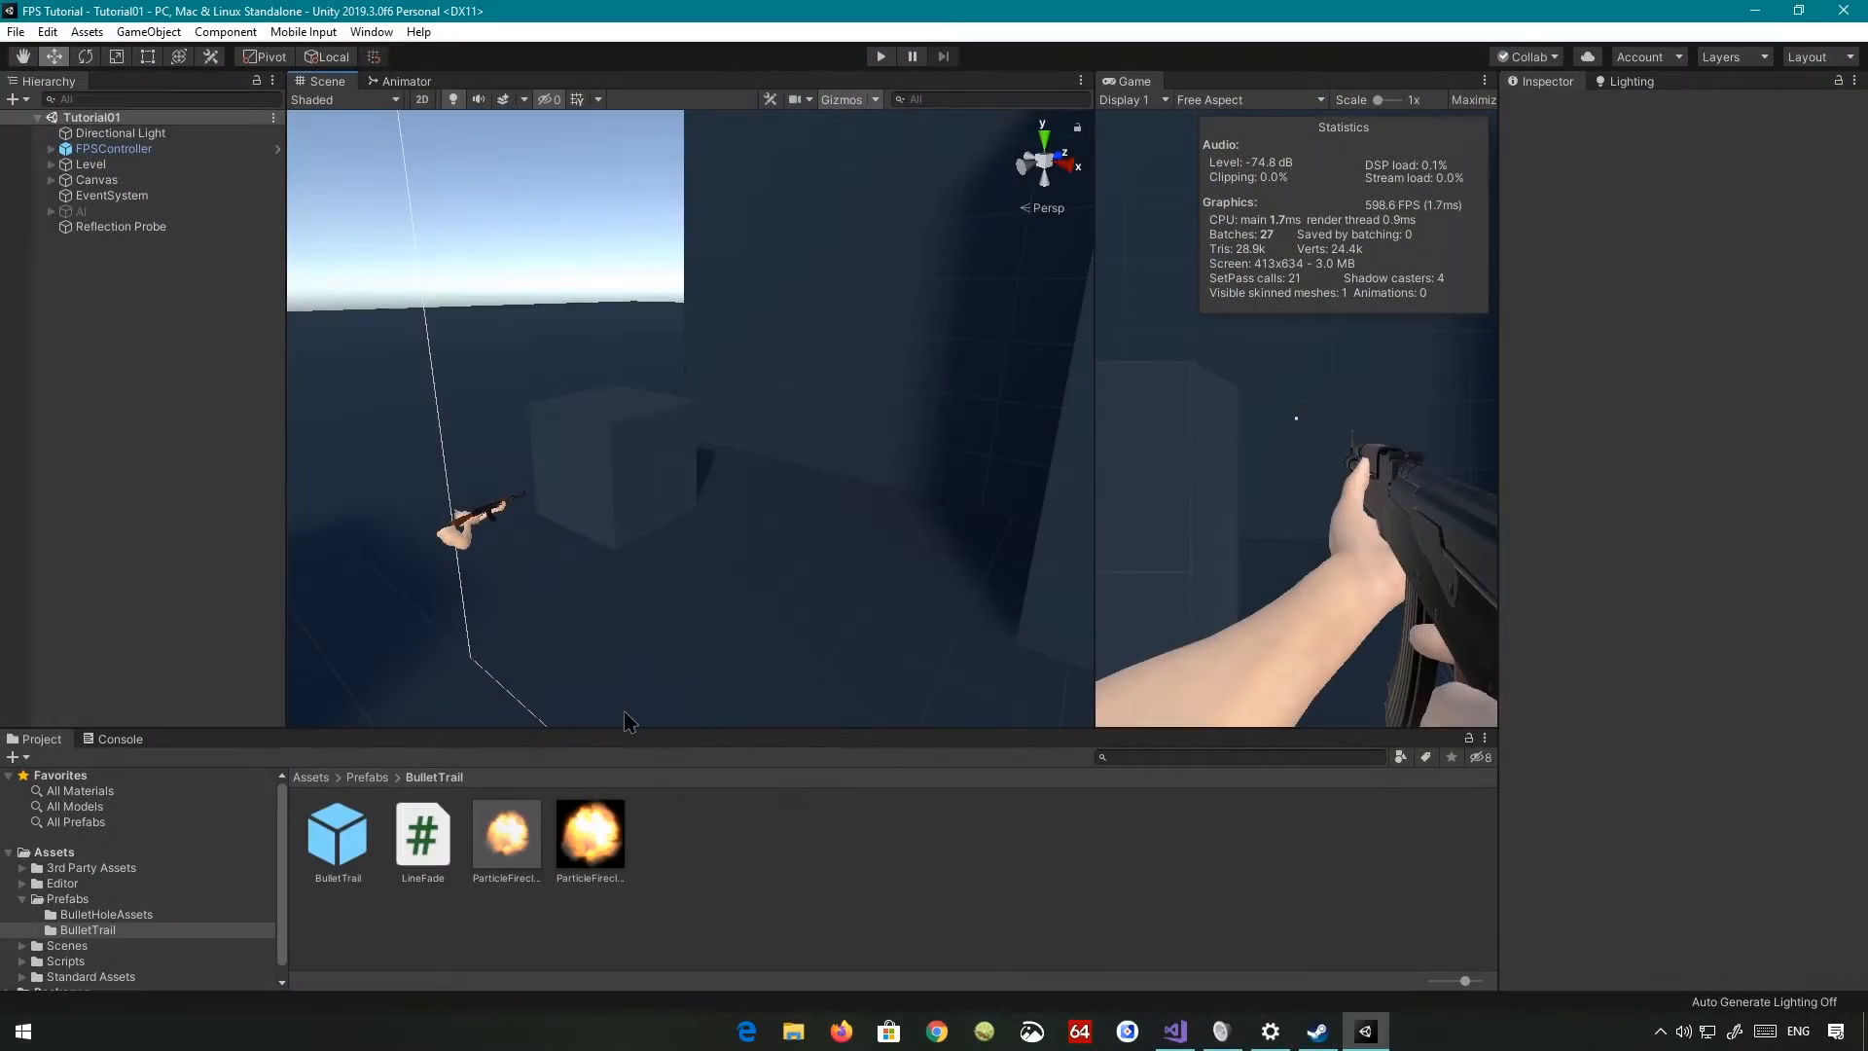
# - Review the BulletTrail prefab's Line Renderer and open its LineFade script in Visual Studio
pyautogui.click(337, 835)
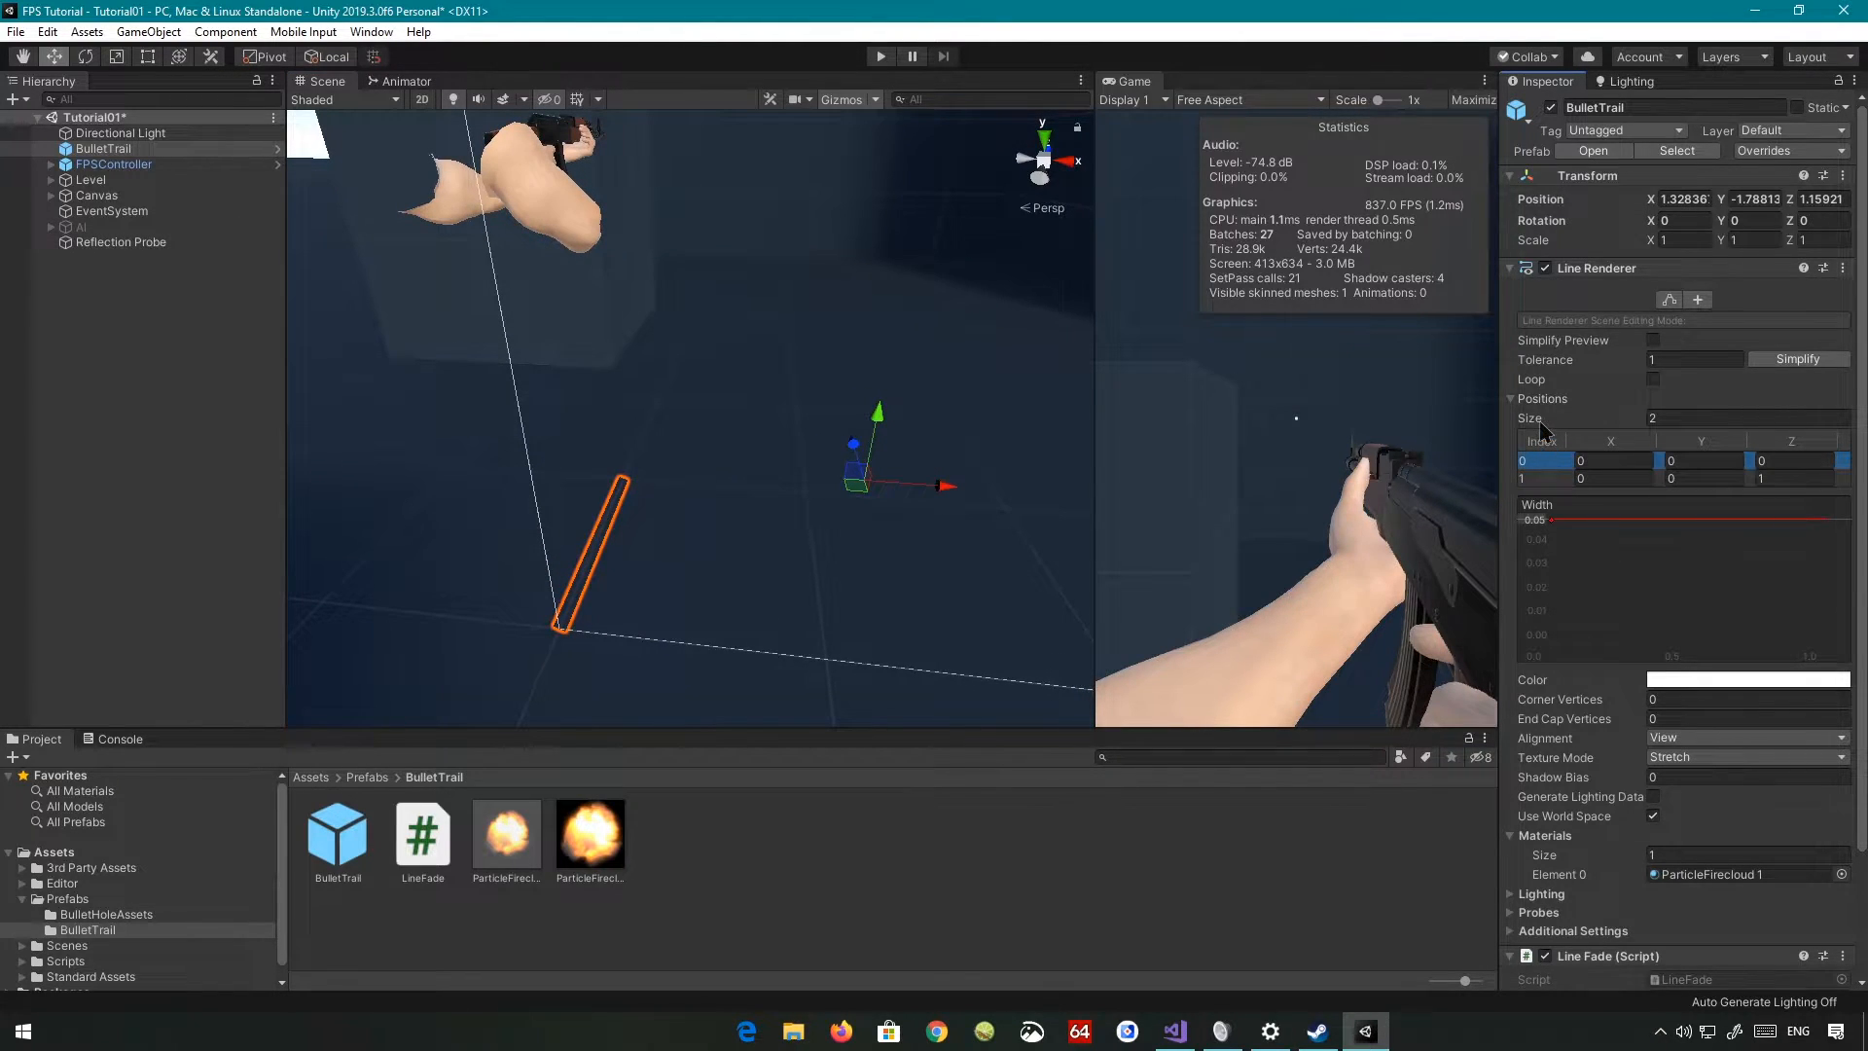
pyautogui.click(1541, 479)
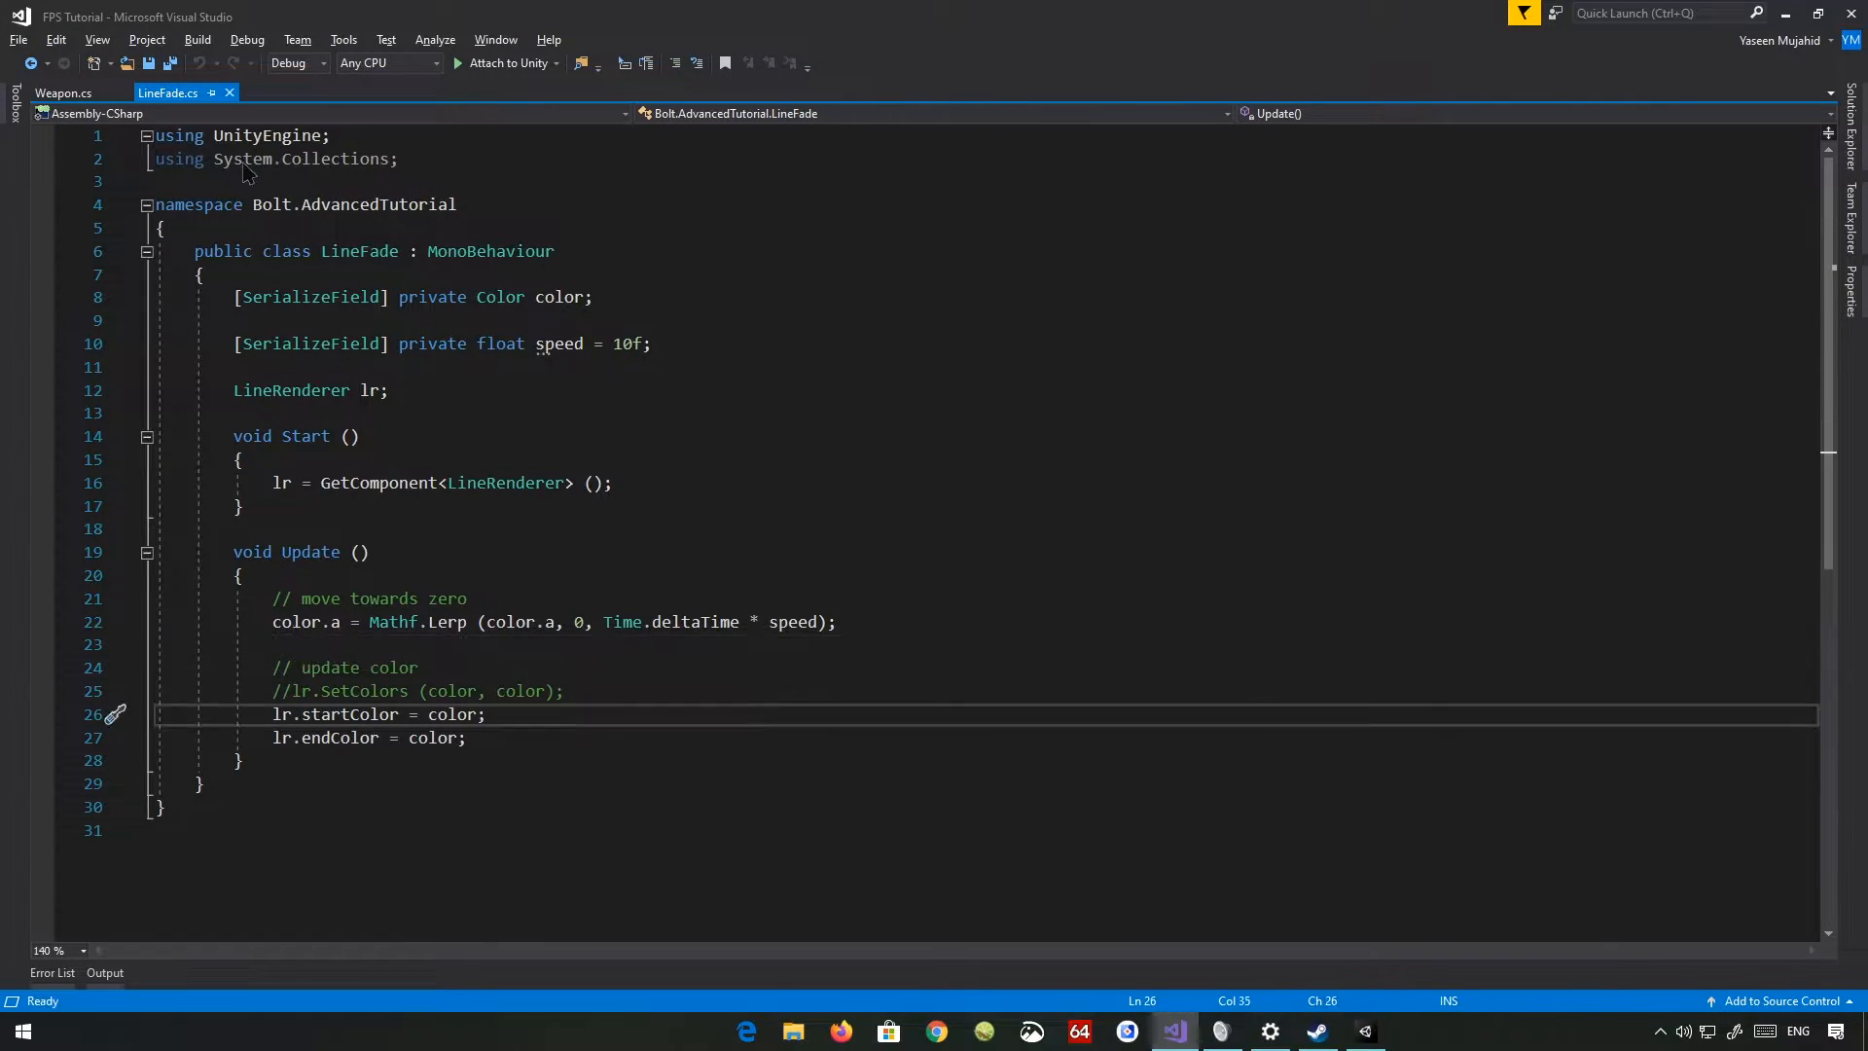
# - In Weapon.cs, declare 'public LineRenderer bulletTrail;' under bulletImpact in the Setup fields
pyautogui.click(62, 93)
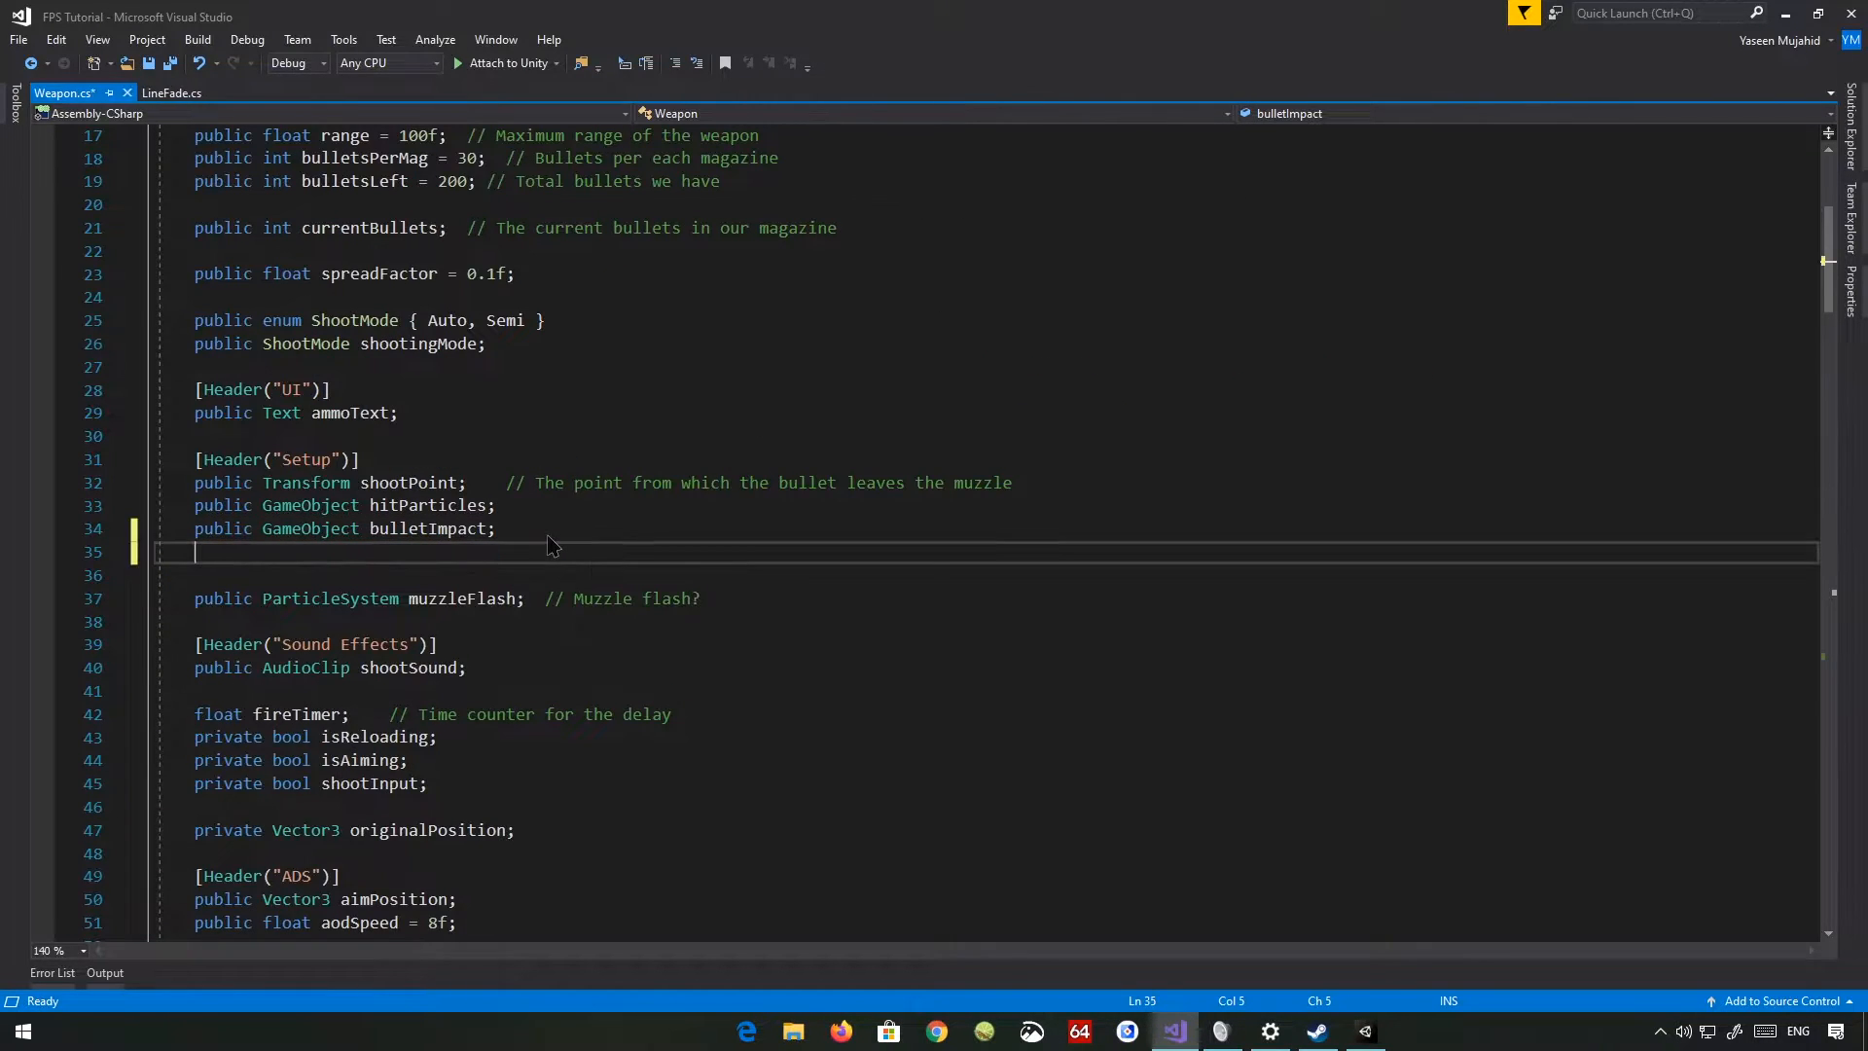
pyautogui.write('public LineRenderer')
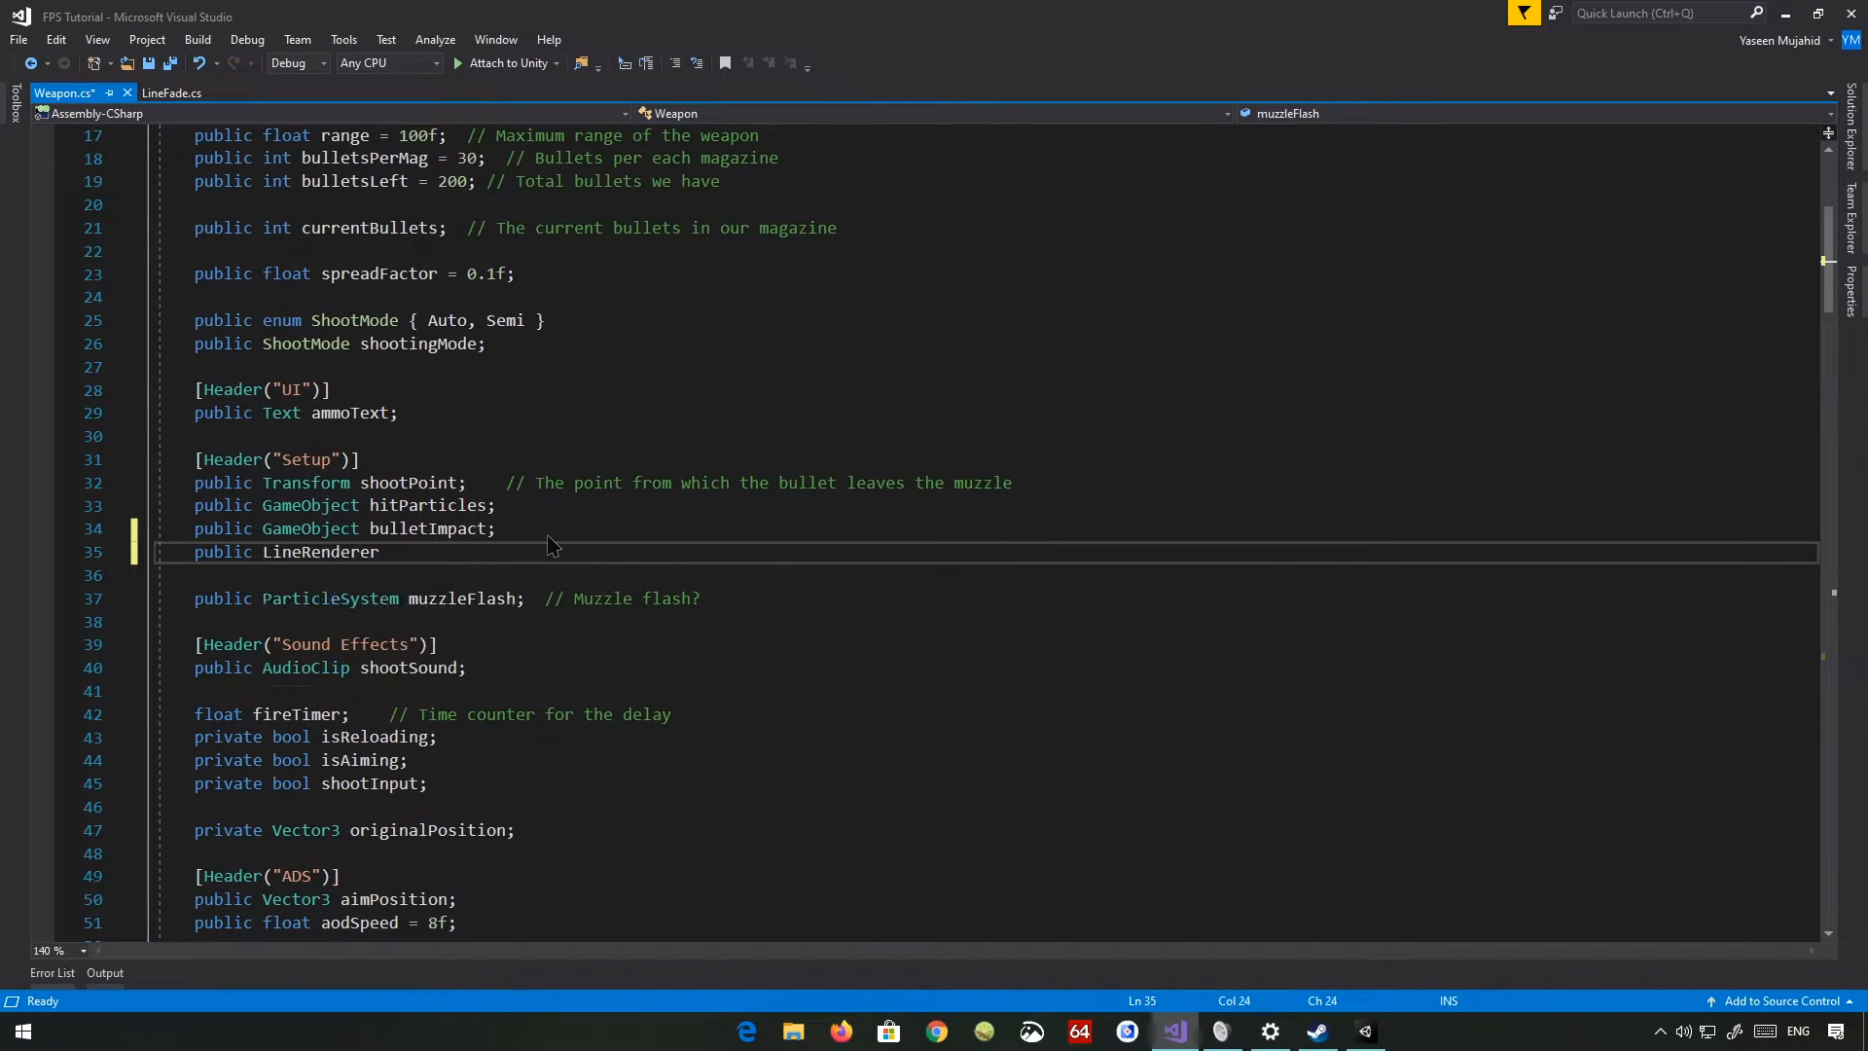
pyautogui.write('bulletTrail;')
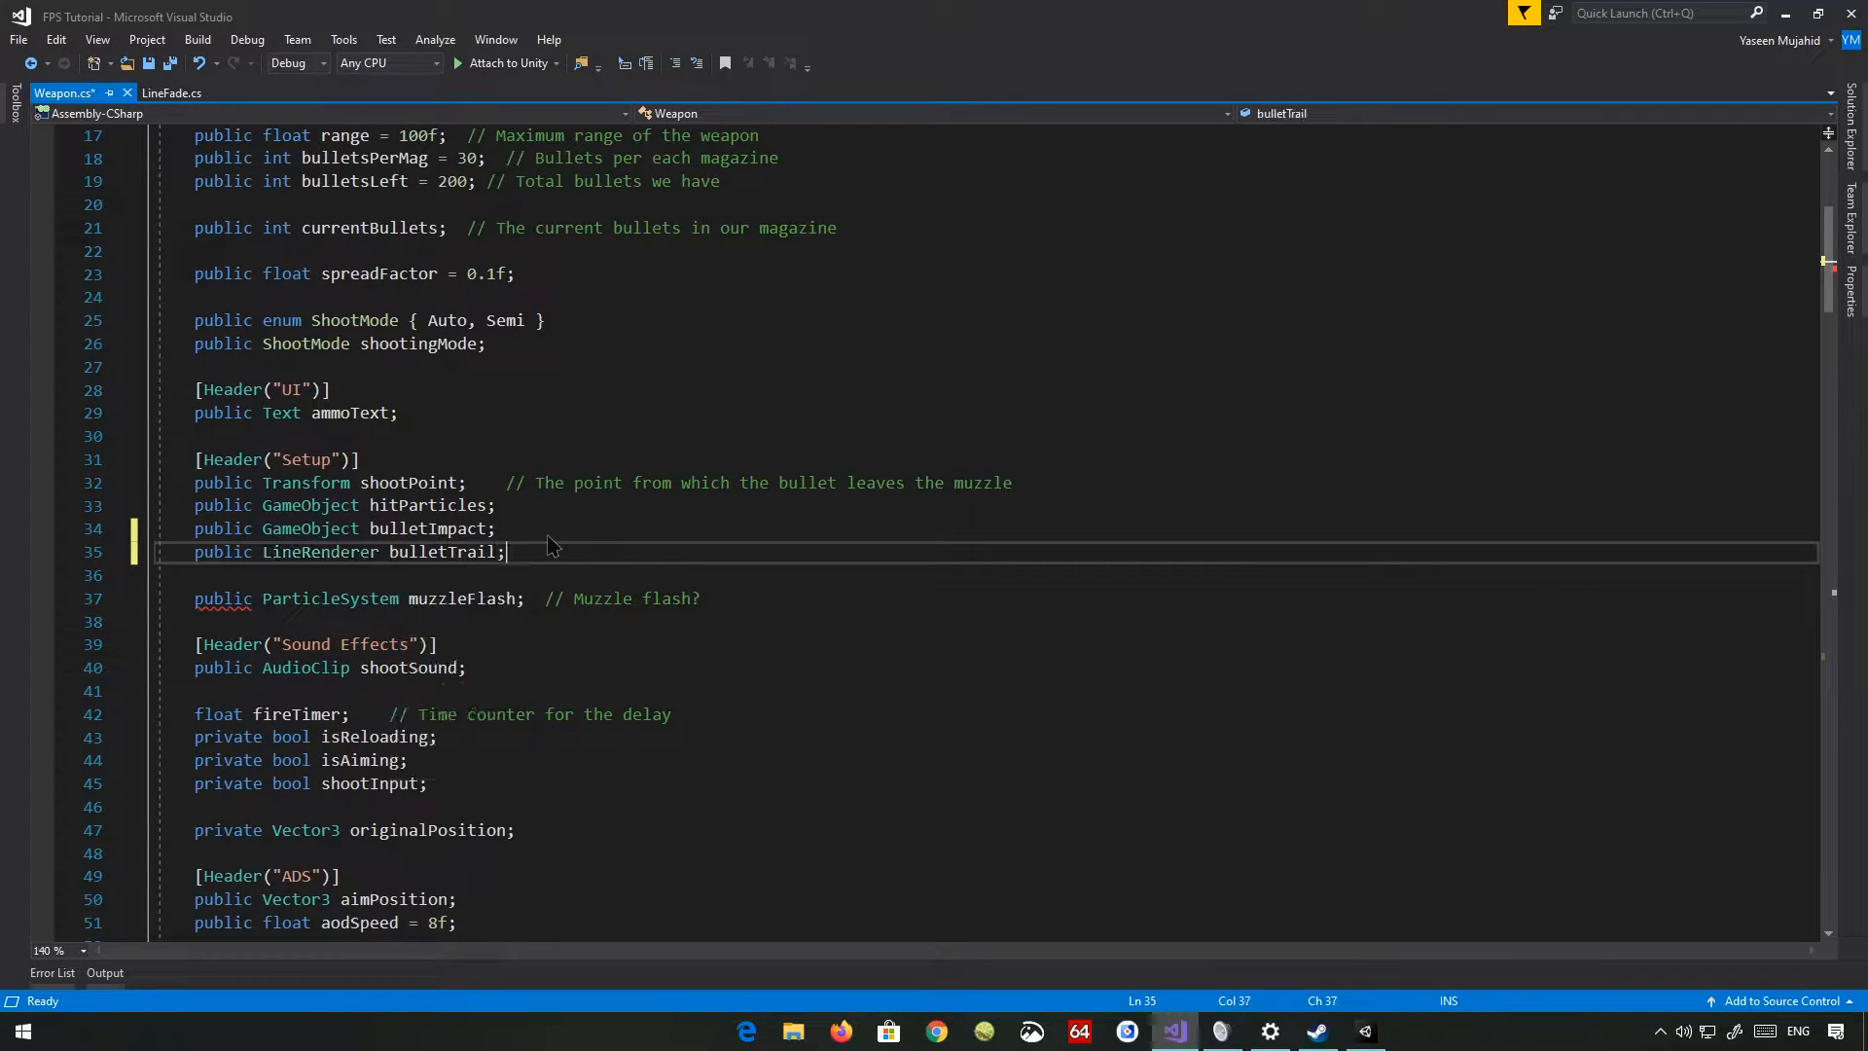
pyautogui.doubleClick(441, 551)
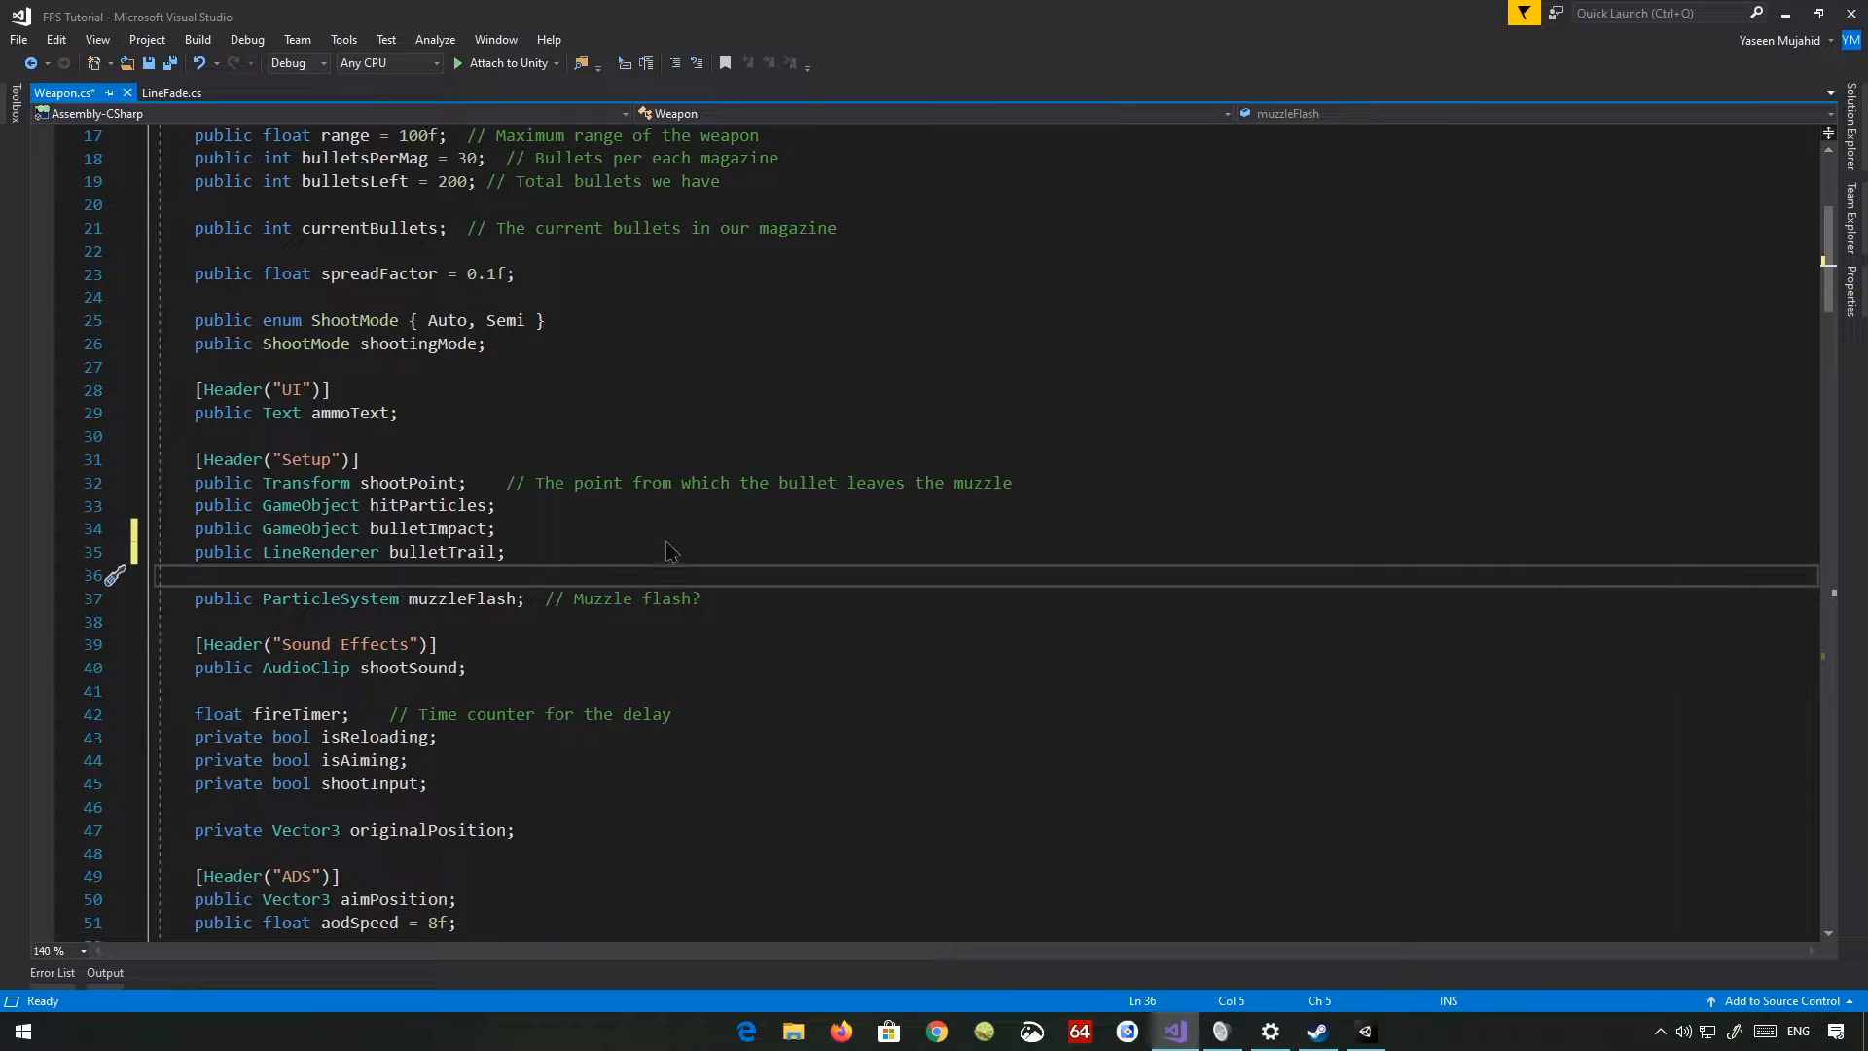
# - Define an empty private SpawnBulletTrail() method and call it inside Fire's raycast hit block
pyautogui.scroll(-3)
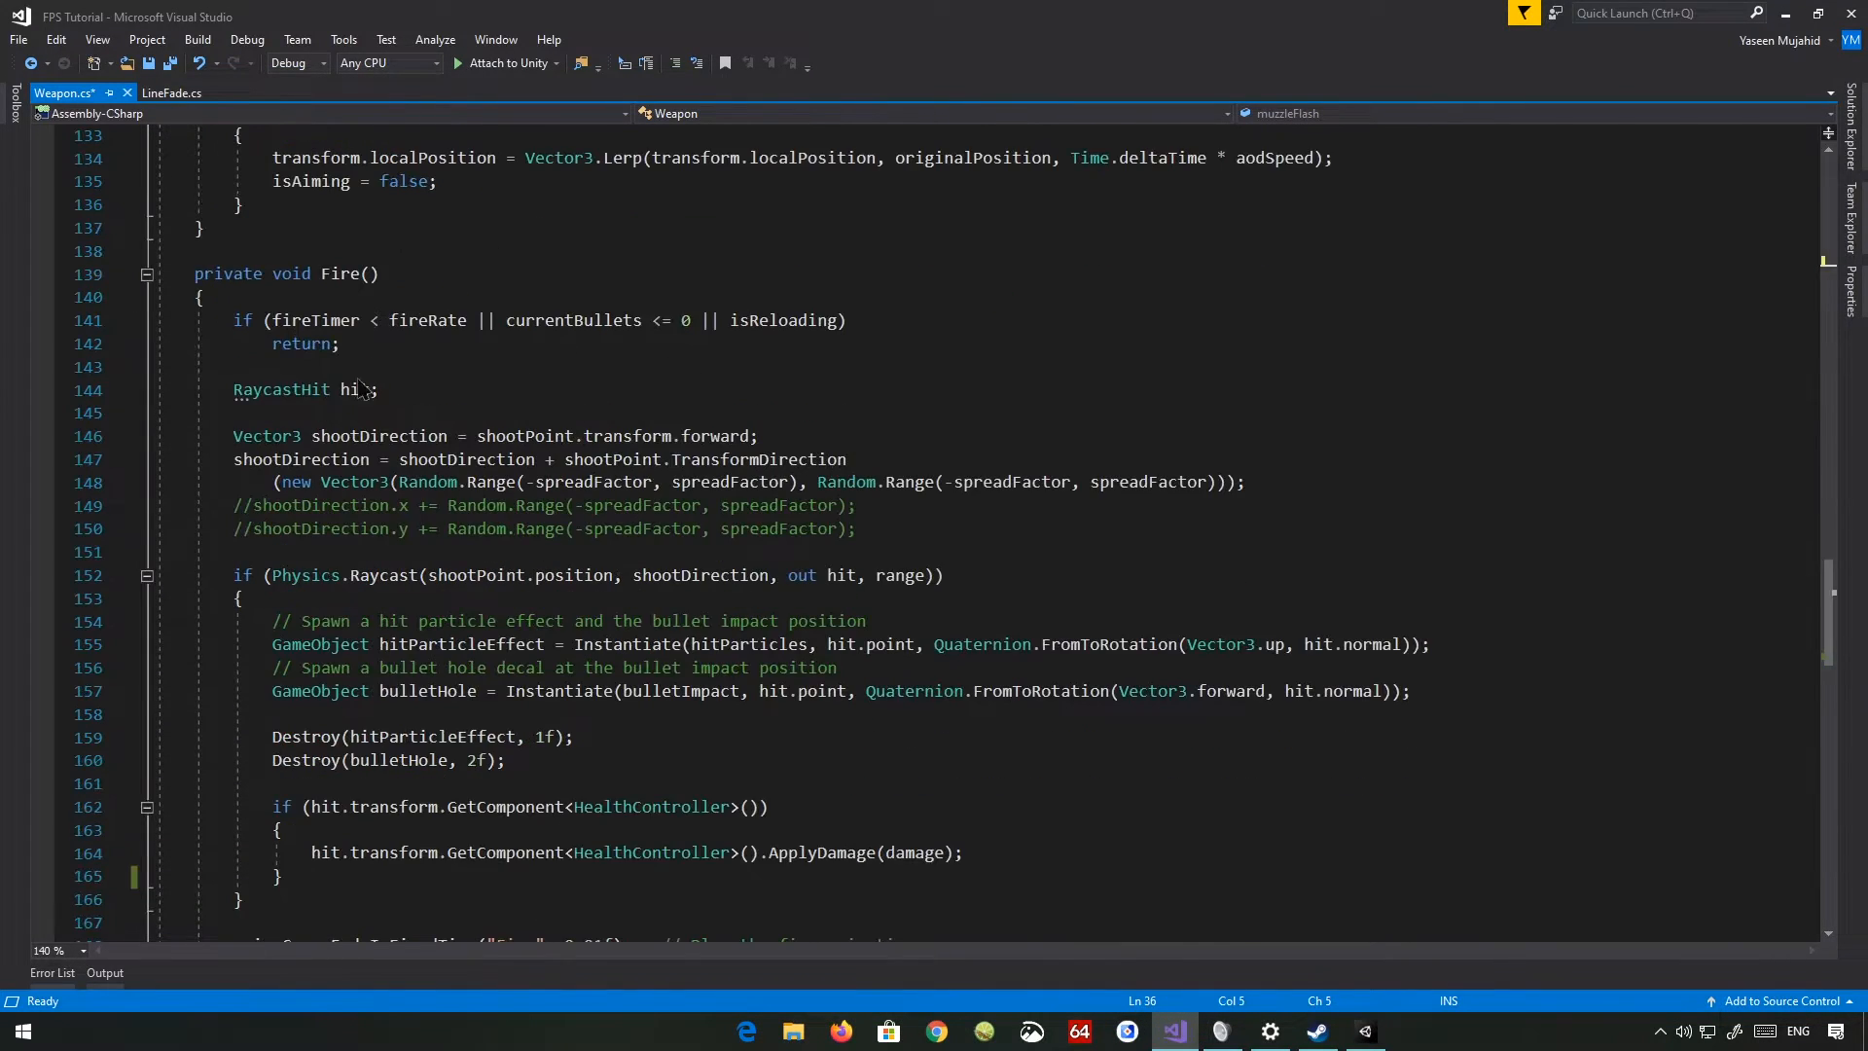
pyautogui.scroll(-3)
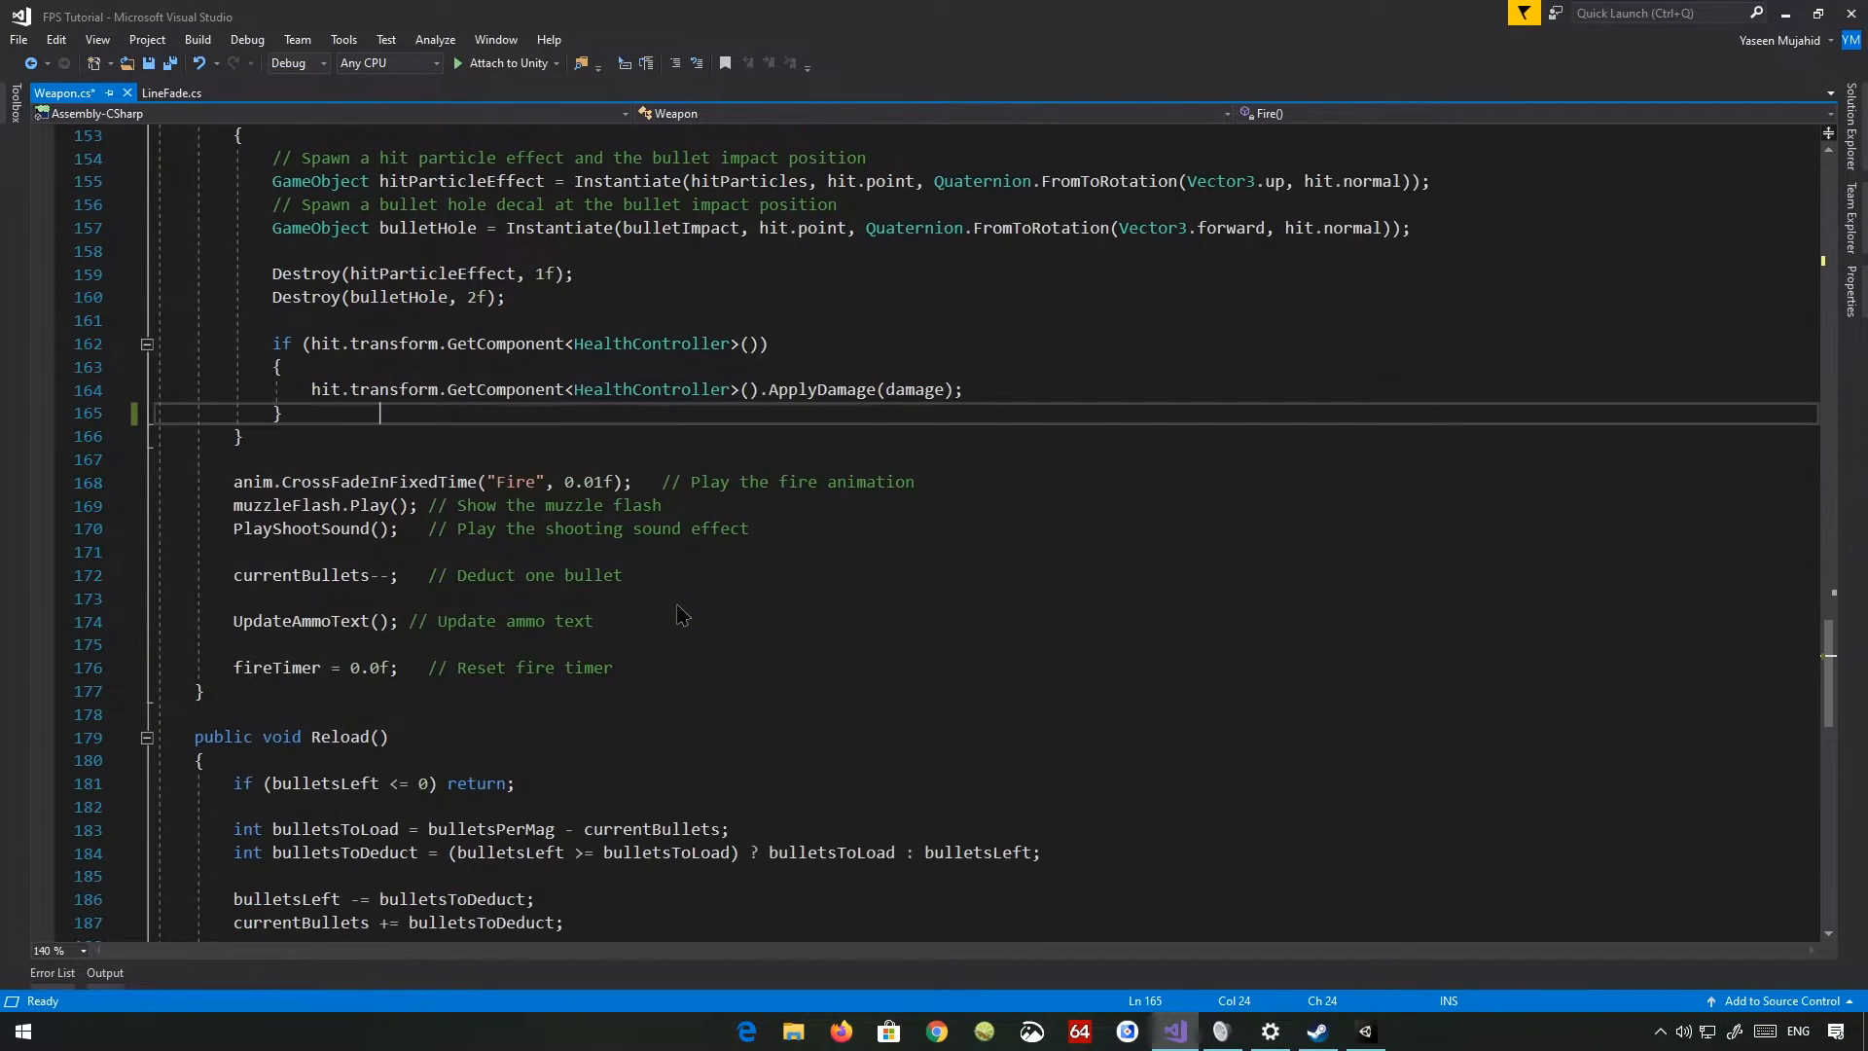
pyautogui.write('pri')
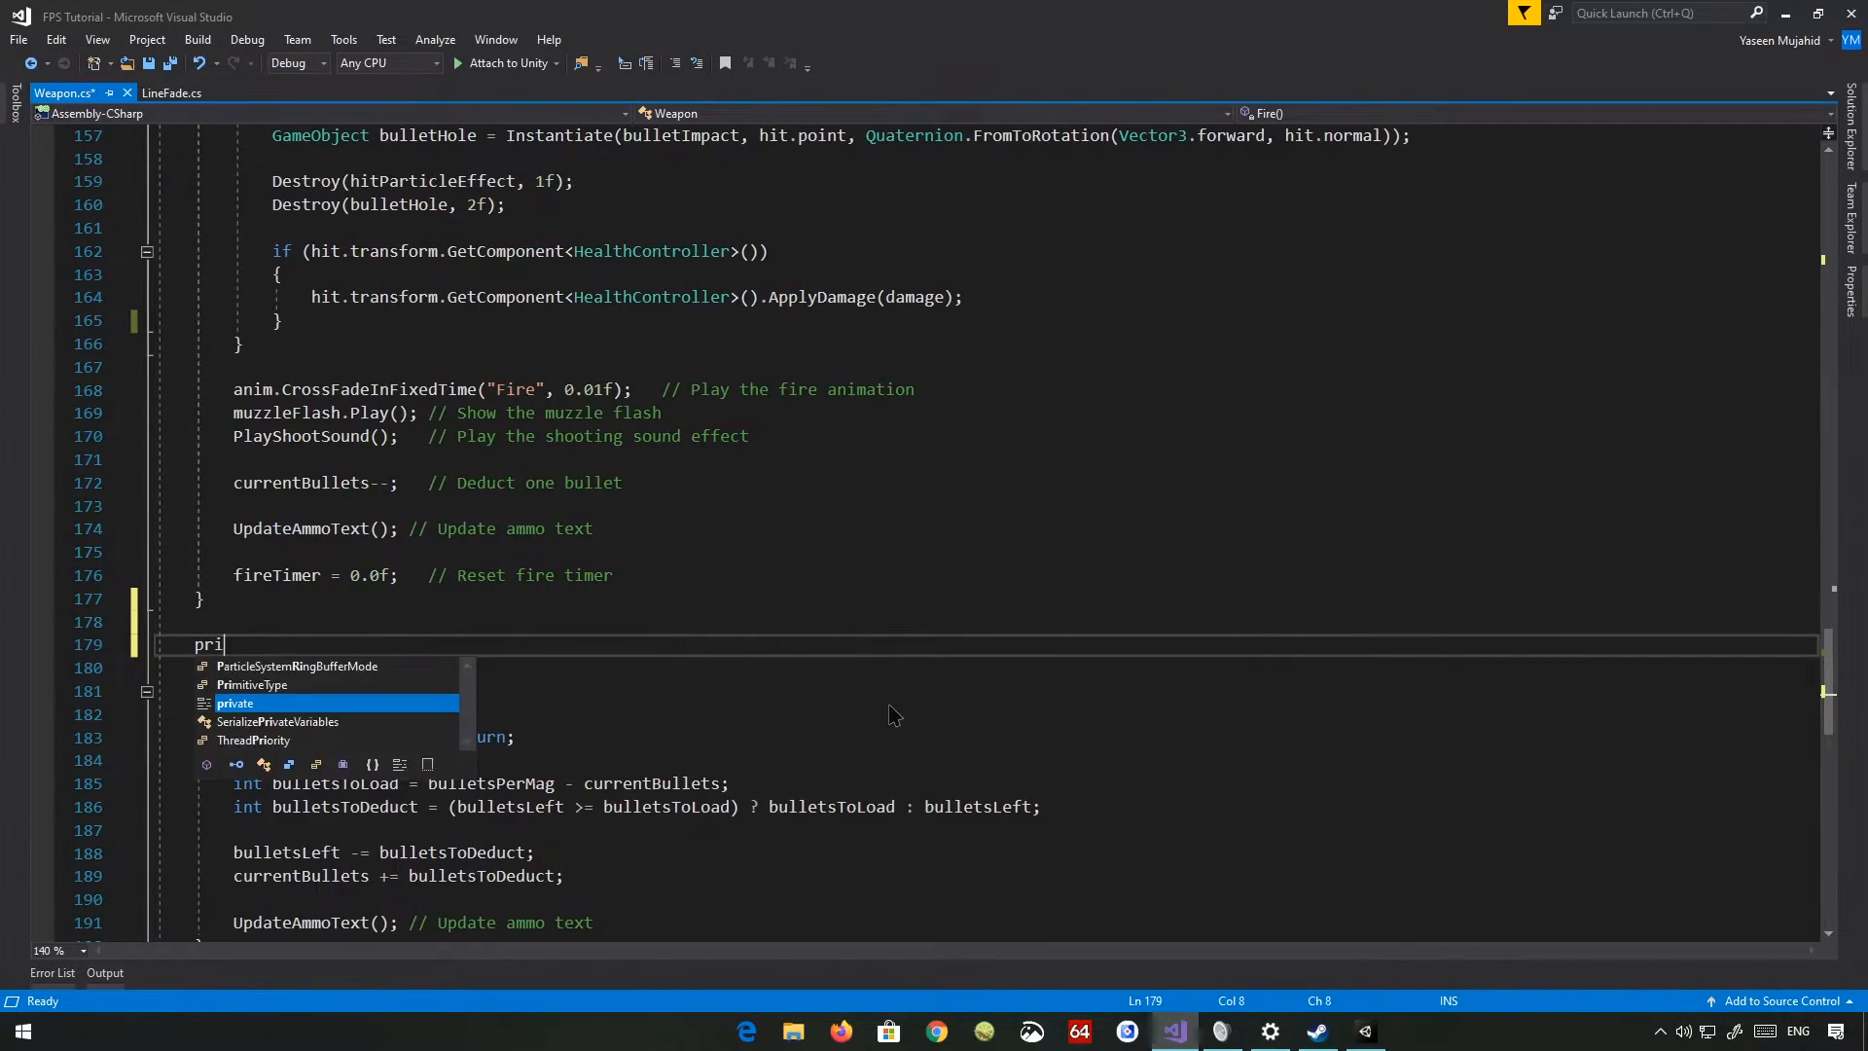
pyautogui.write('vate void')
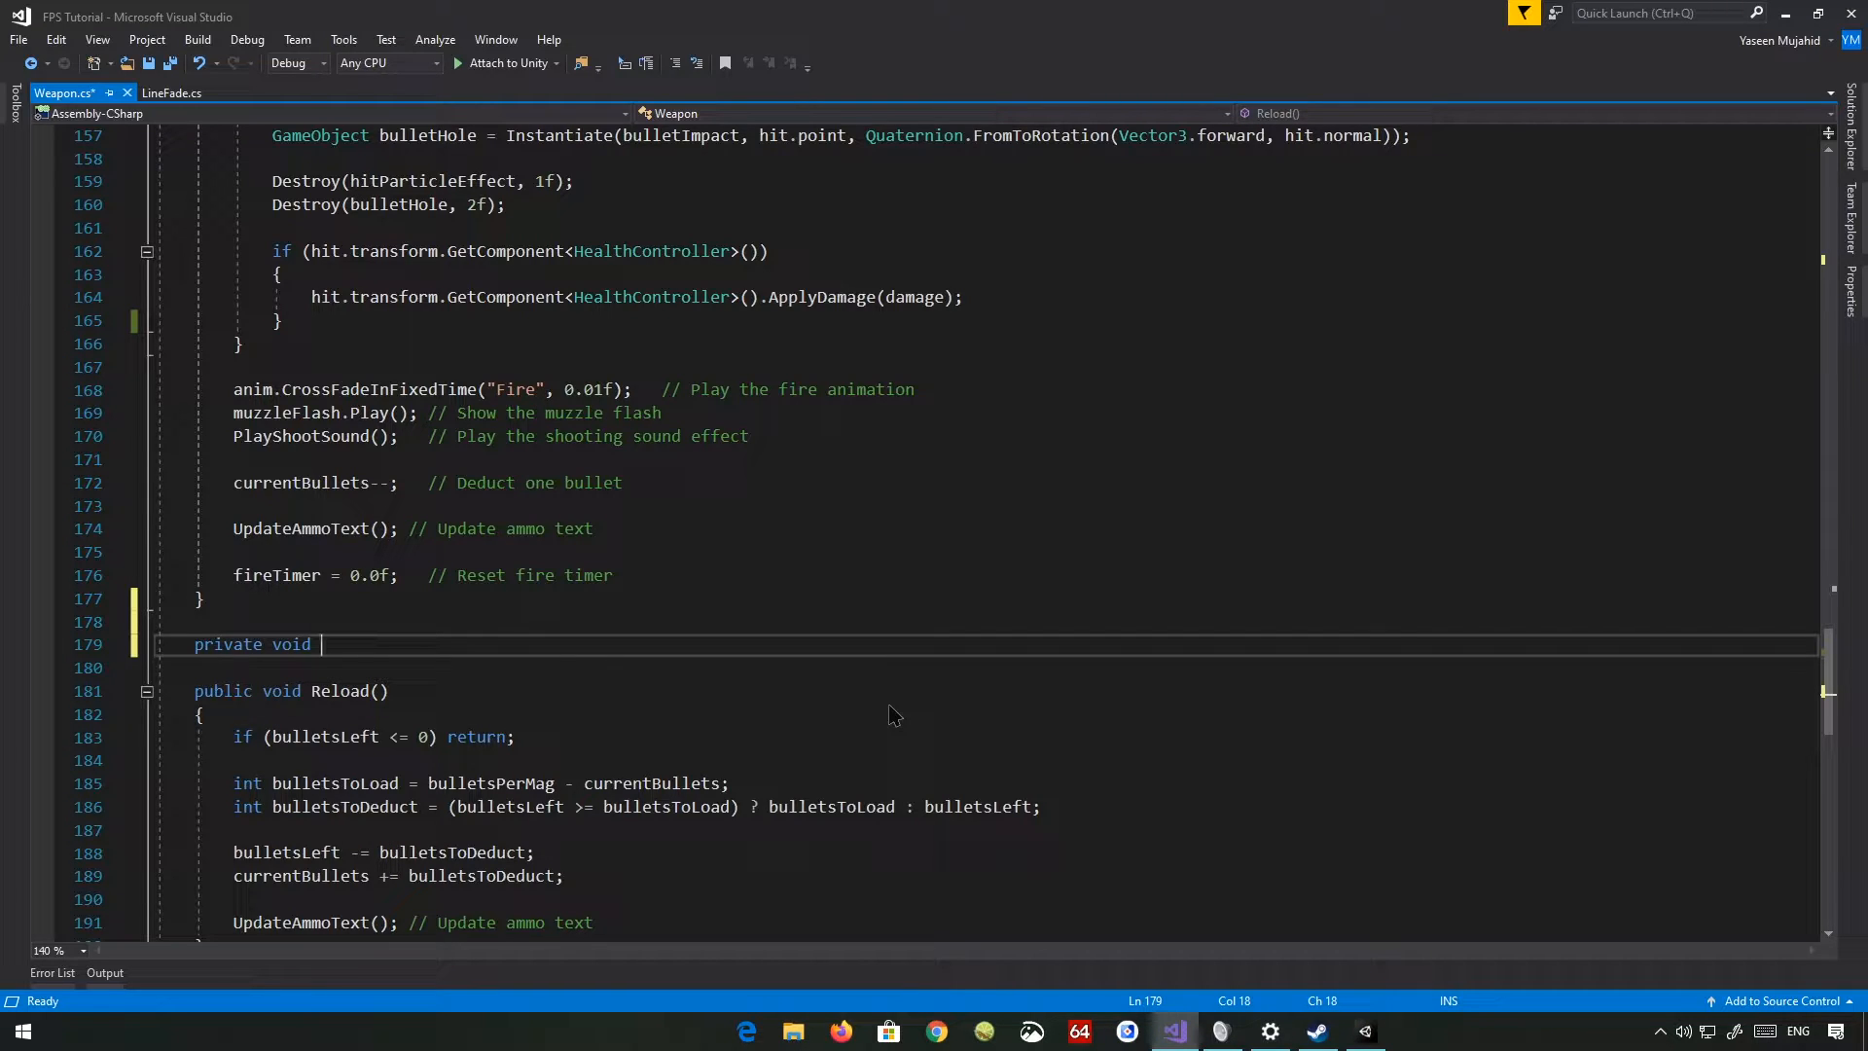
pyautogui.write('SpawnBulletTrail')
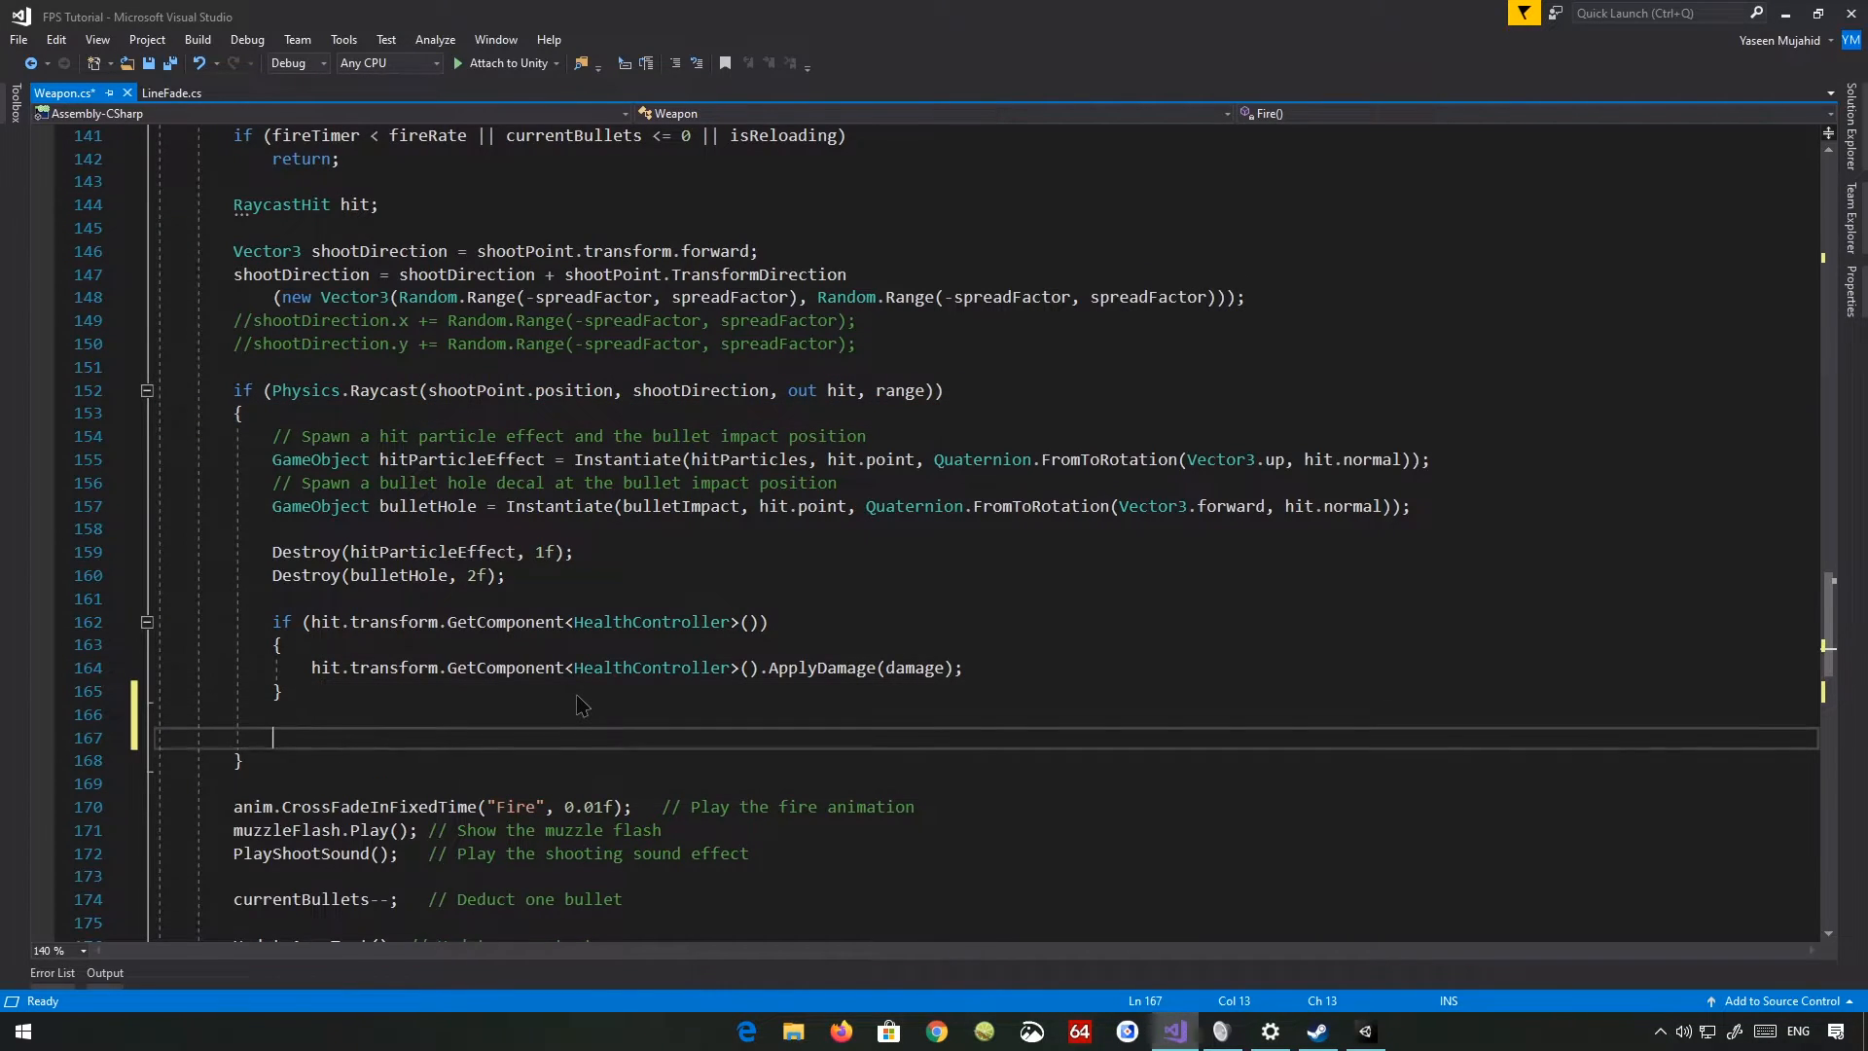
pyautogui.write('SpawnBulletTrail();')
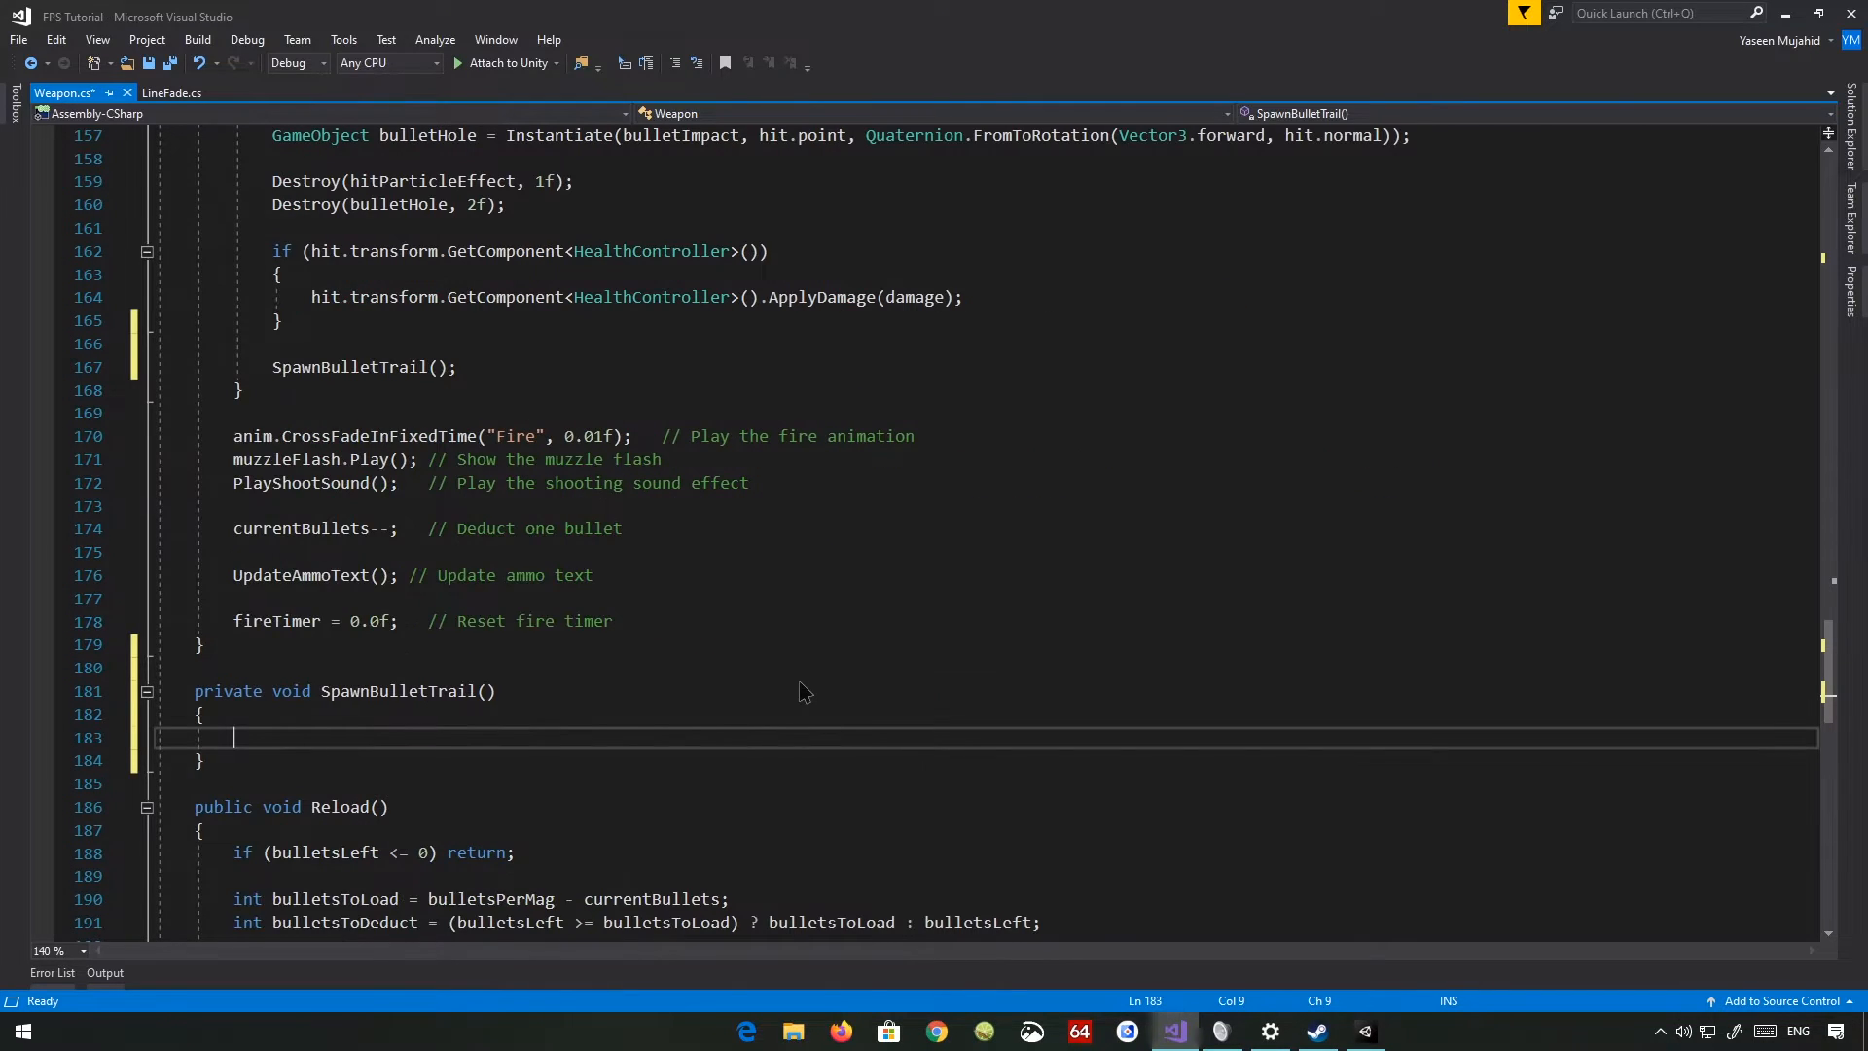
# - Instantiate the bulletTrail prefab into a GameObject named bulletTrailEffect
pyautogui.write('GameObject bullet')
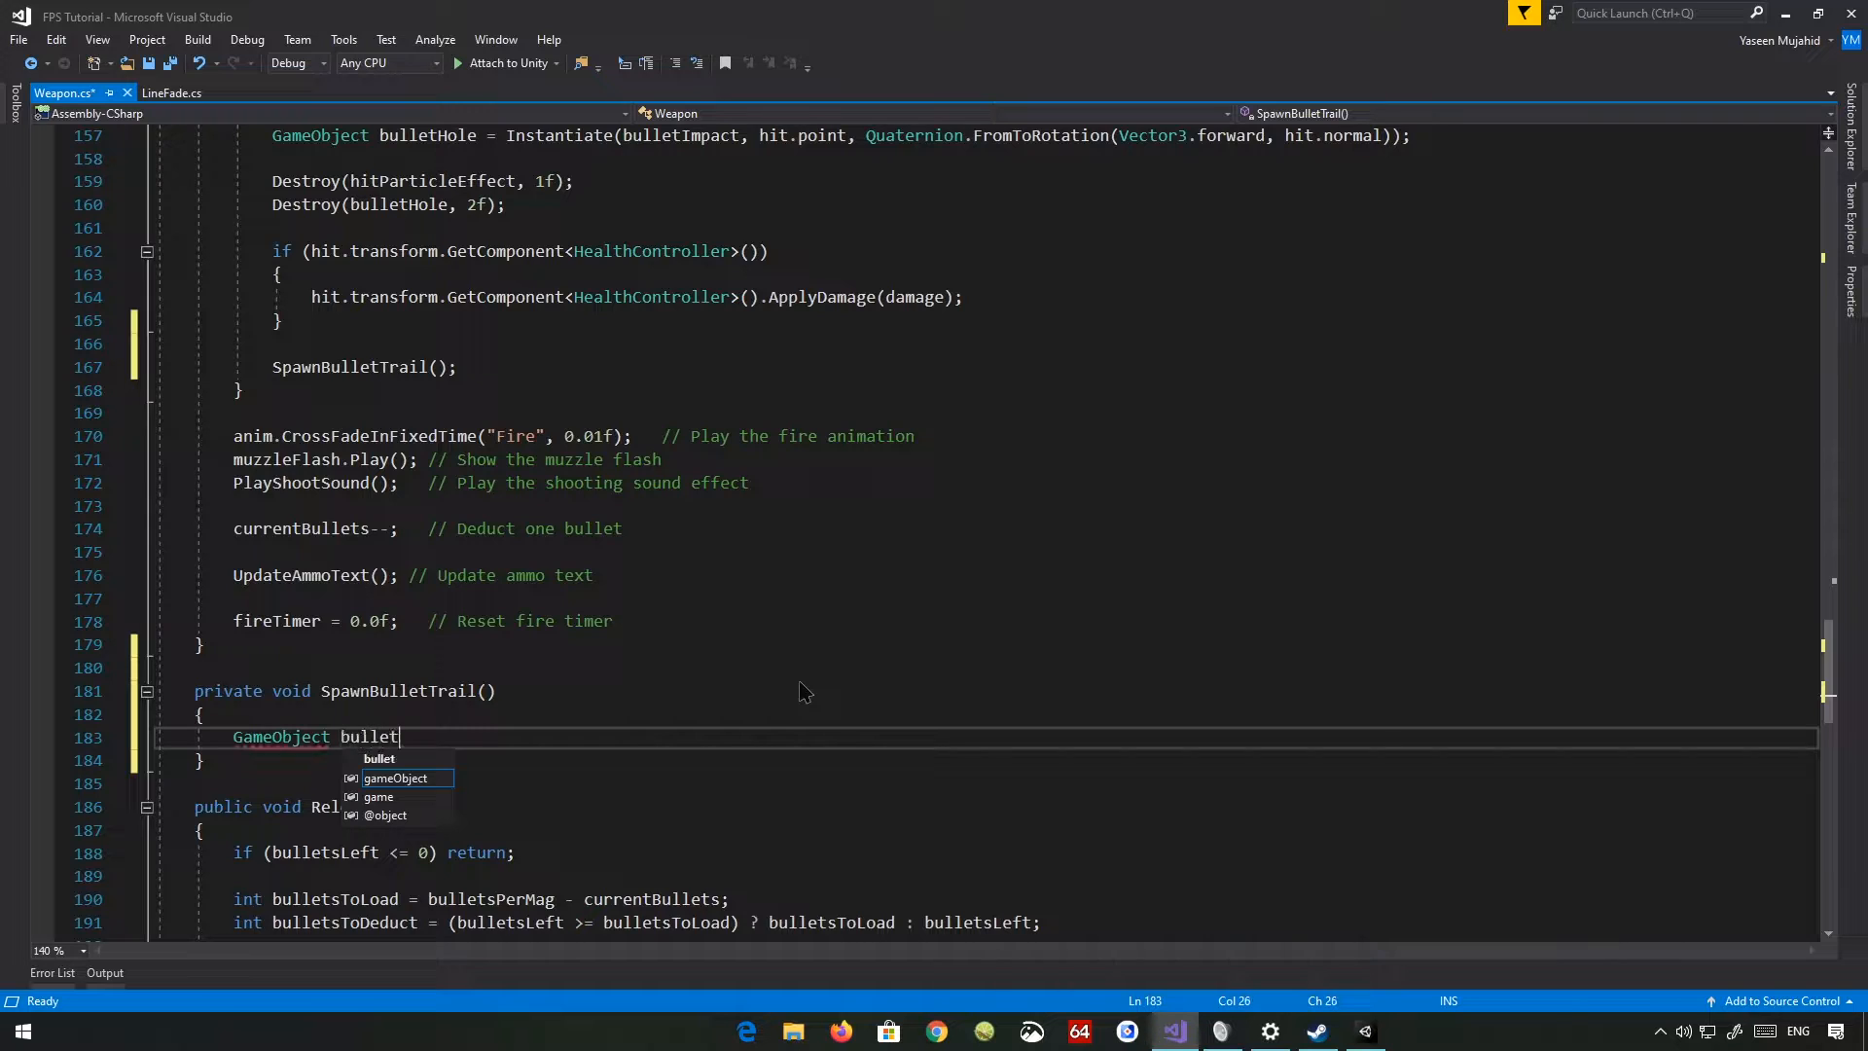
pyautogui.write('TrailEffect')
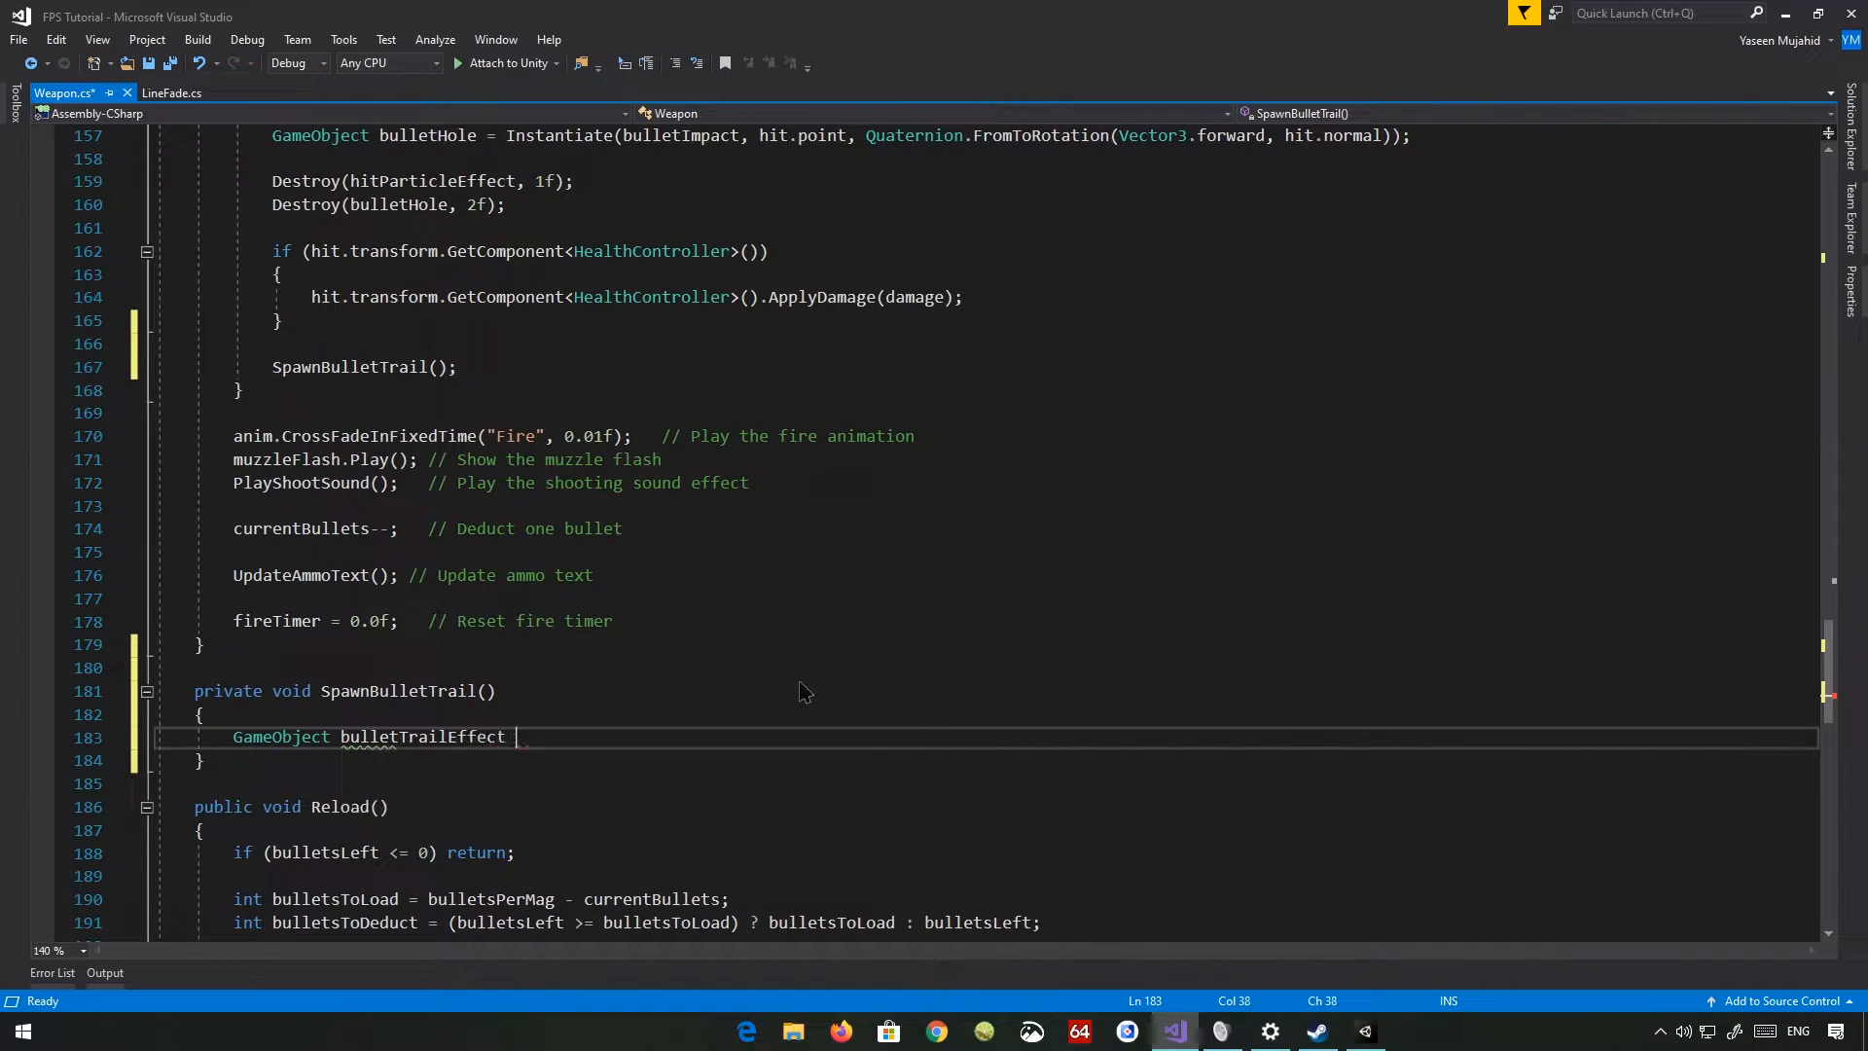
pyautogui.write('= I')
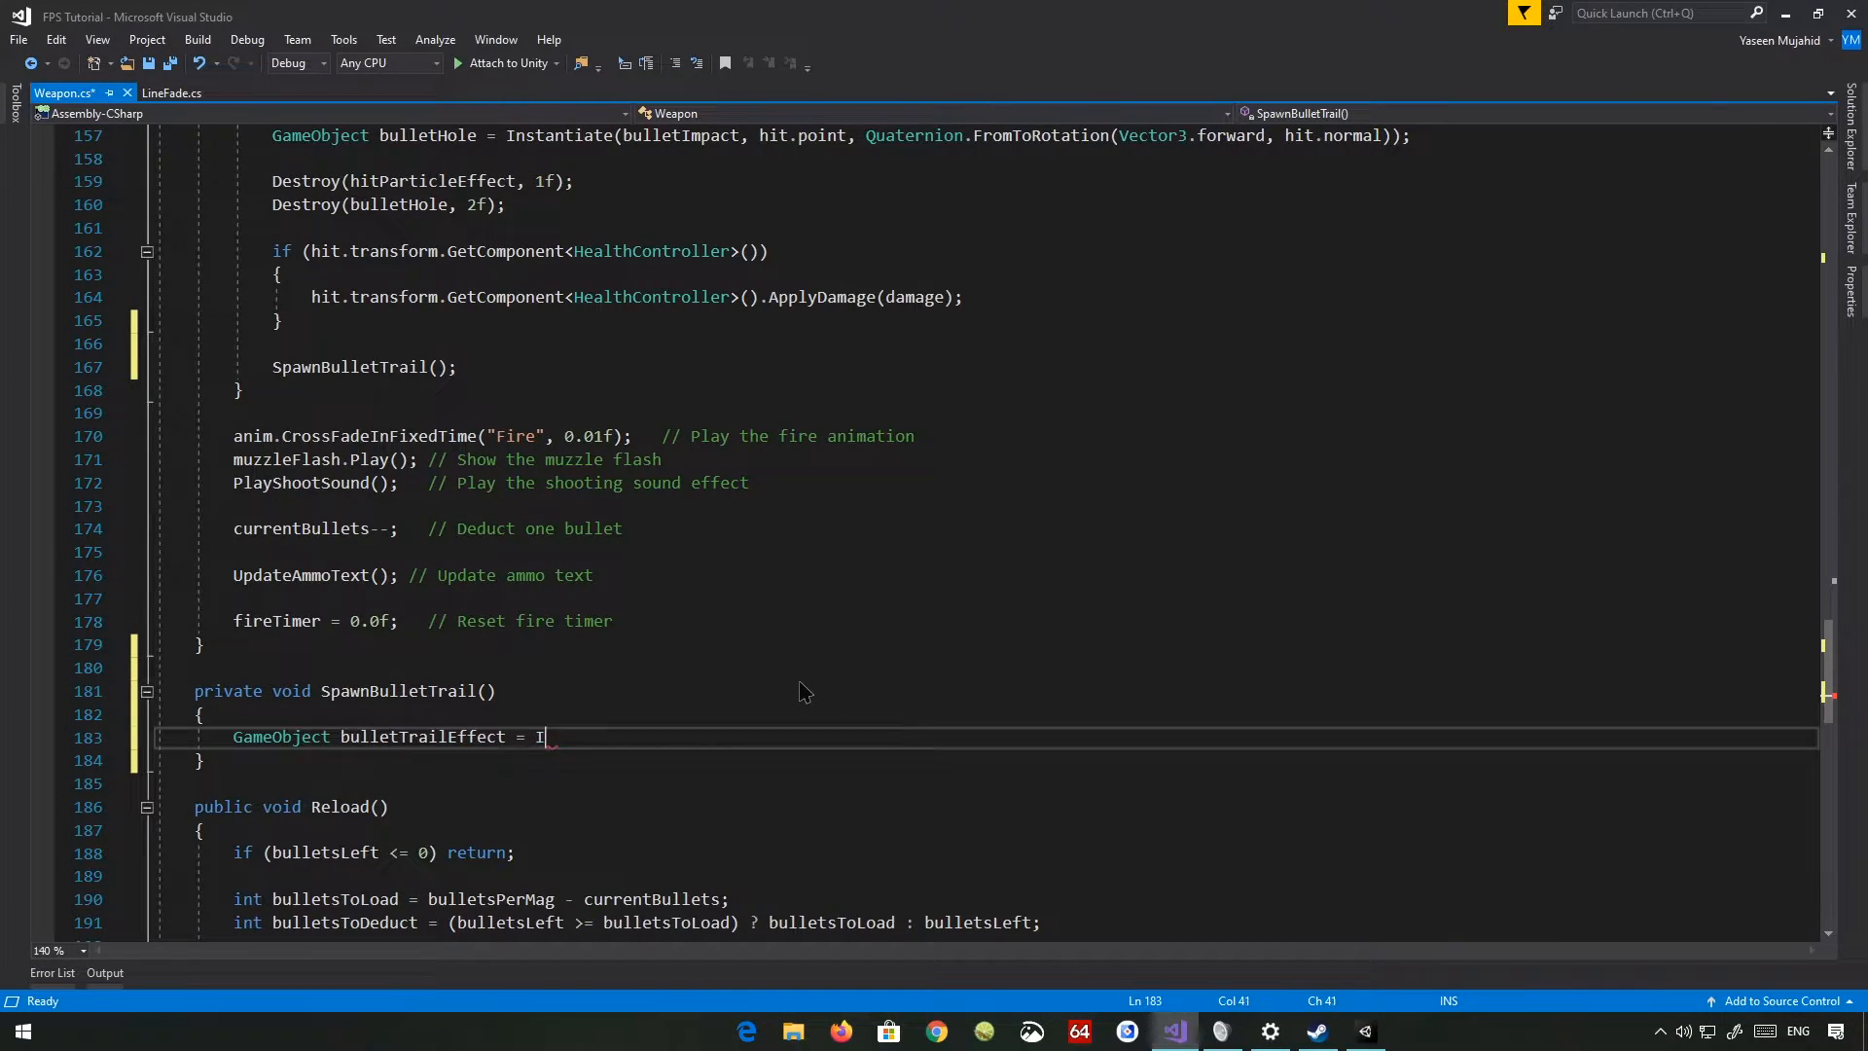
pyautogui.write('Instantiate(')
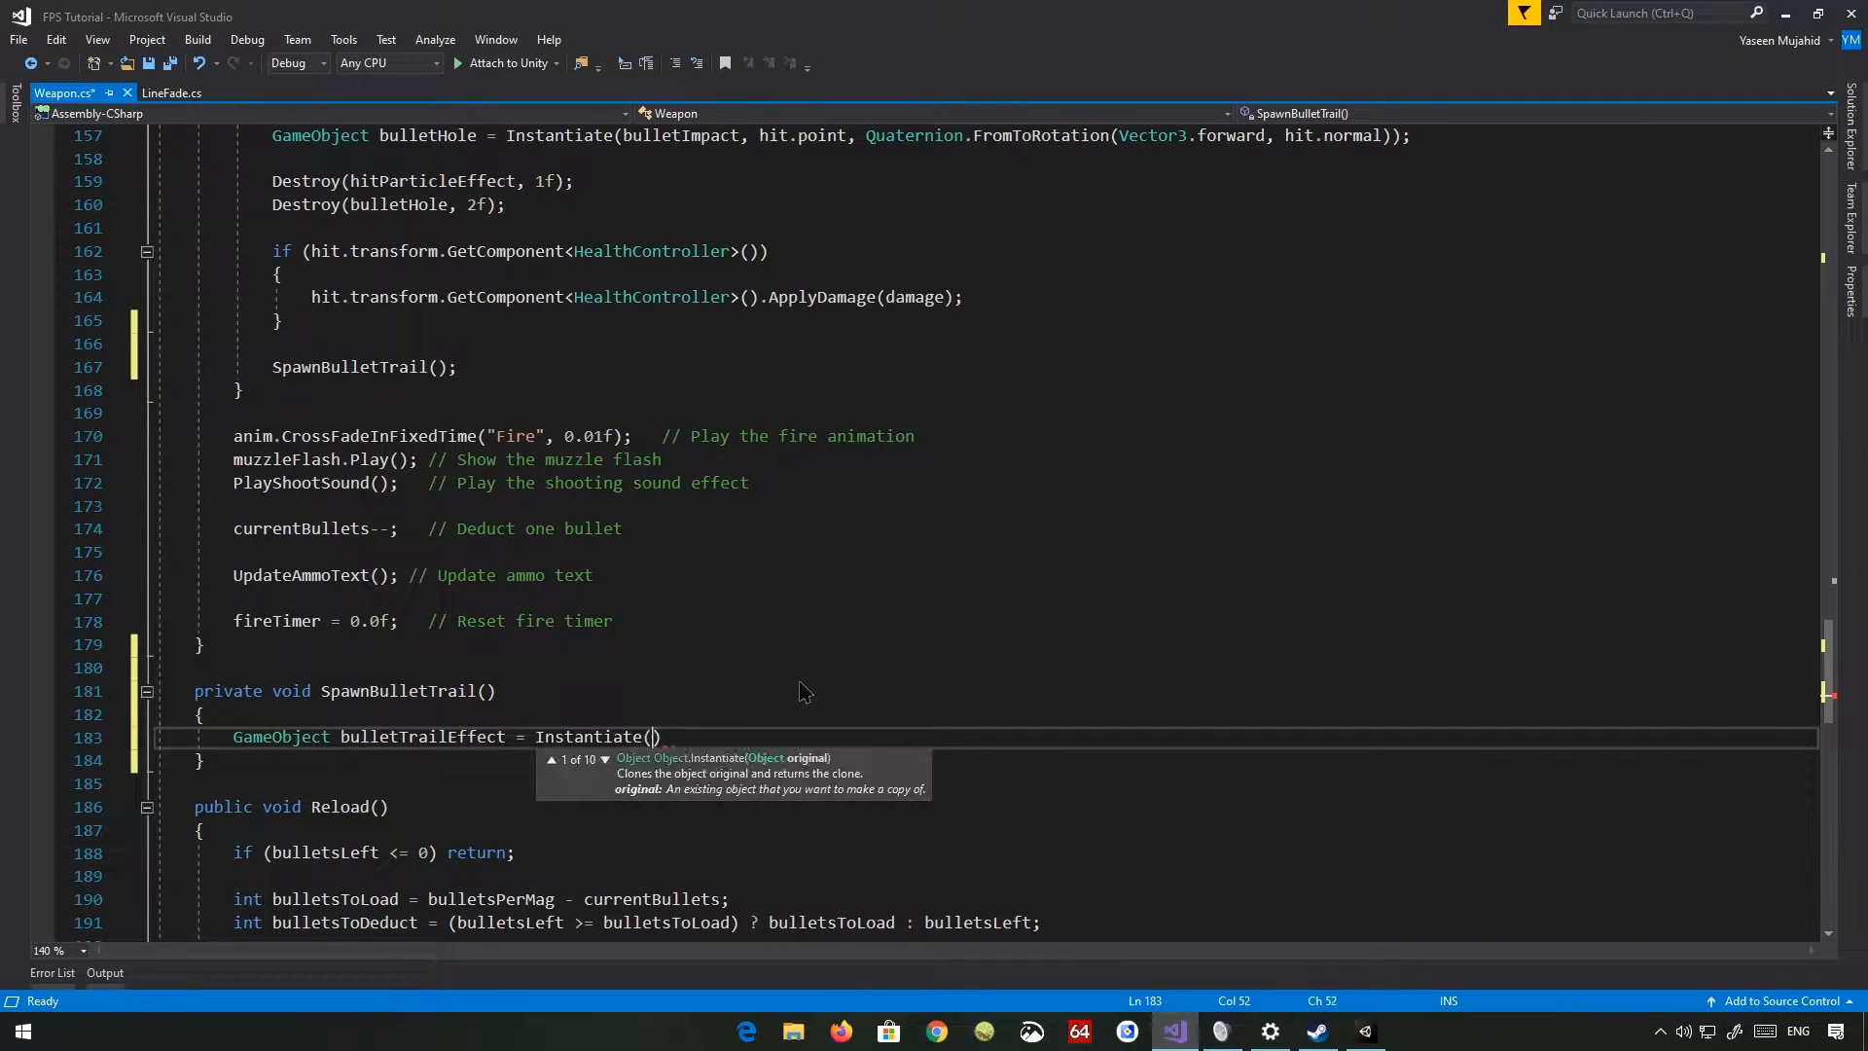
pyautogui.write('bule')
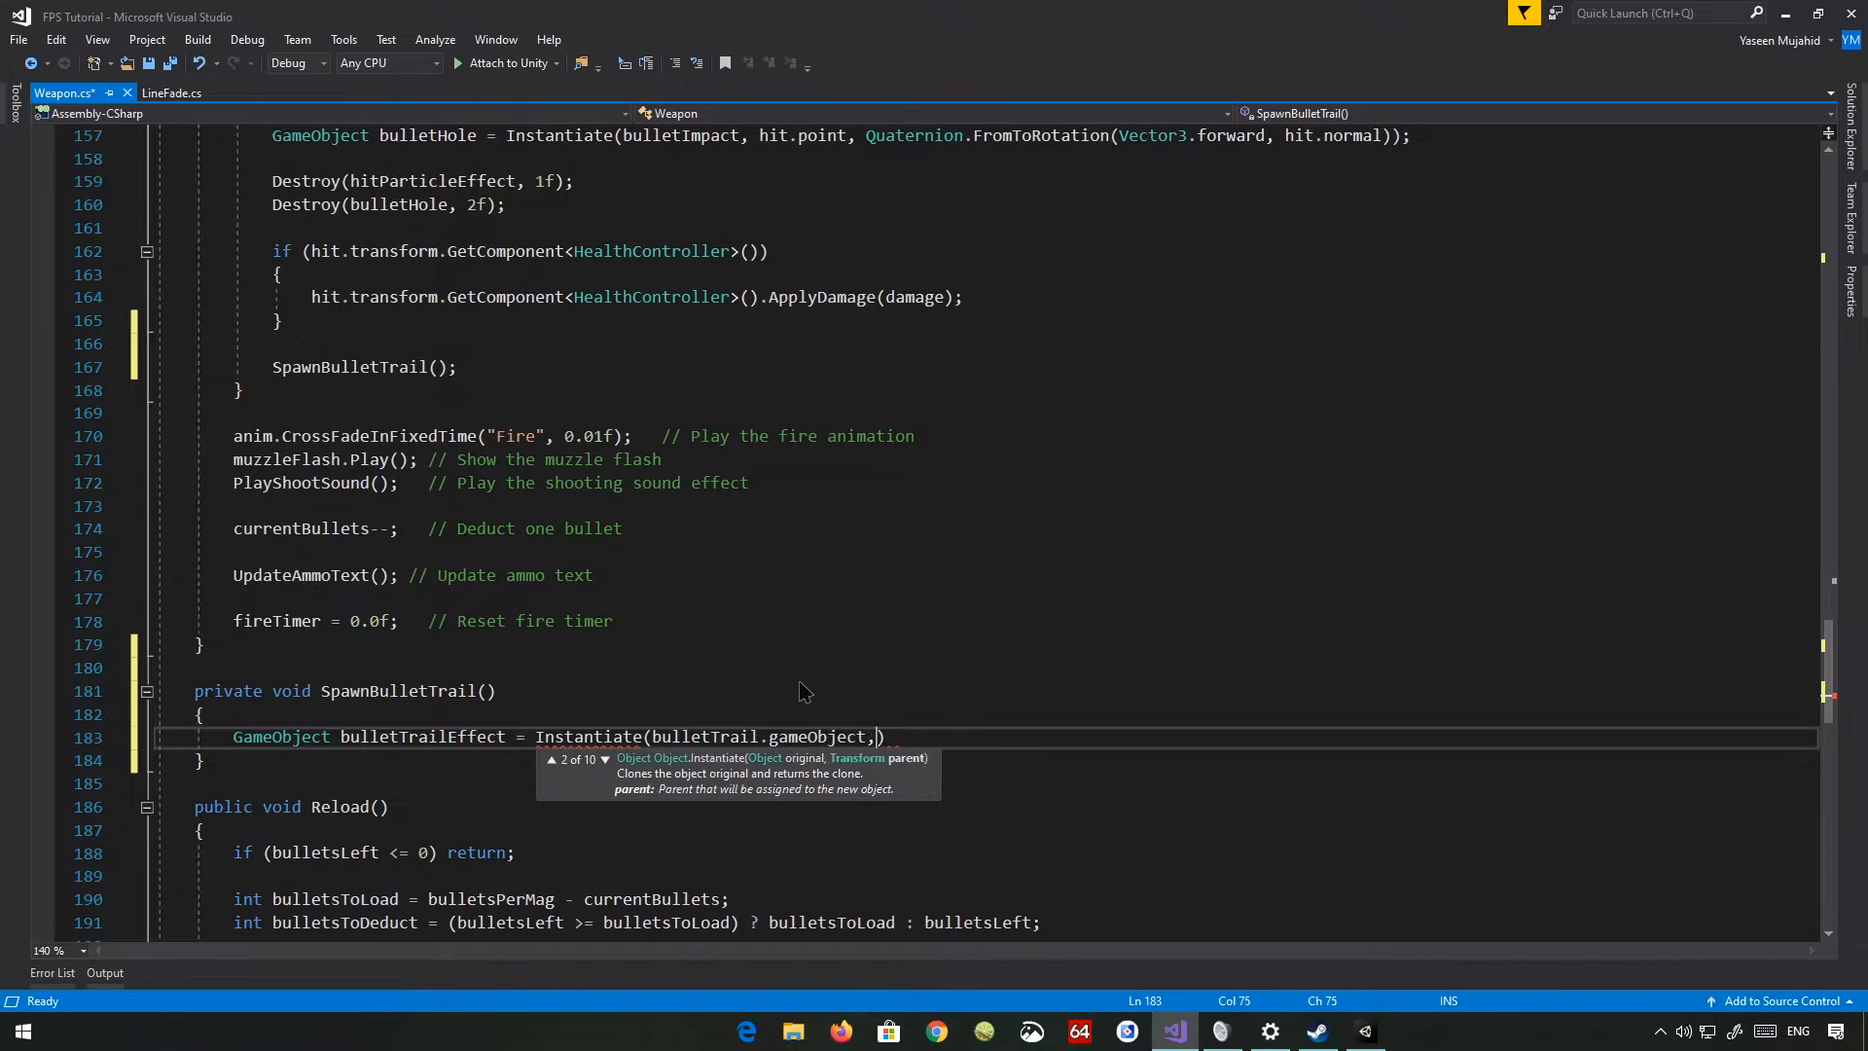
pyautogui.write('" "')
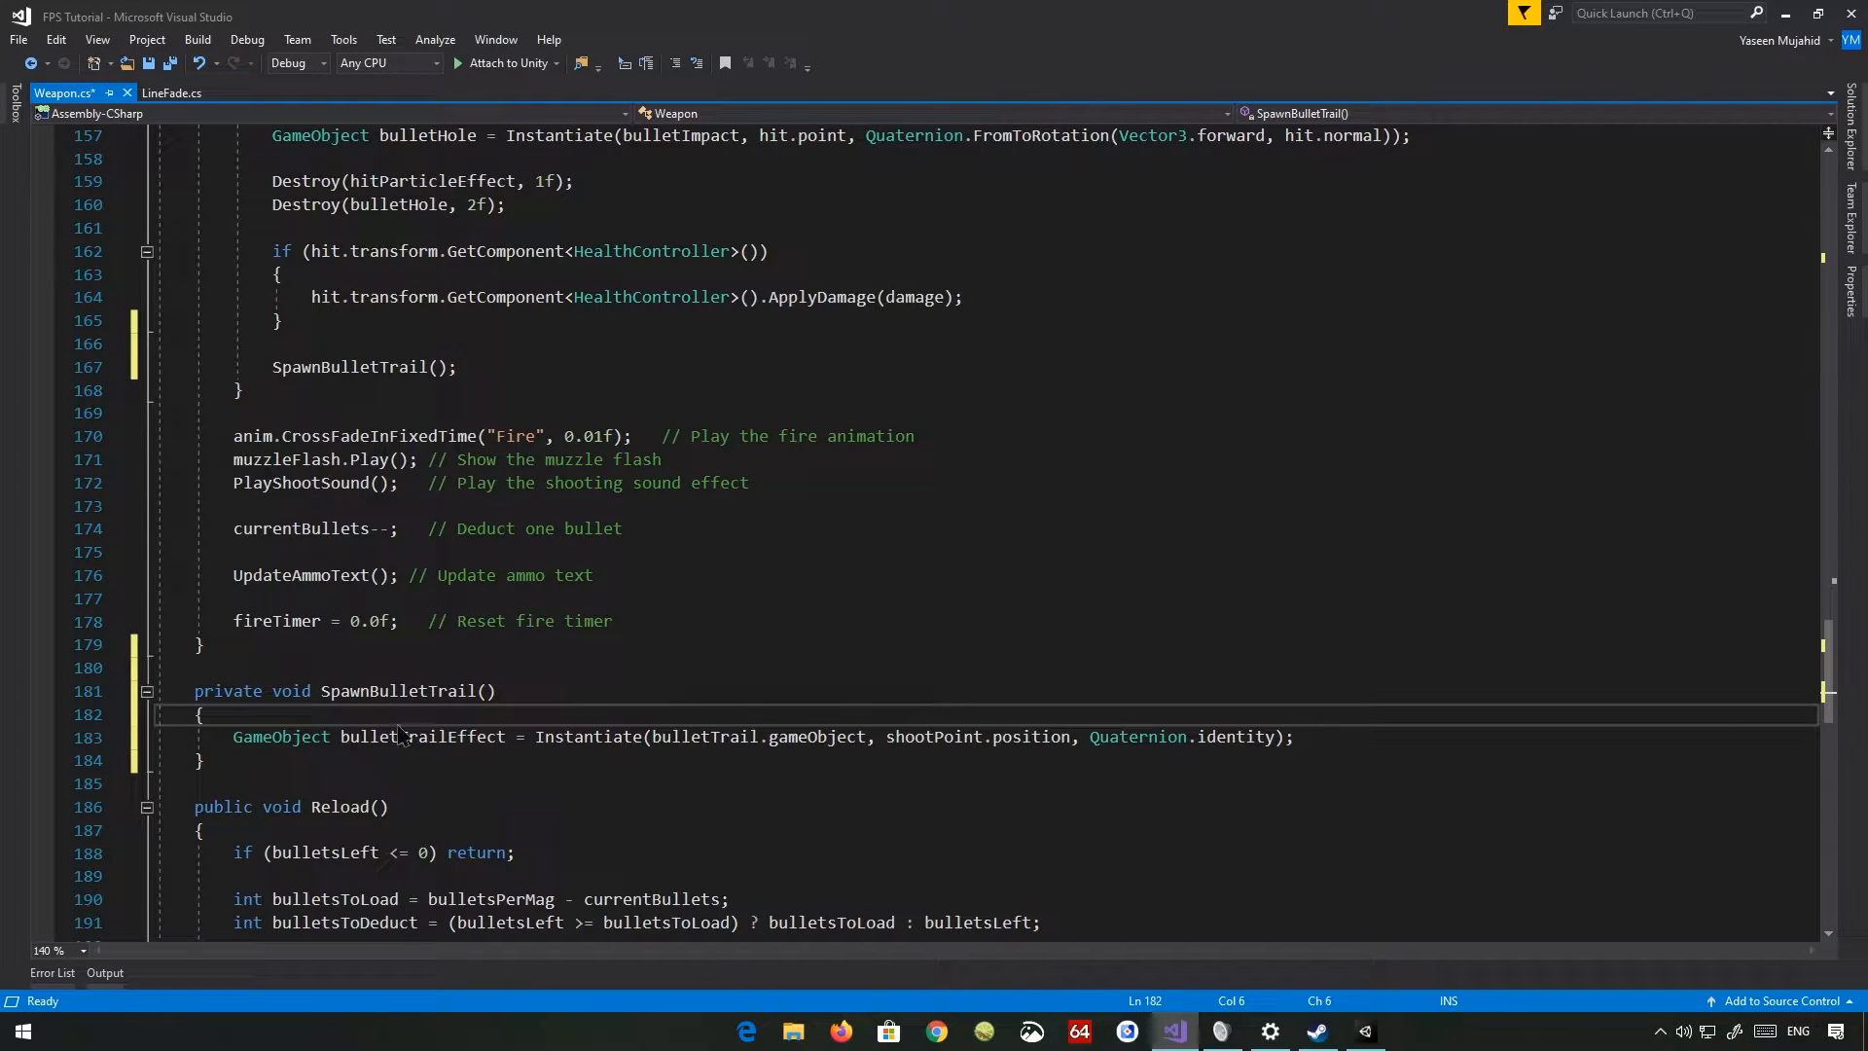
pyautogui.moveTo(922, 735)
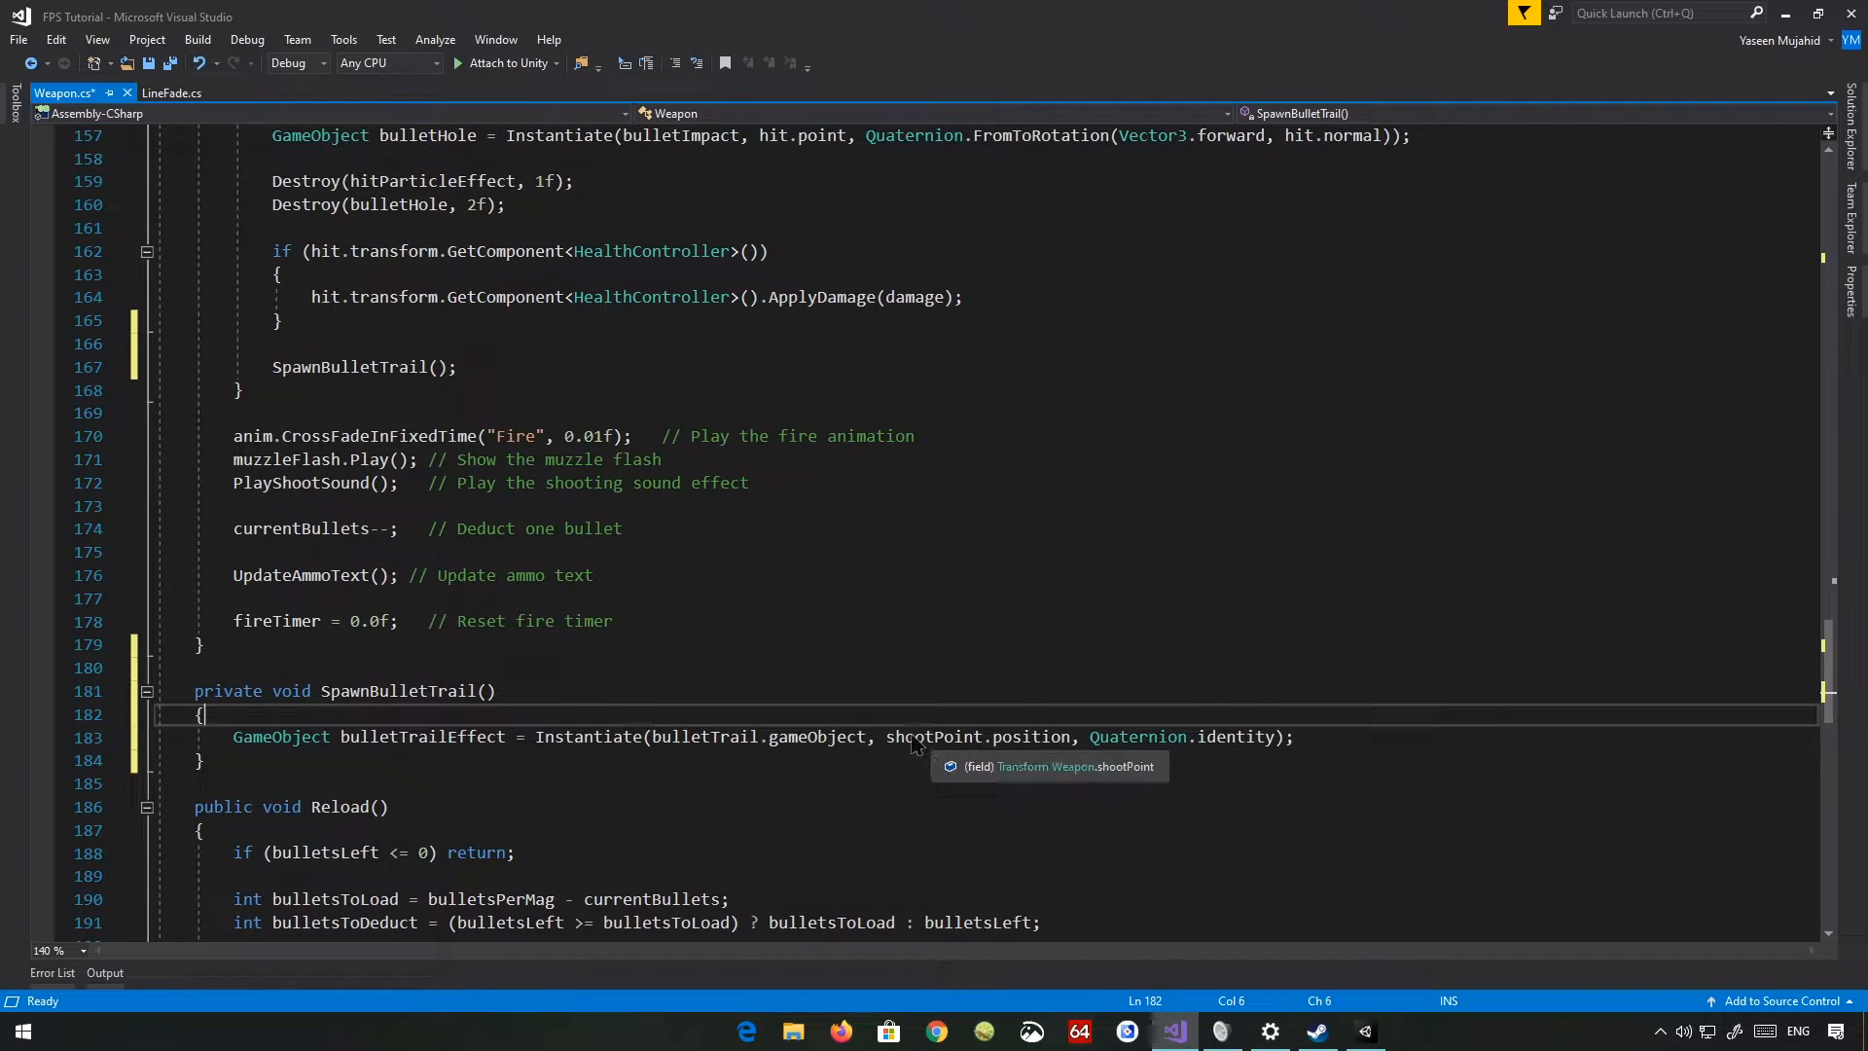
pyautogui.click(1293, 736)
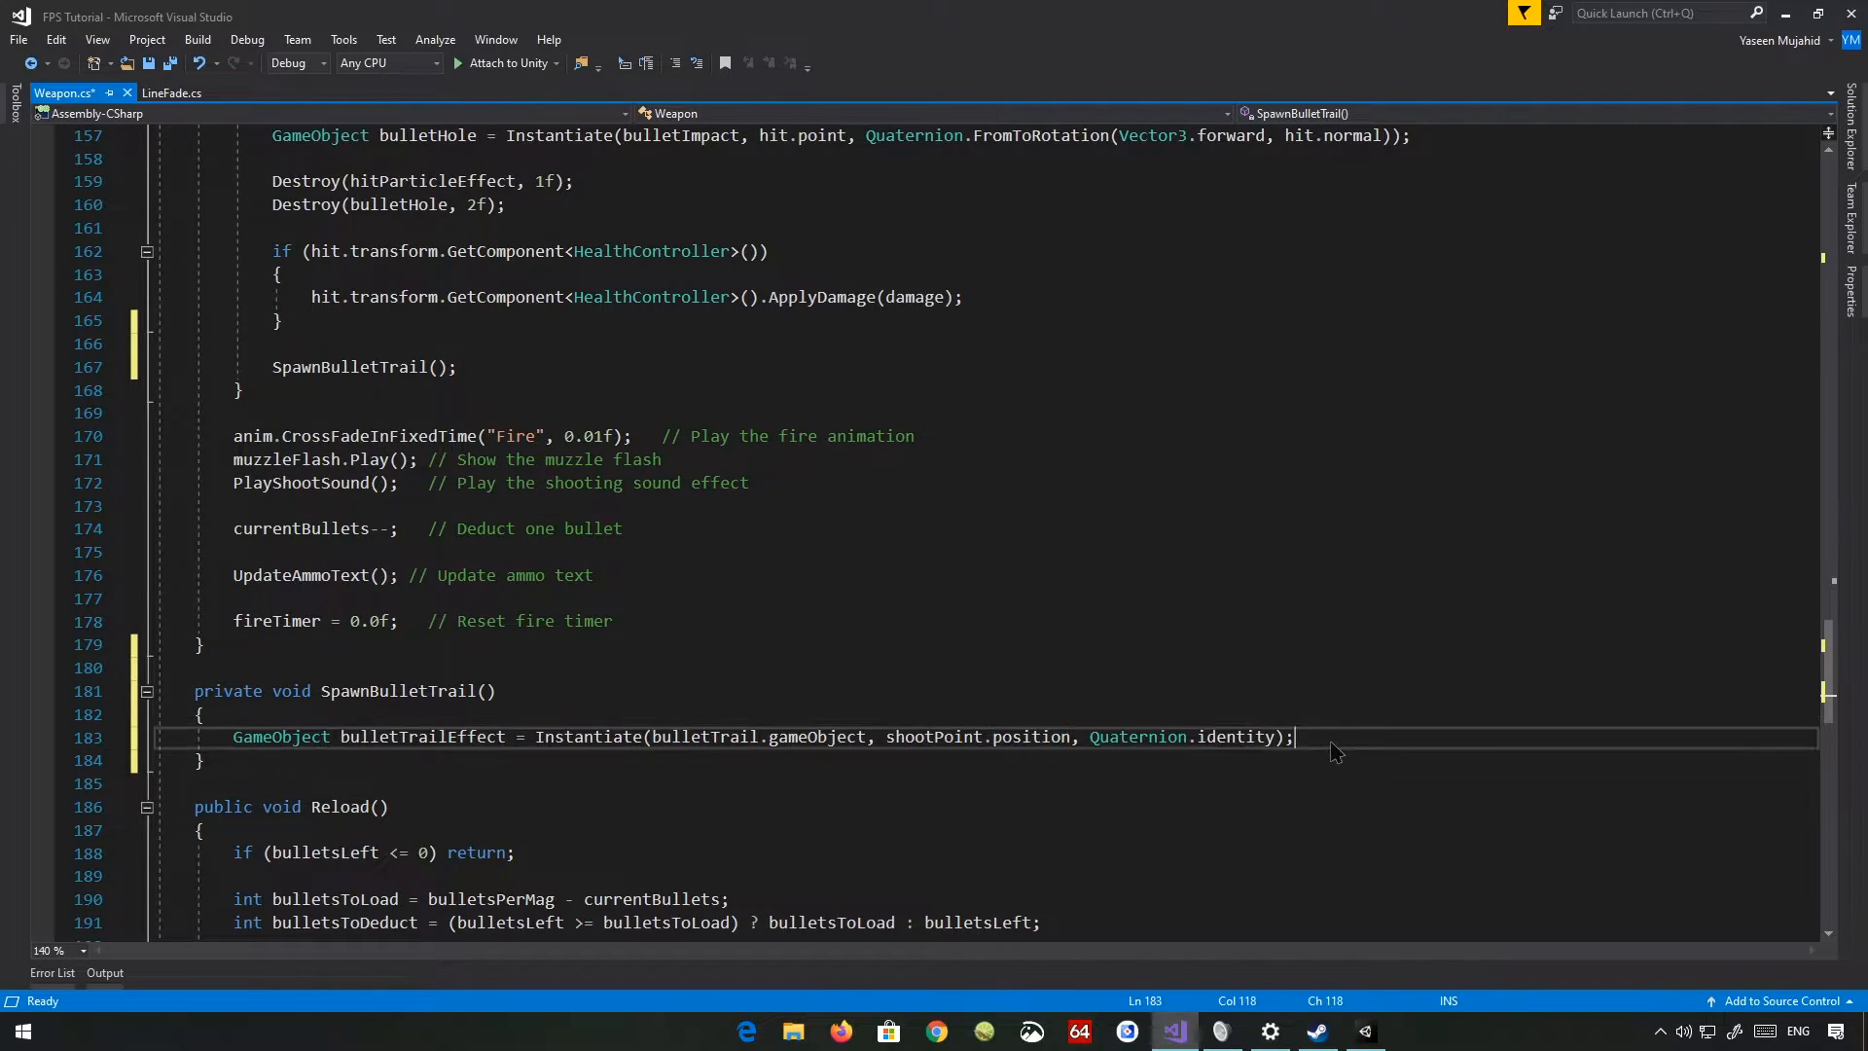
# - Get its LineRenderer as lineR, set position 0 to shootPoint.position, and begin the second SetPosition
pyautogui.write('LineRenderer')
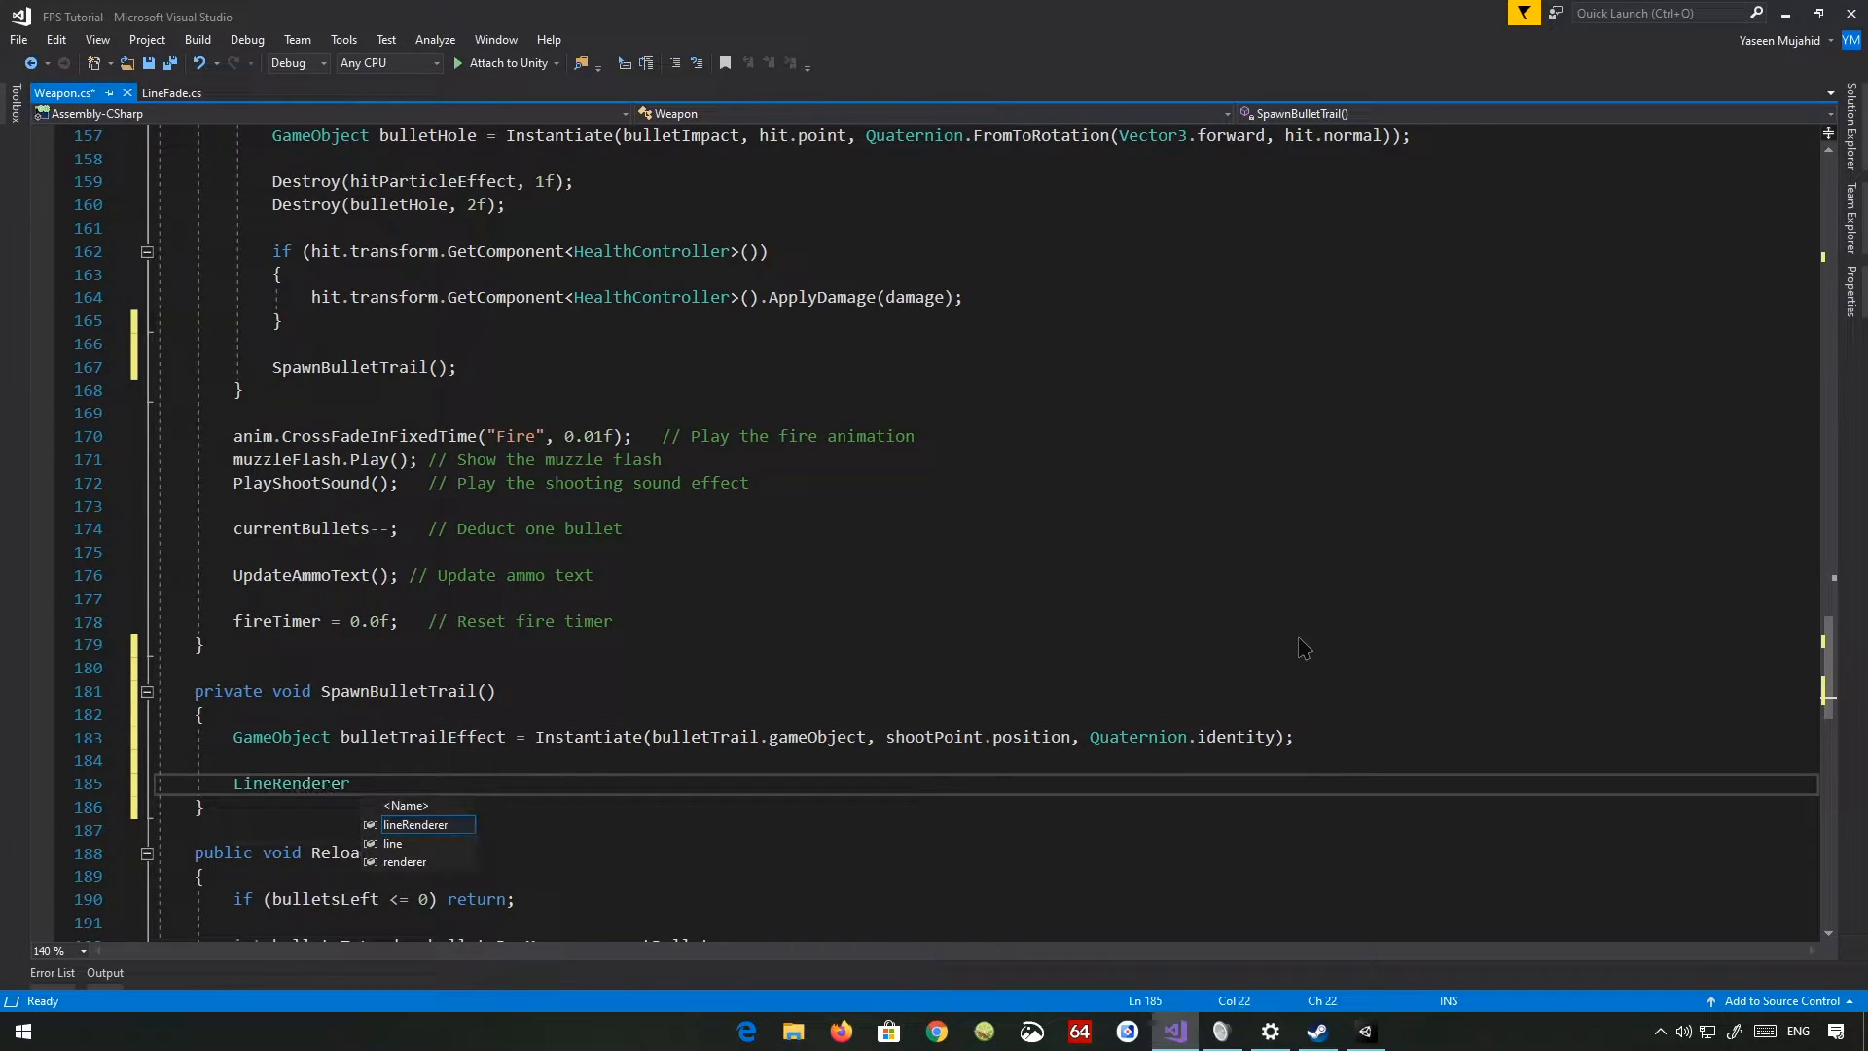
pyautogui.write('" "')
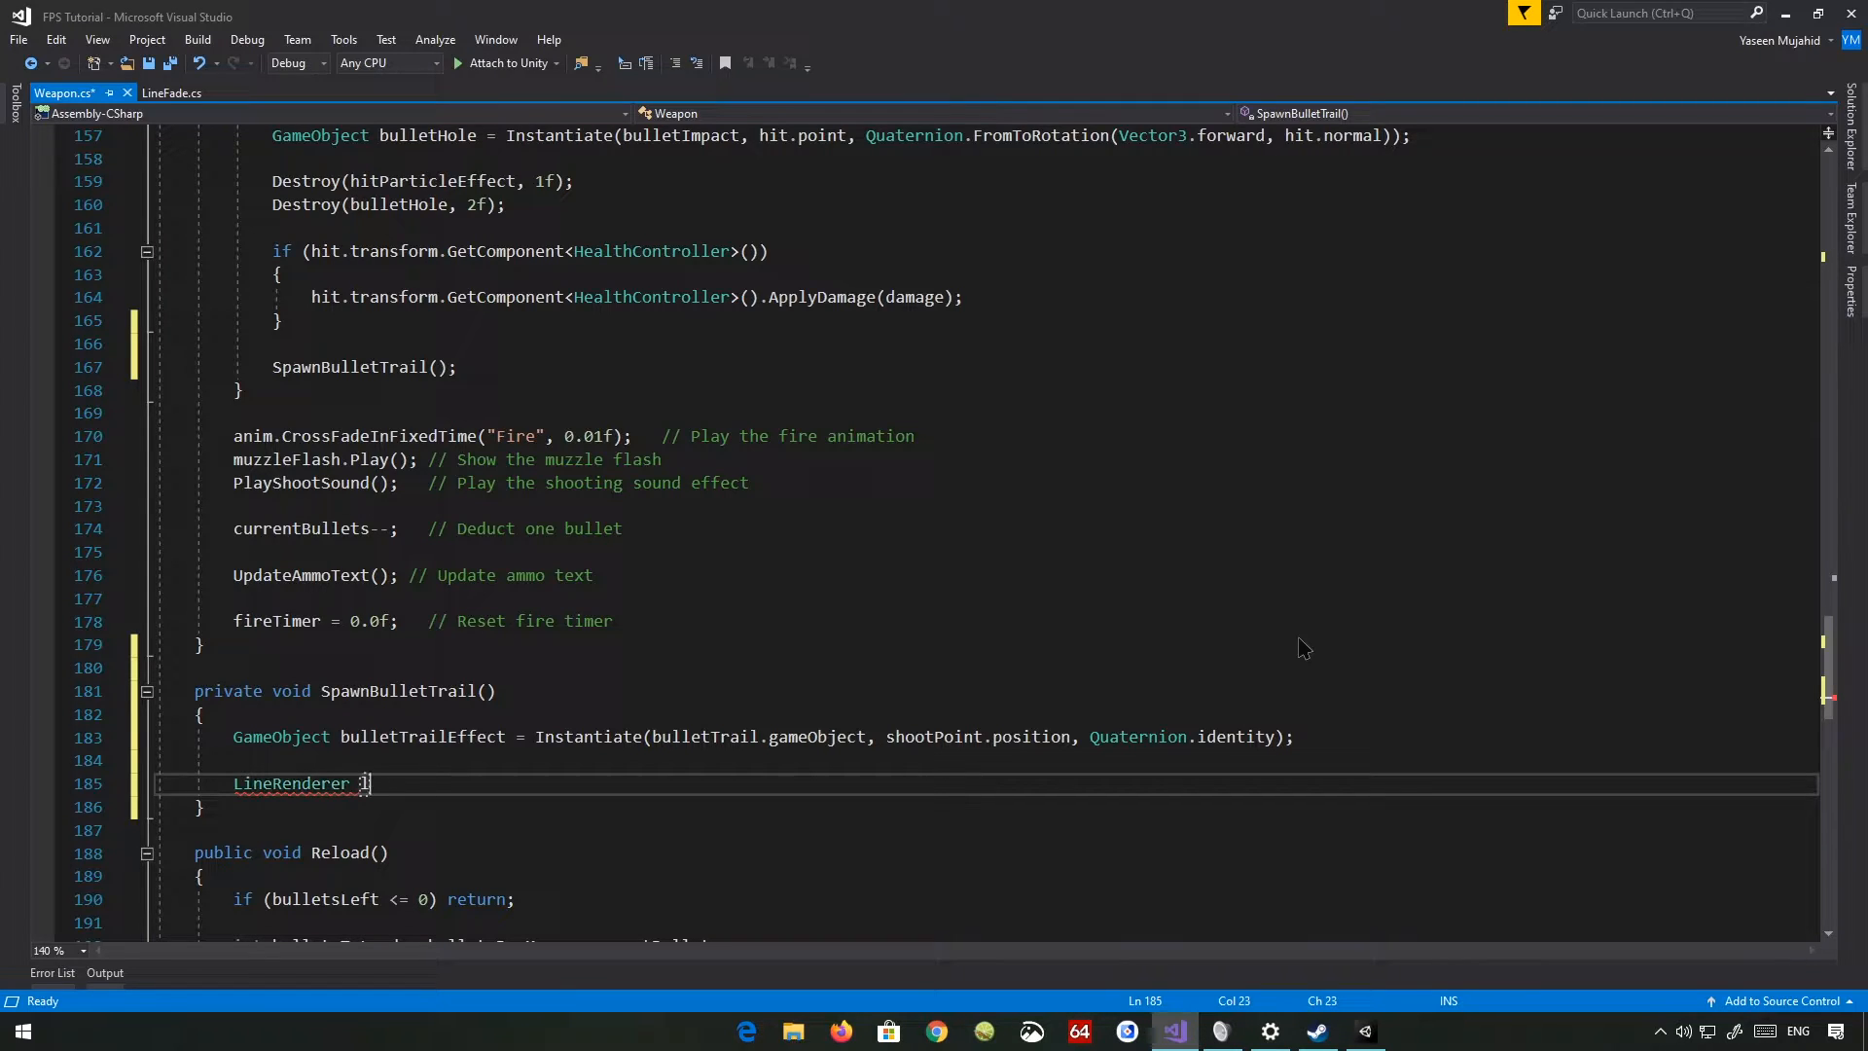
pyautogui.write('lineRe')
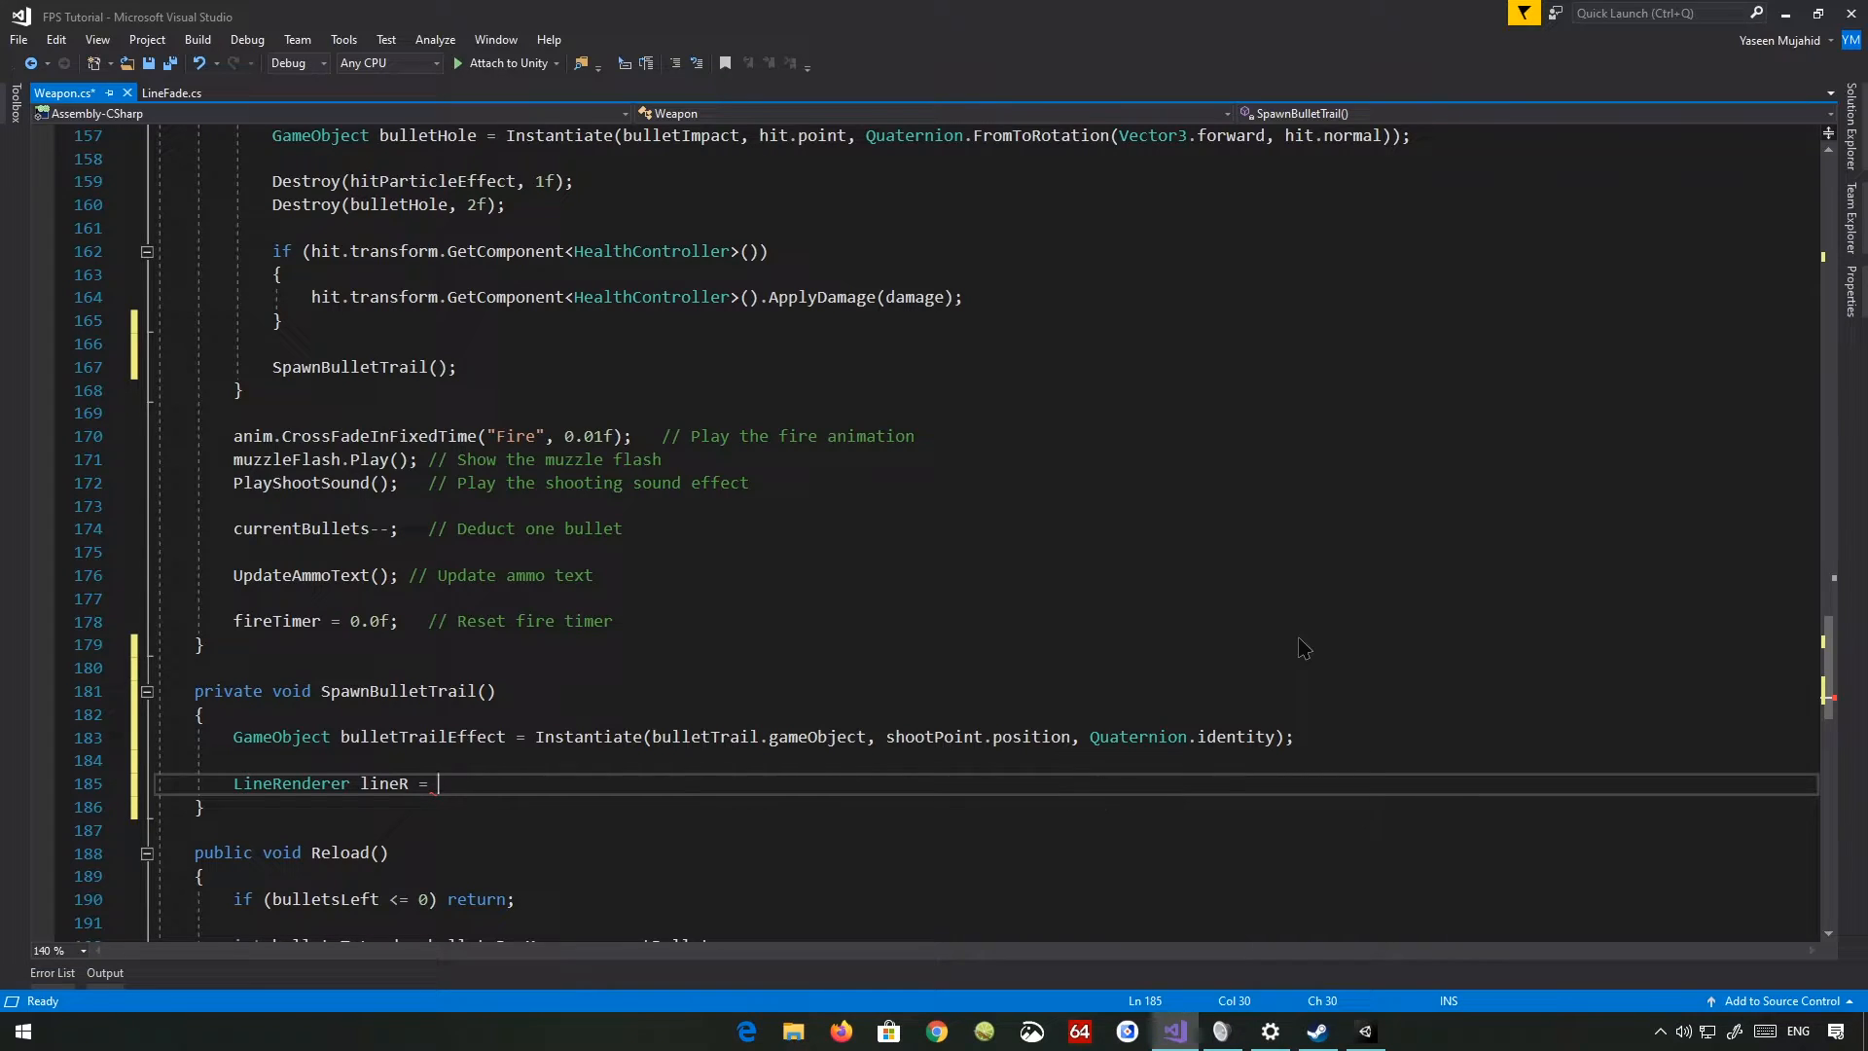
pyautogui.write('bulletTrailEffect.GetComponent<LineRenderer>();')
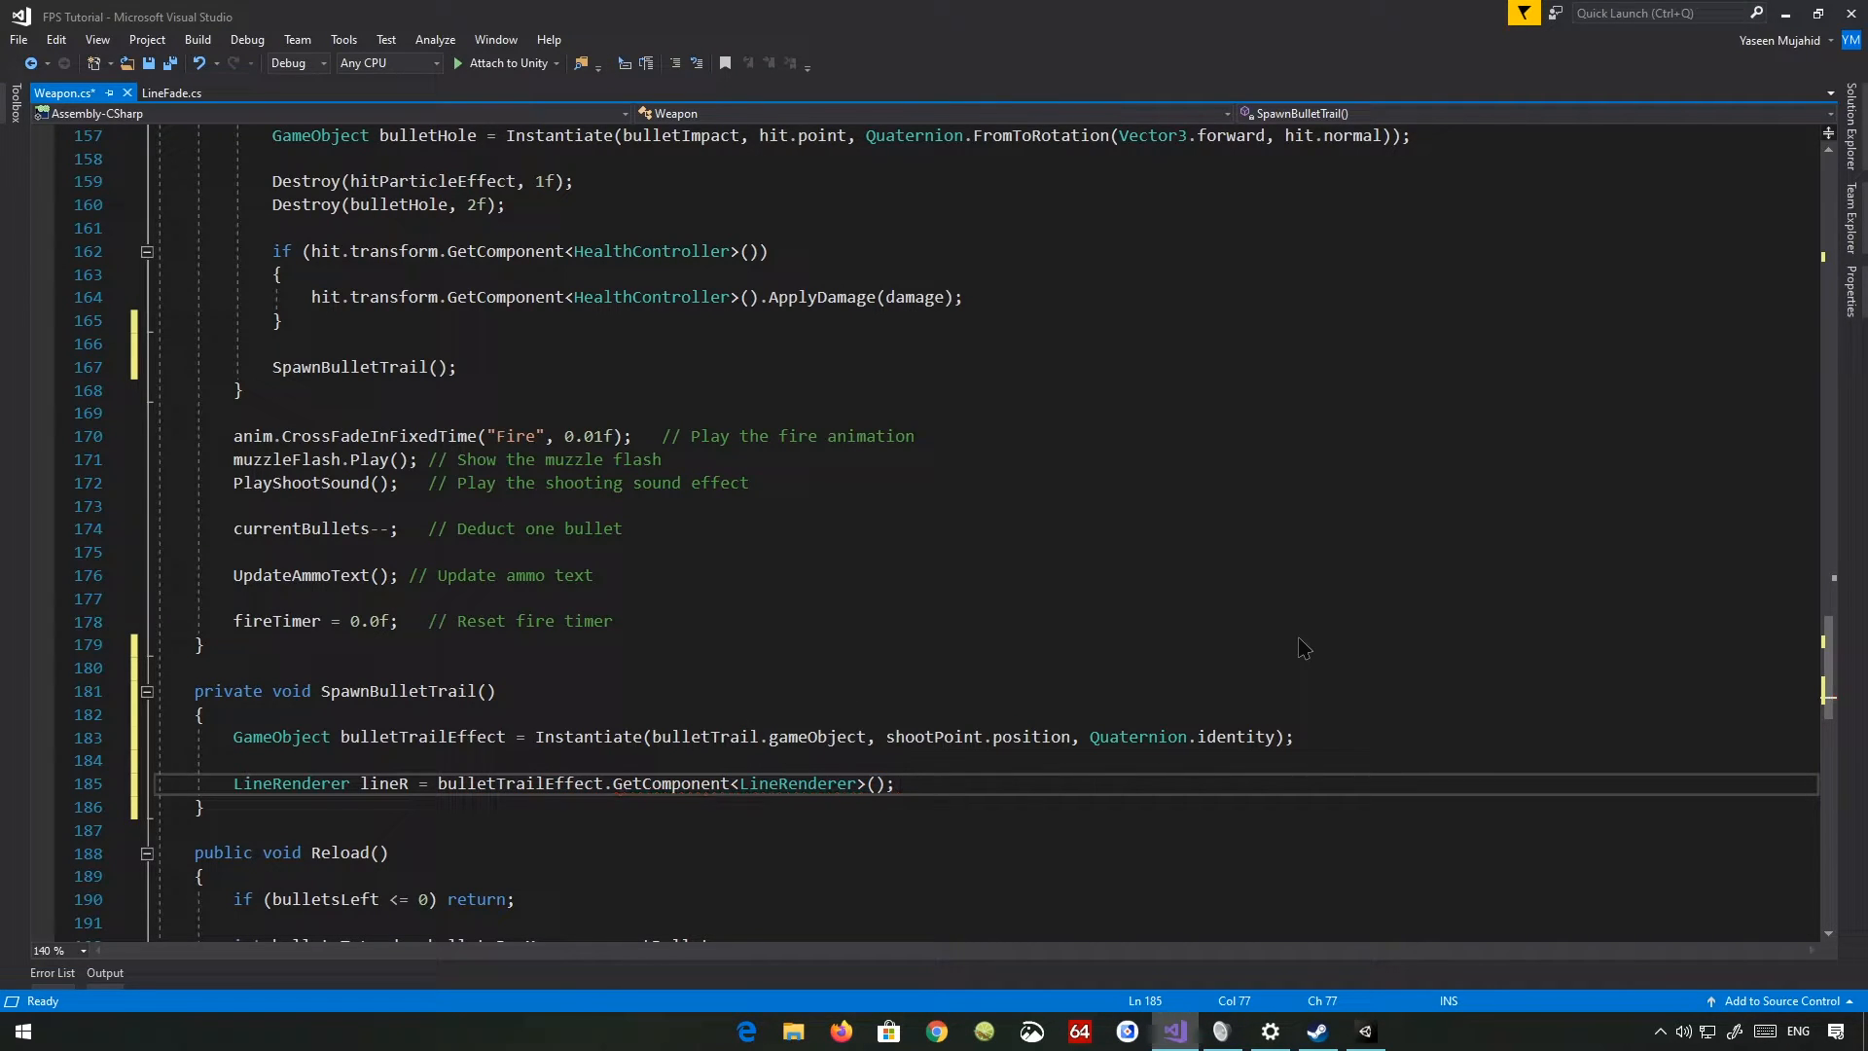
pyautogui.write('line')
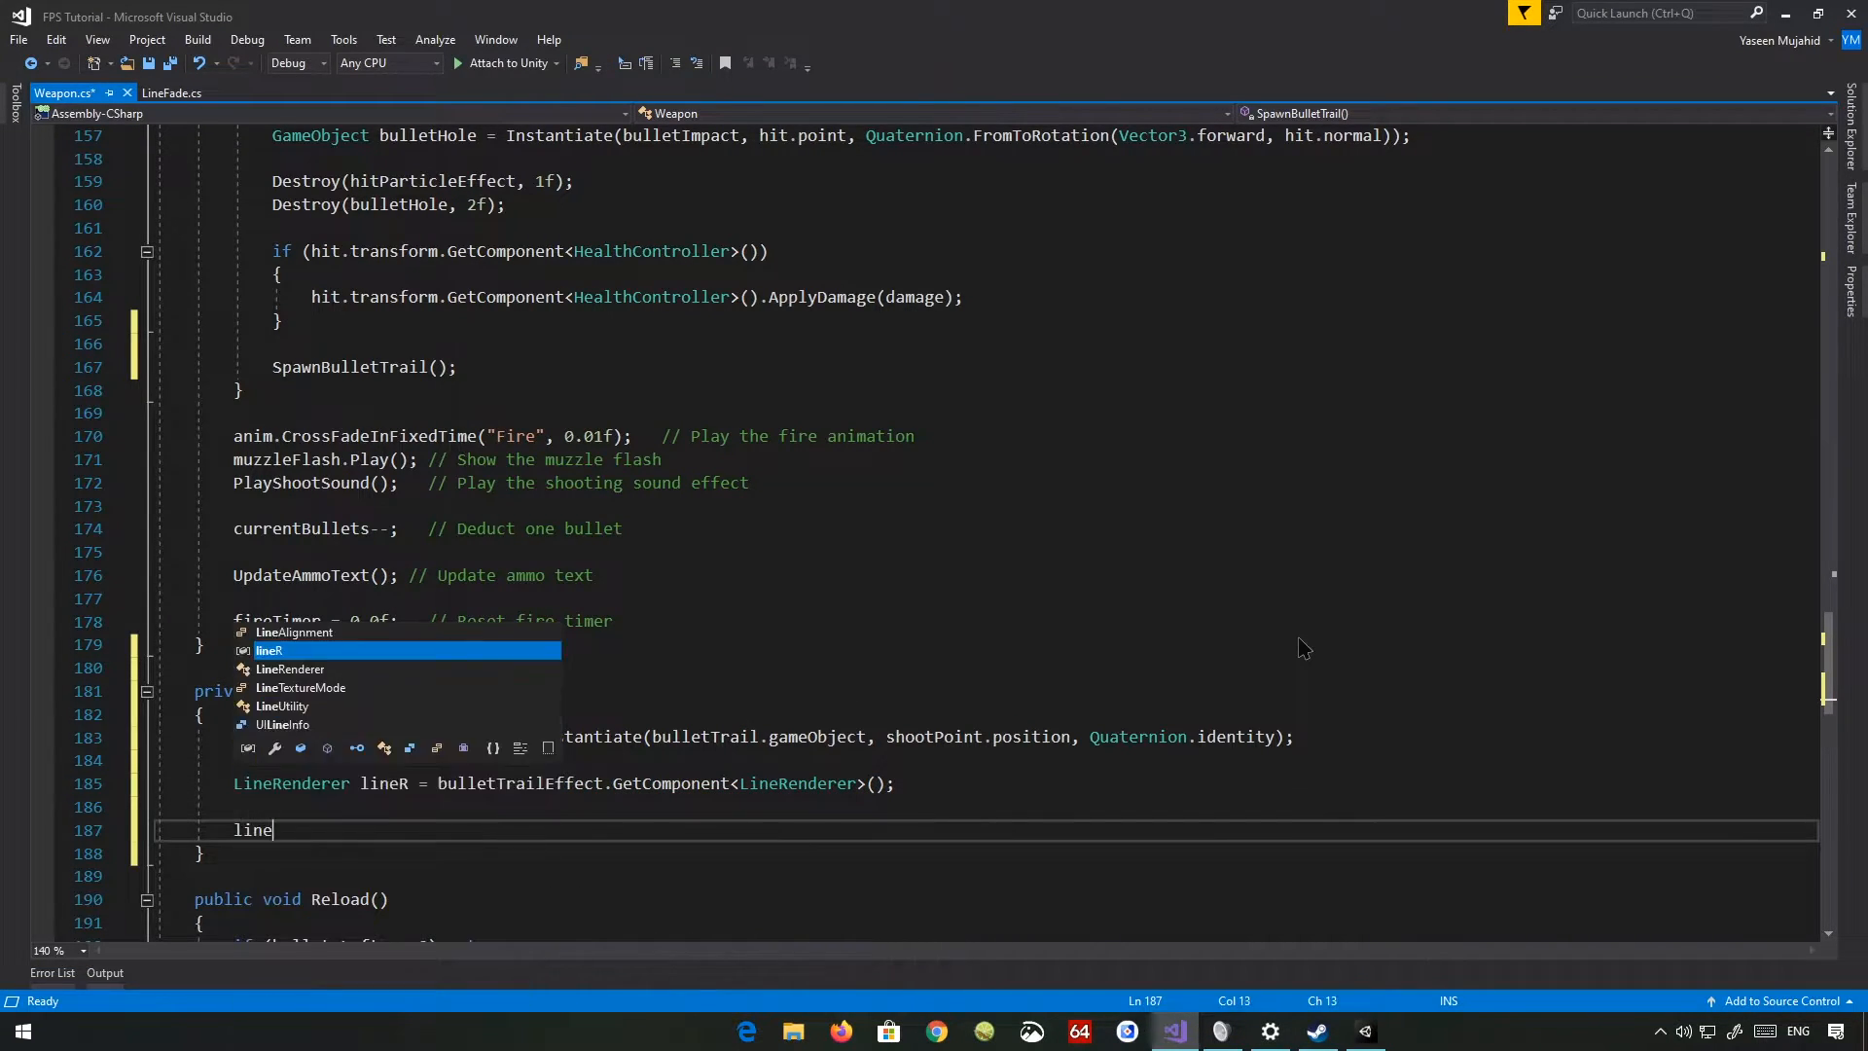
pyautogui.write('R.SetPosition')
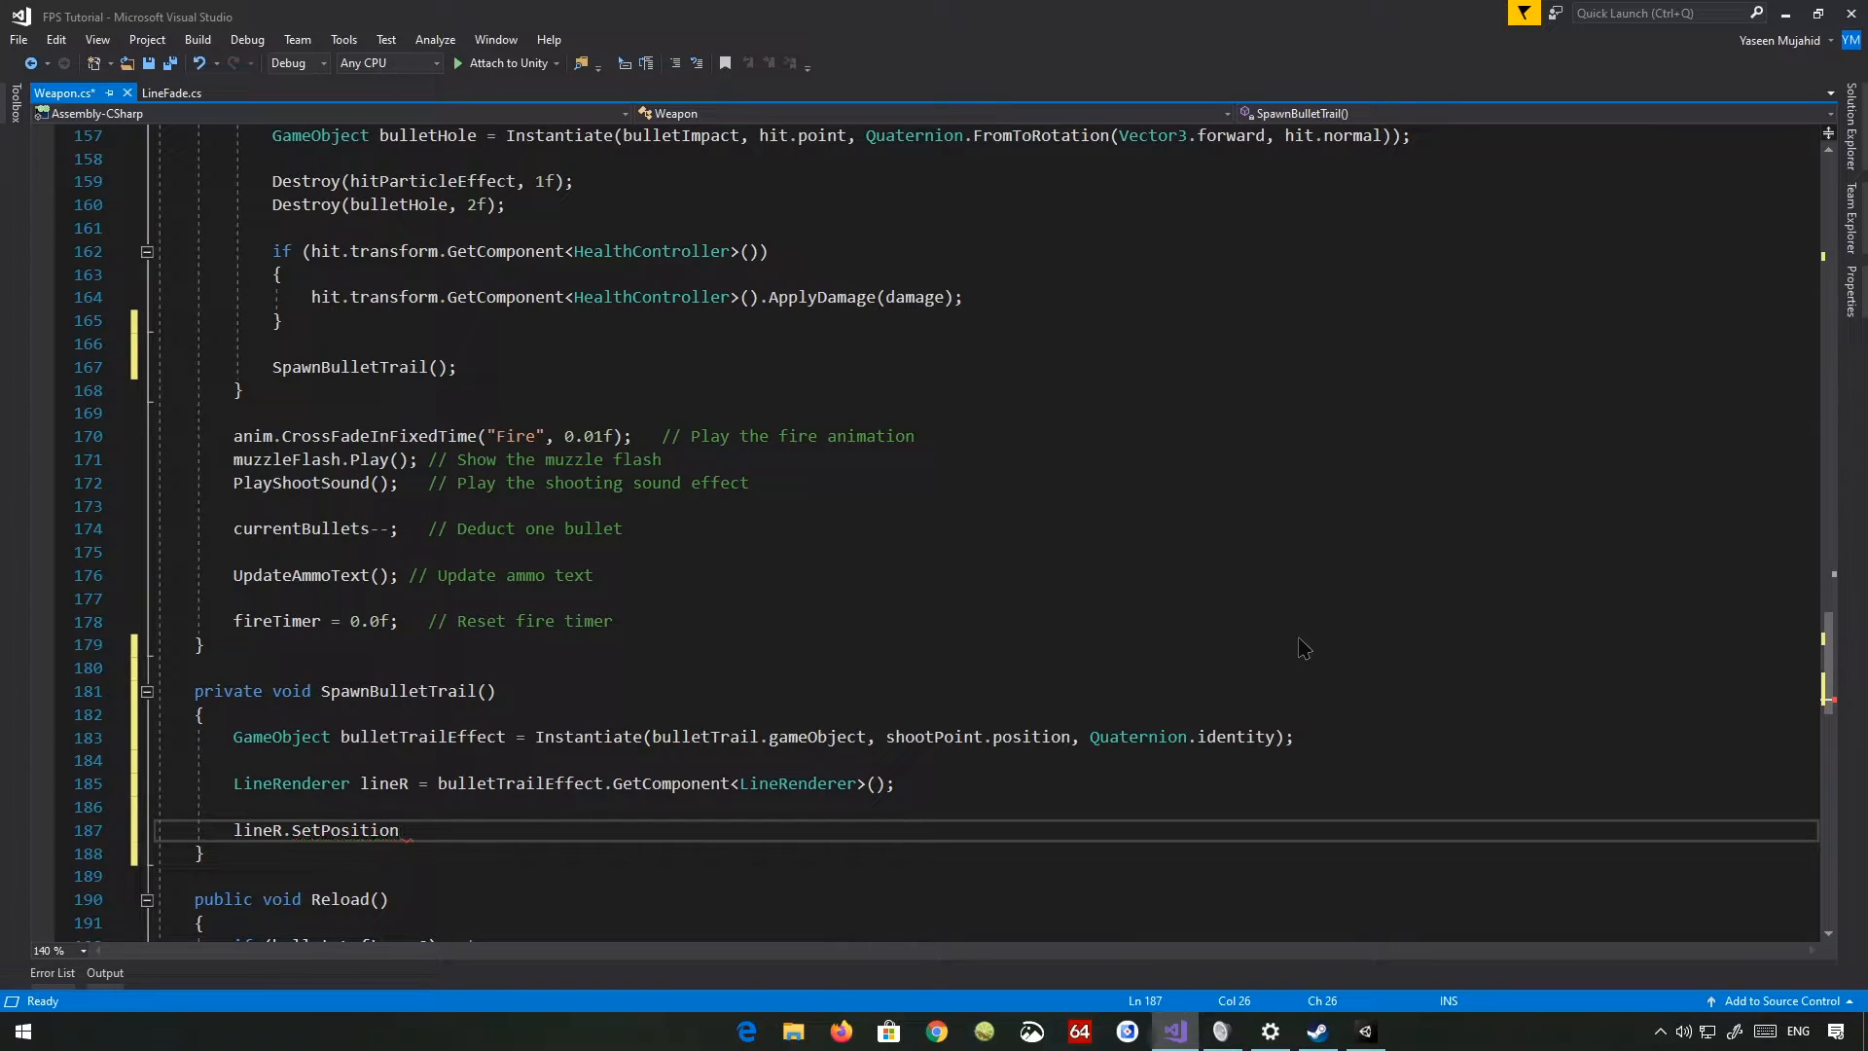
pyautogui.write('(0)')
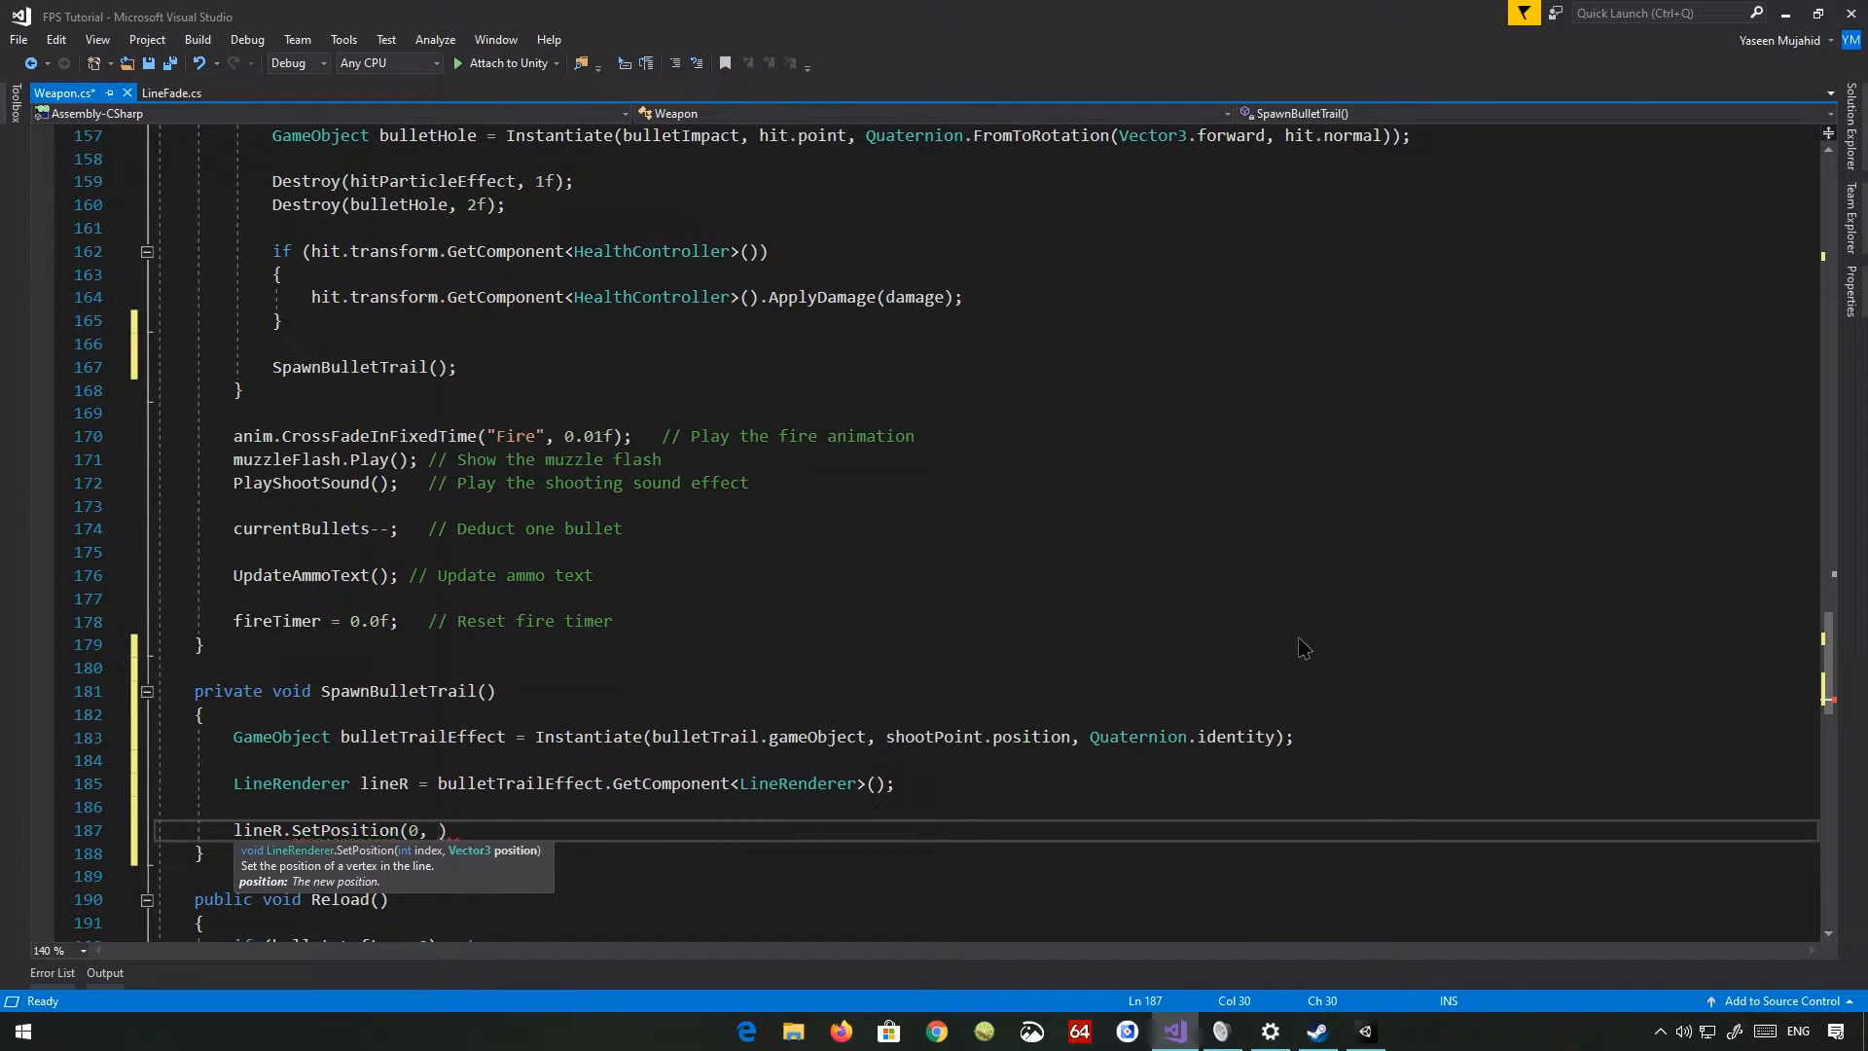
pyautogui.write('shootPoint.position);')
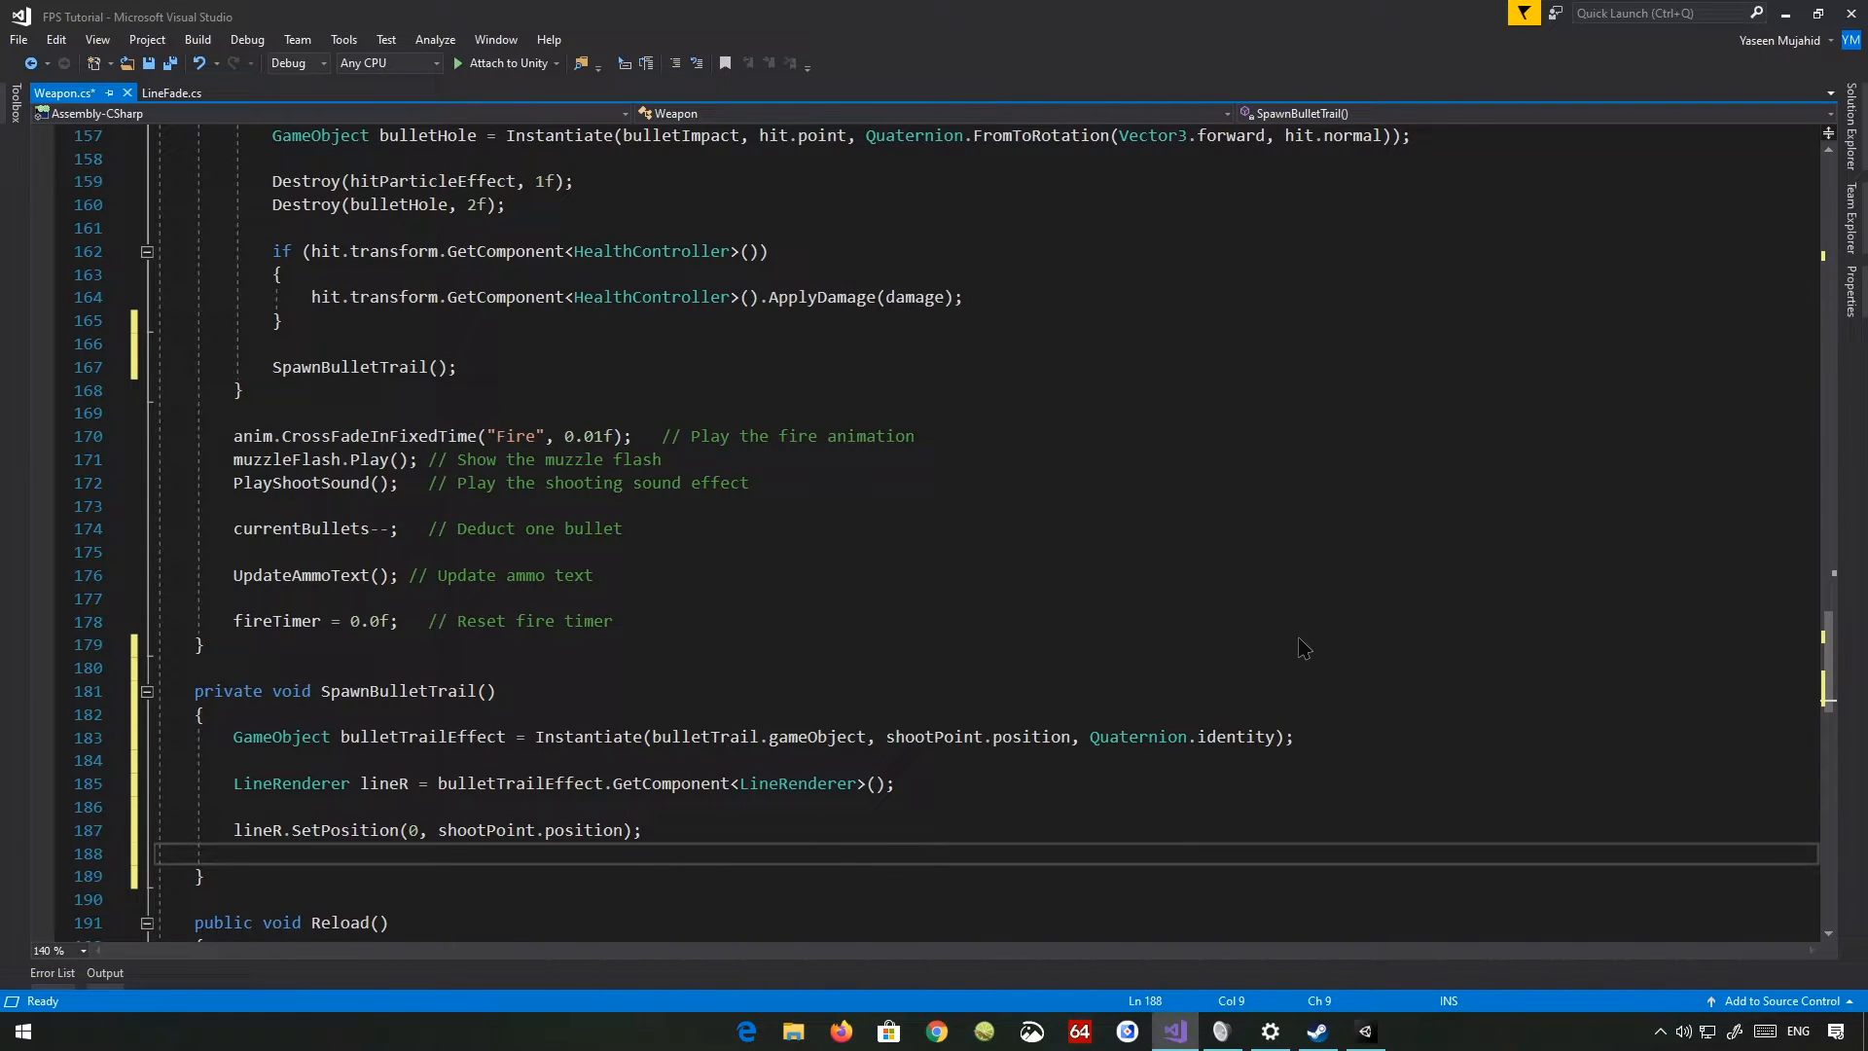
pyautogui.write('lineR.SetPosition(1, )')
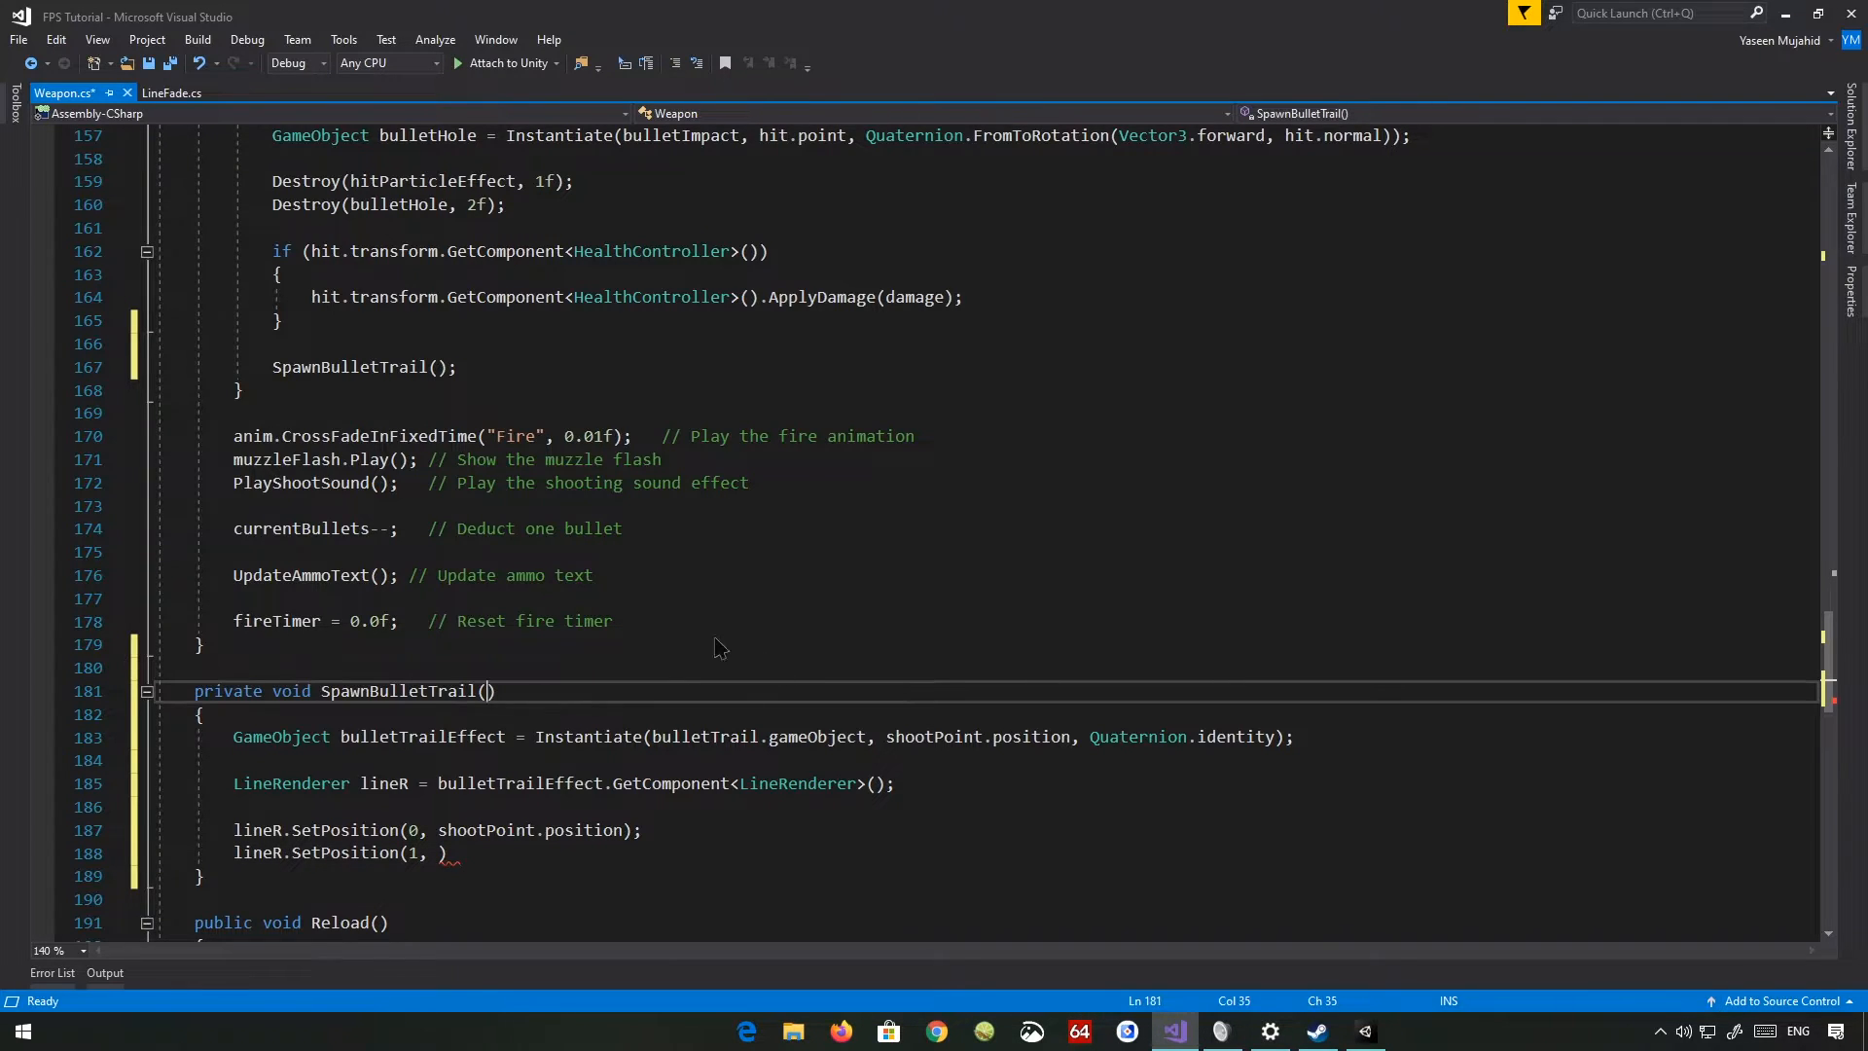
pyautogui.scroll(-3)
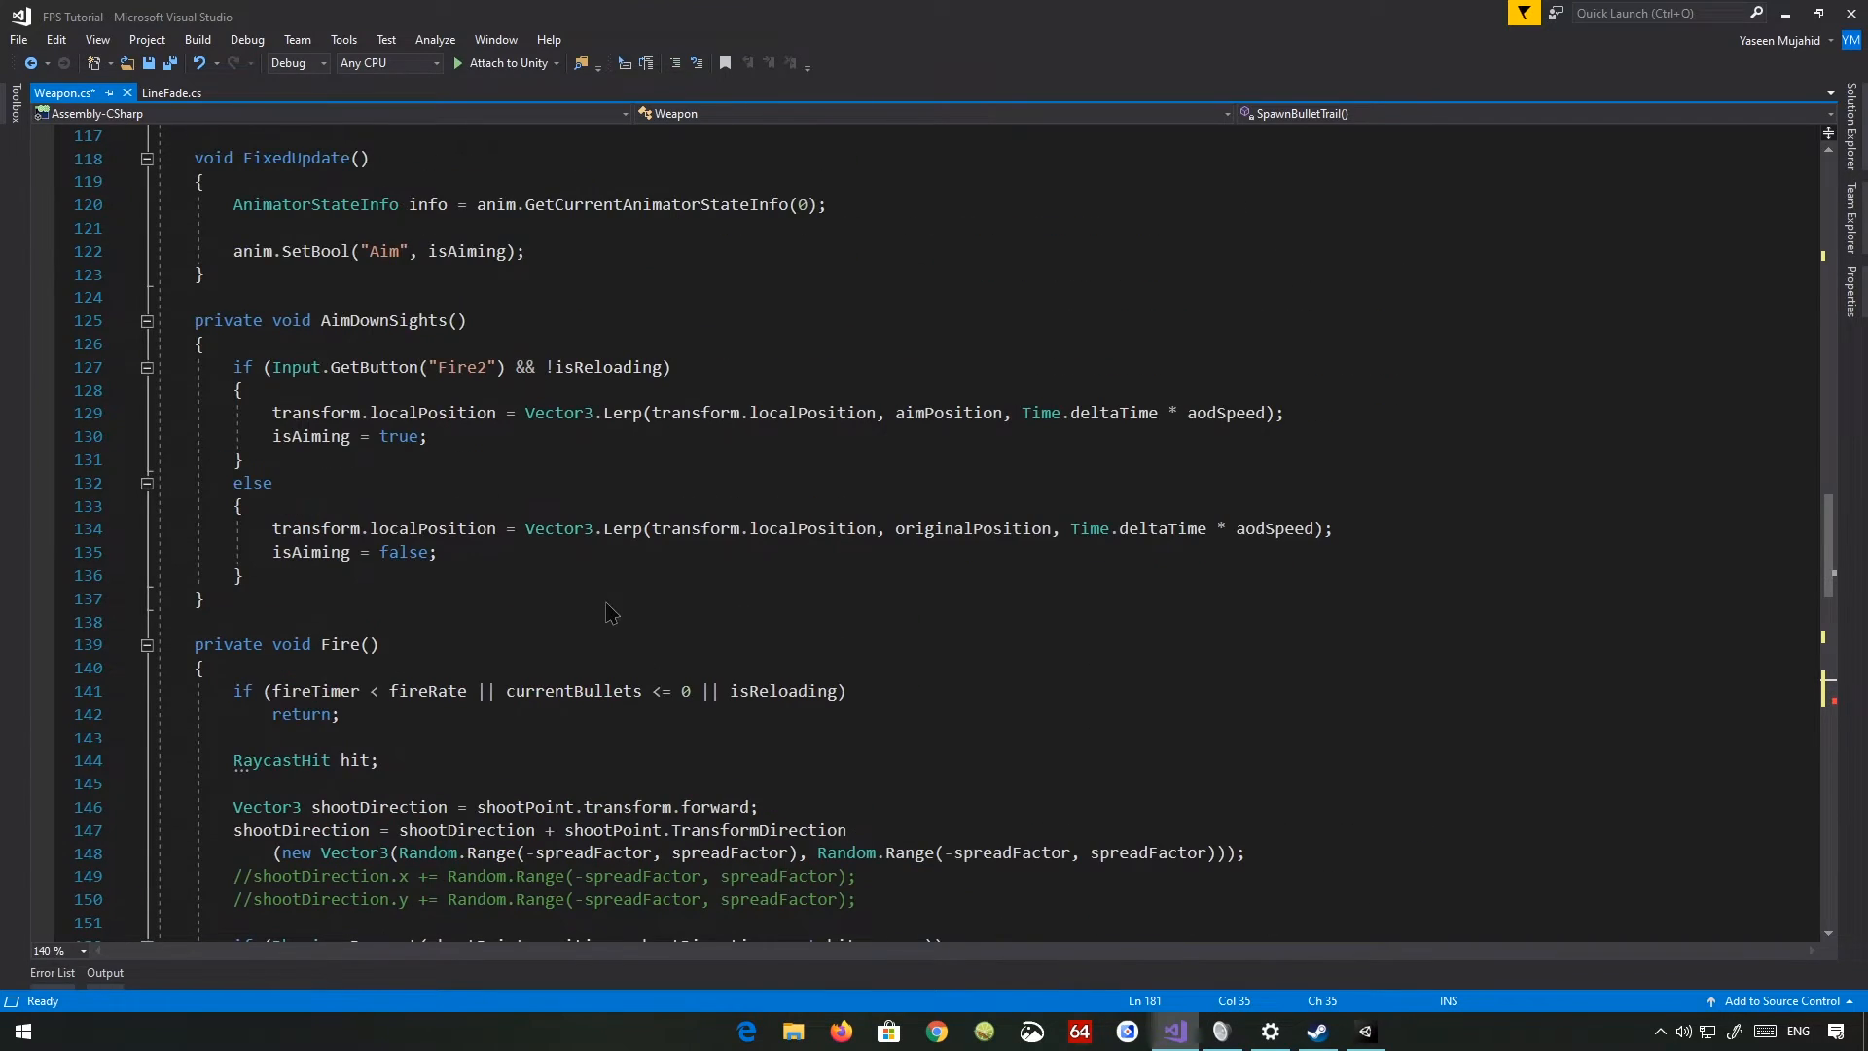
pyautogui.scroll(-3)
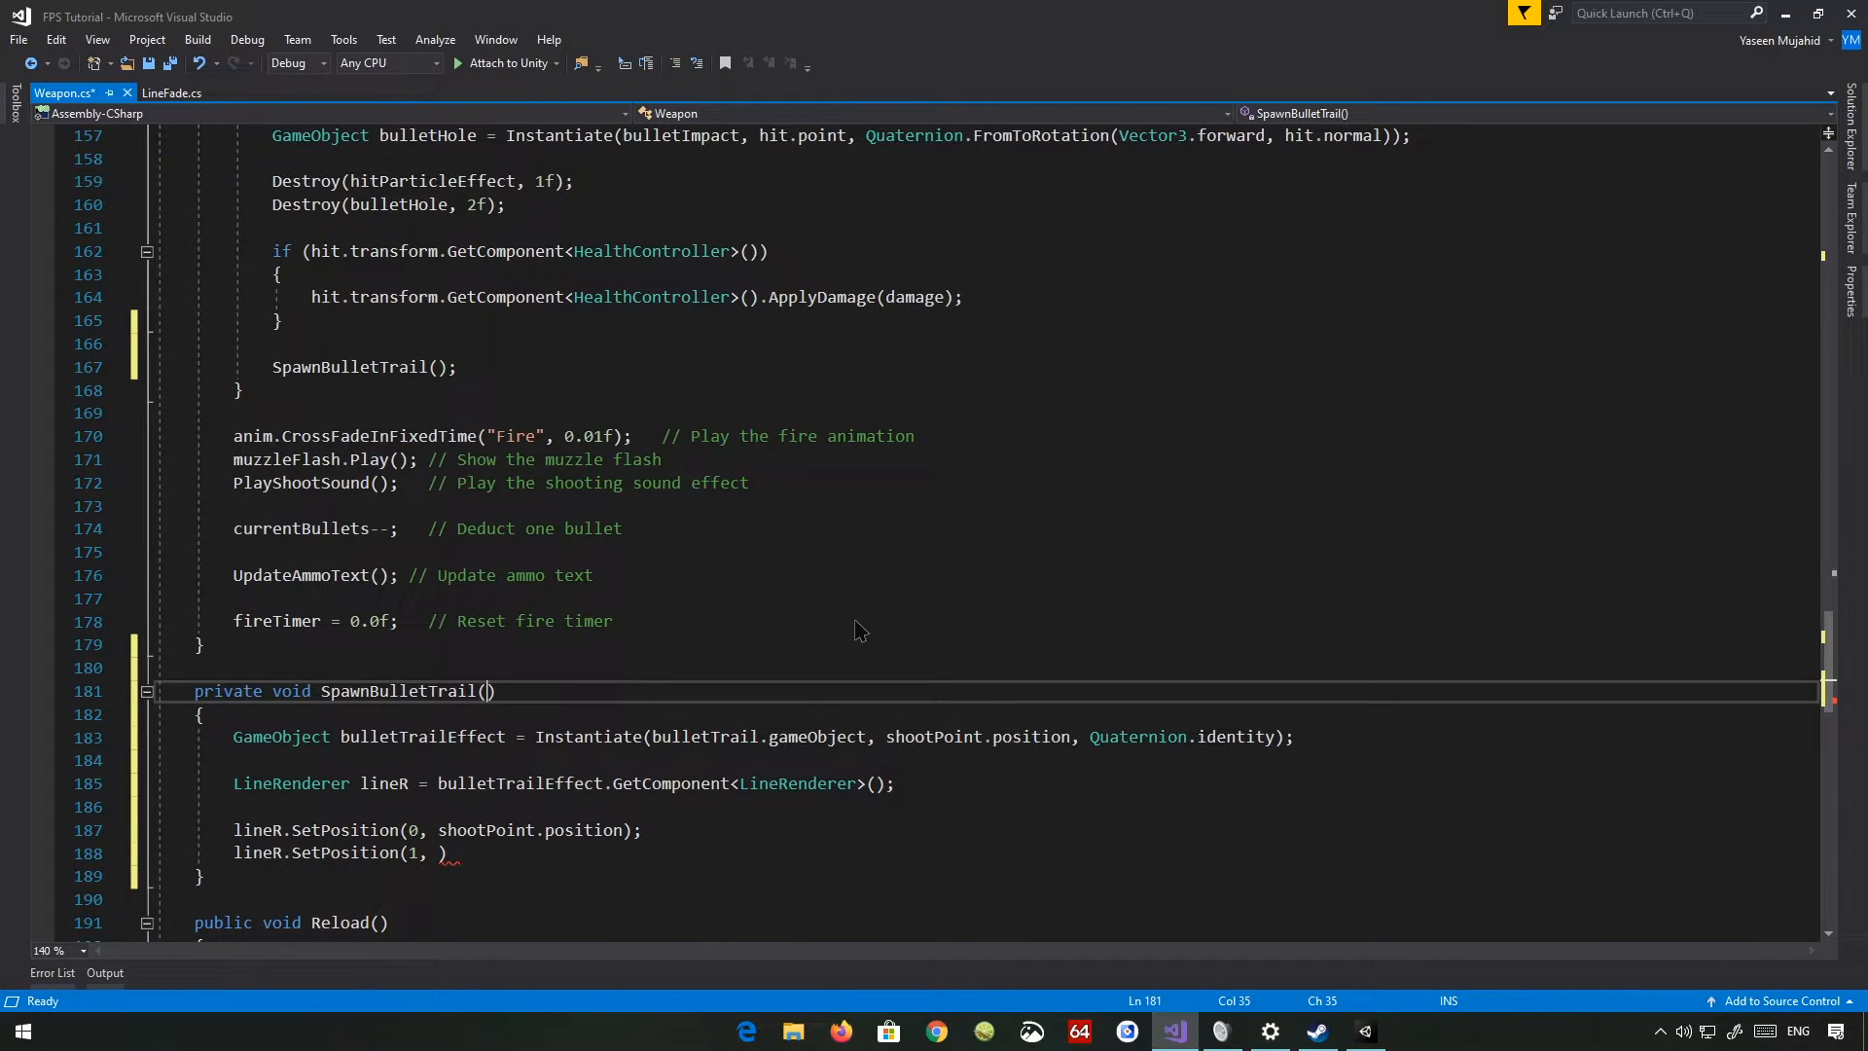
# - Give SpawnBulletTrail a Vector3 hitPoint parameter and pass hit.point from Fire's raycast call
pyautogui.write('Vector3')
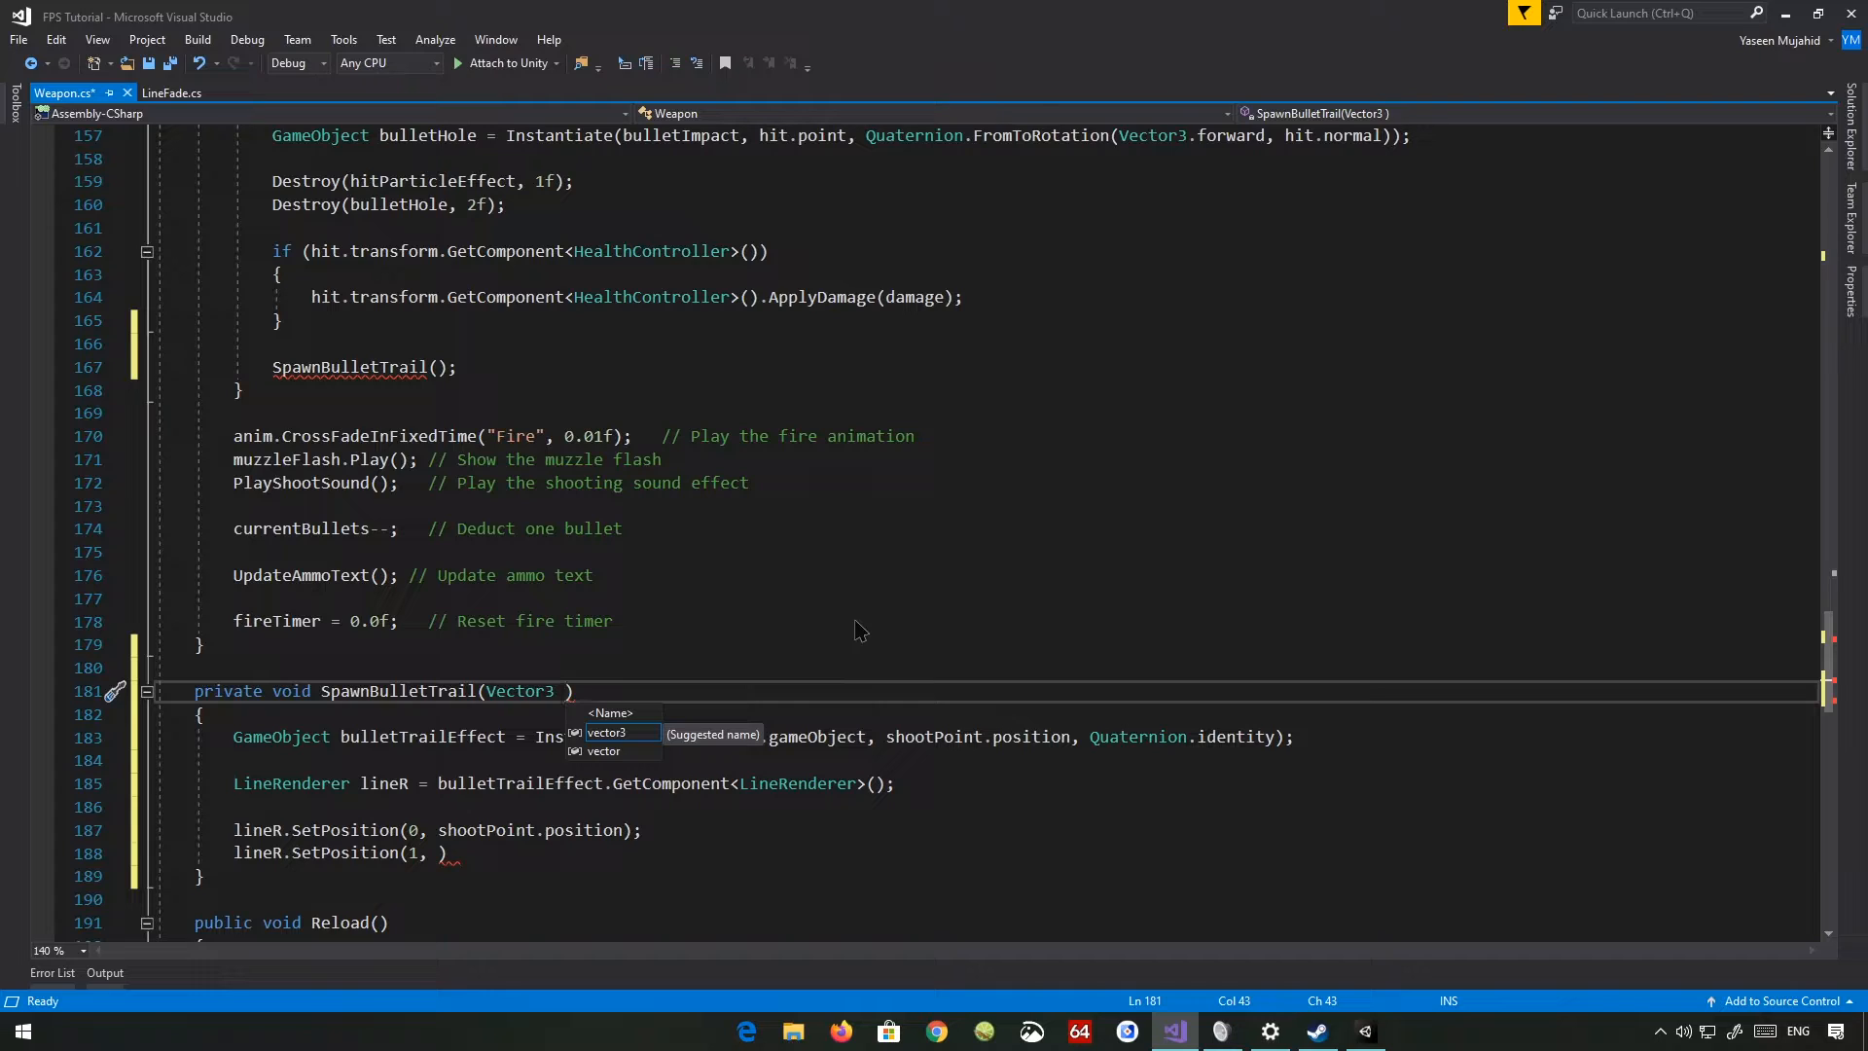
pyautogui.write('hitPosition')
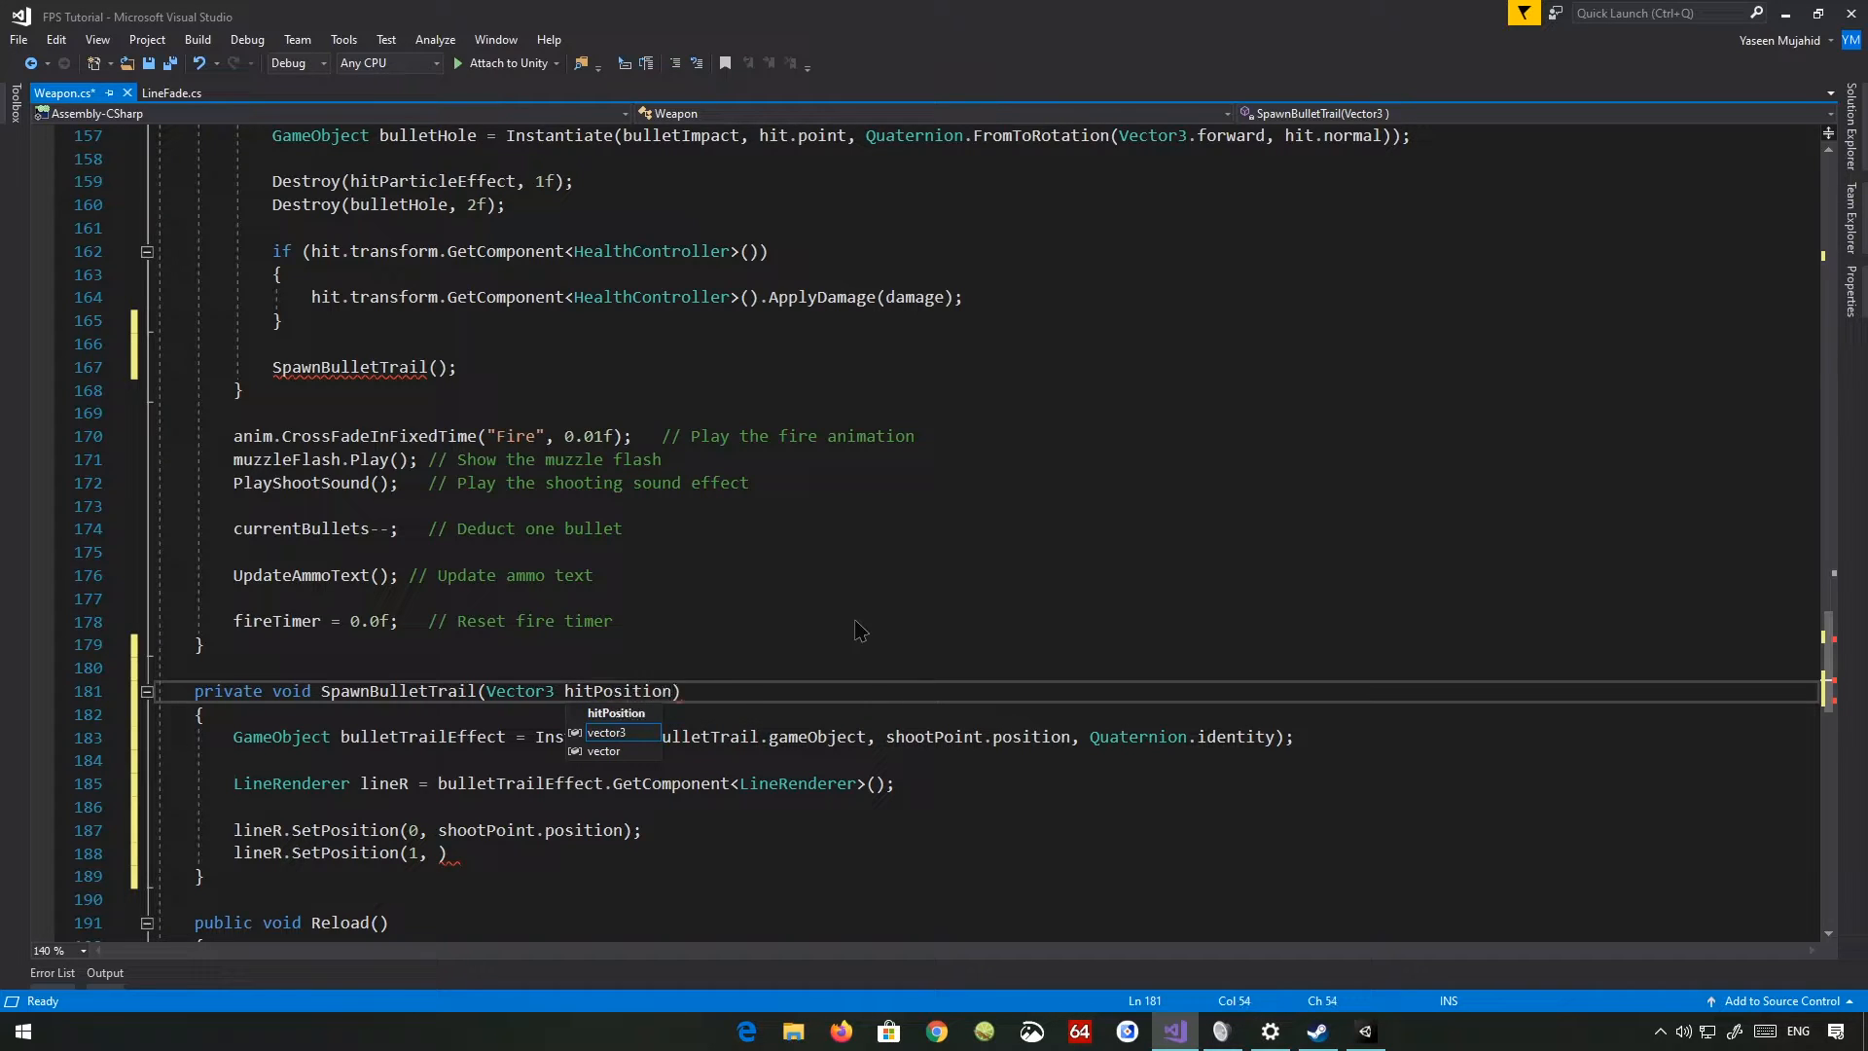
pyautogui.write('hitPoint')
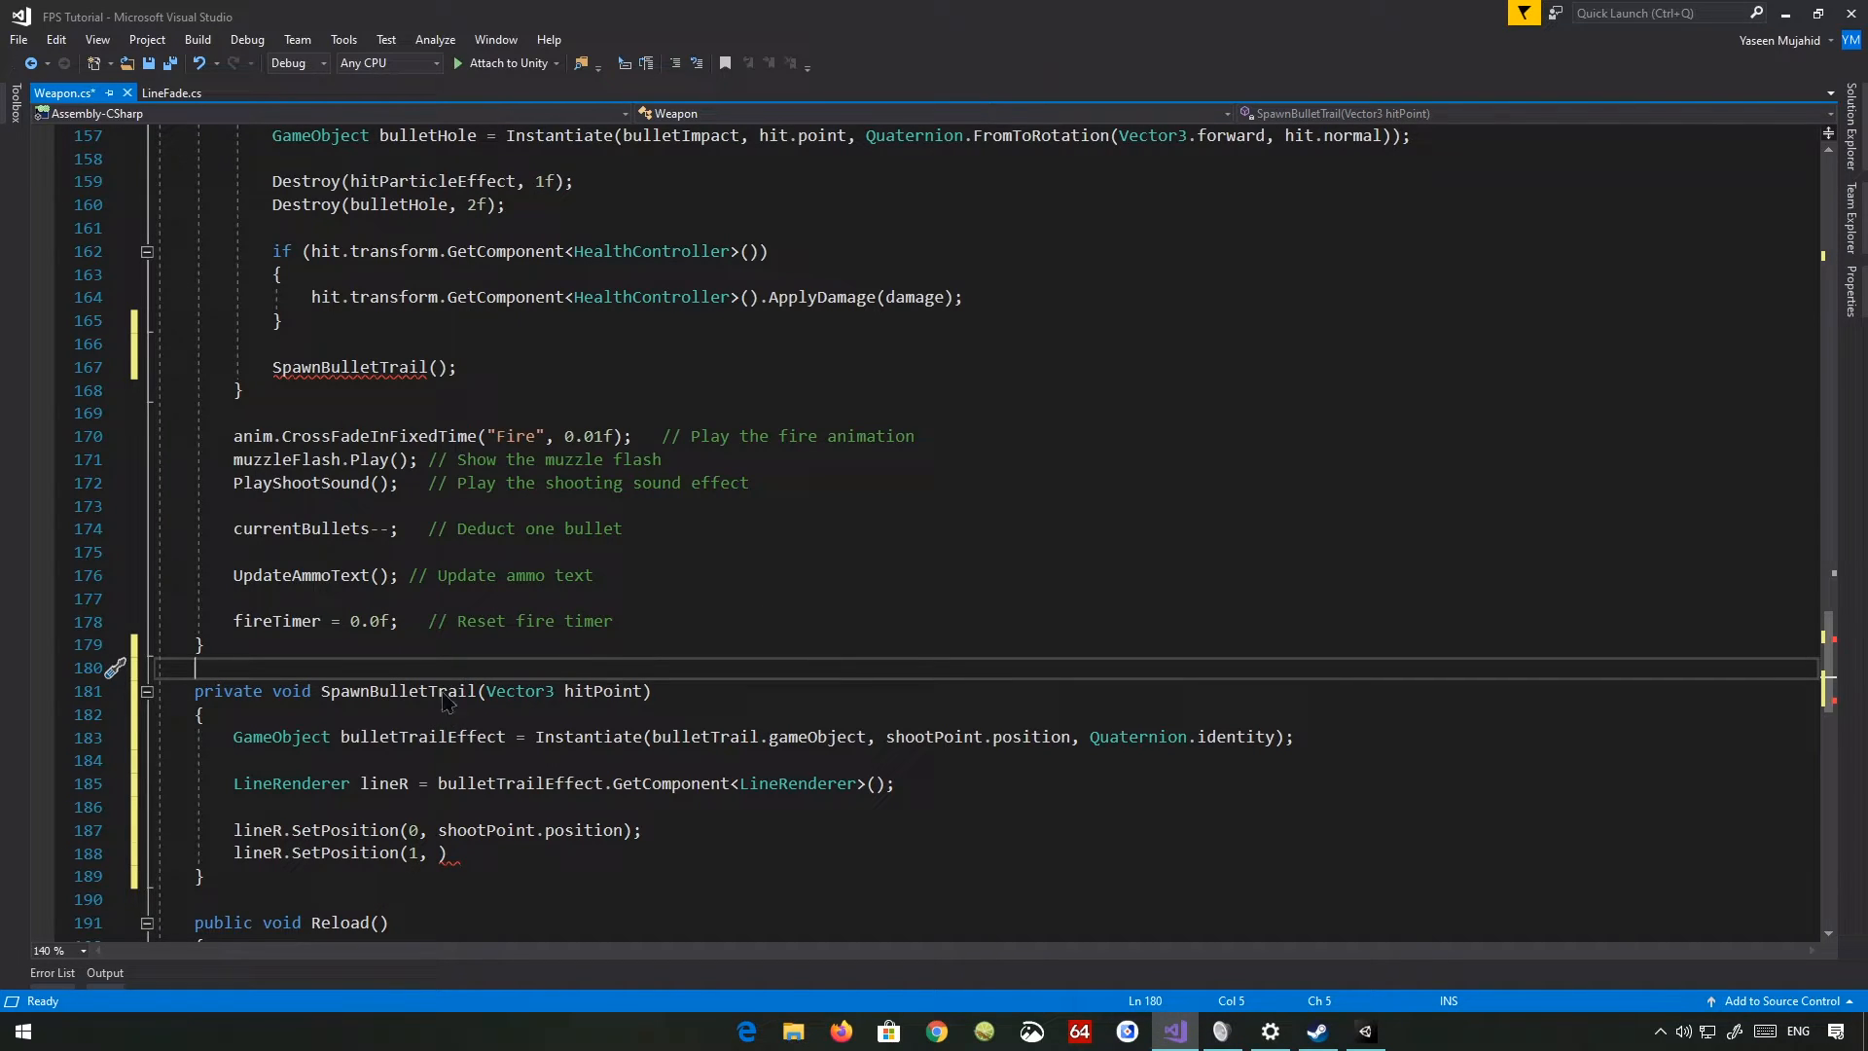
pyautogui.moveTo(517, 691)
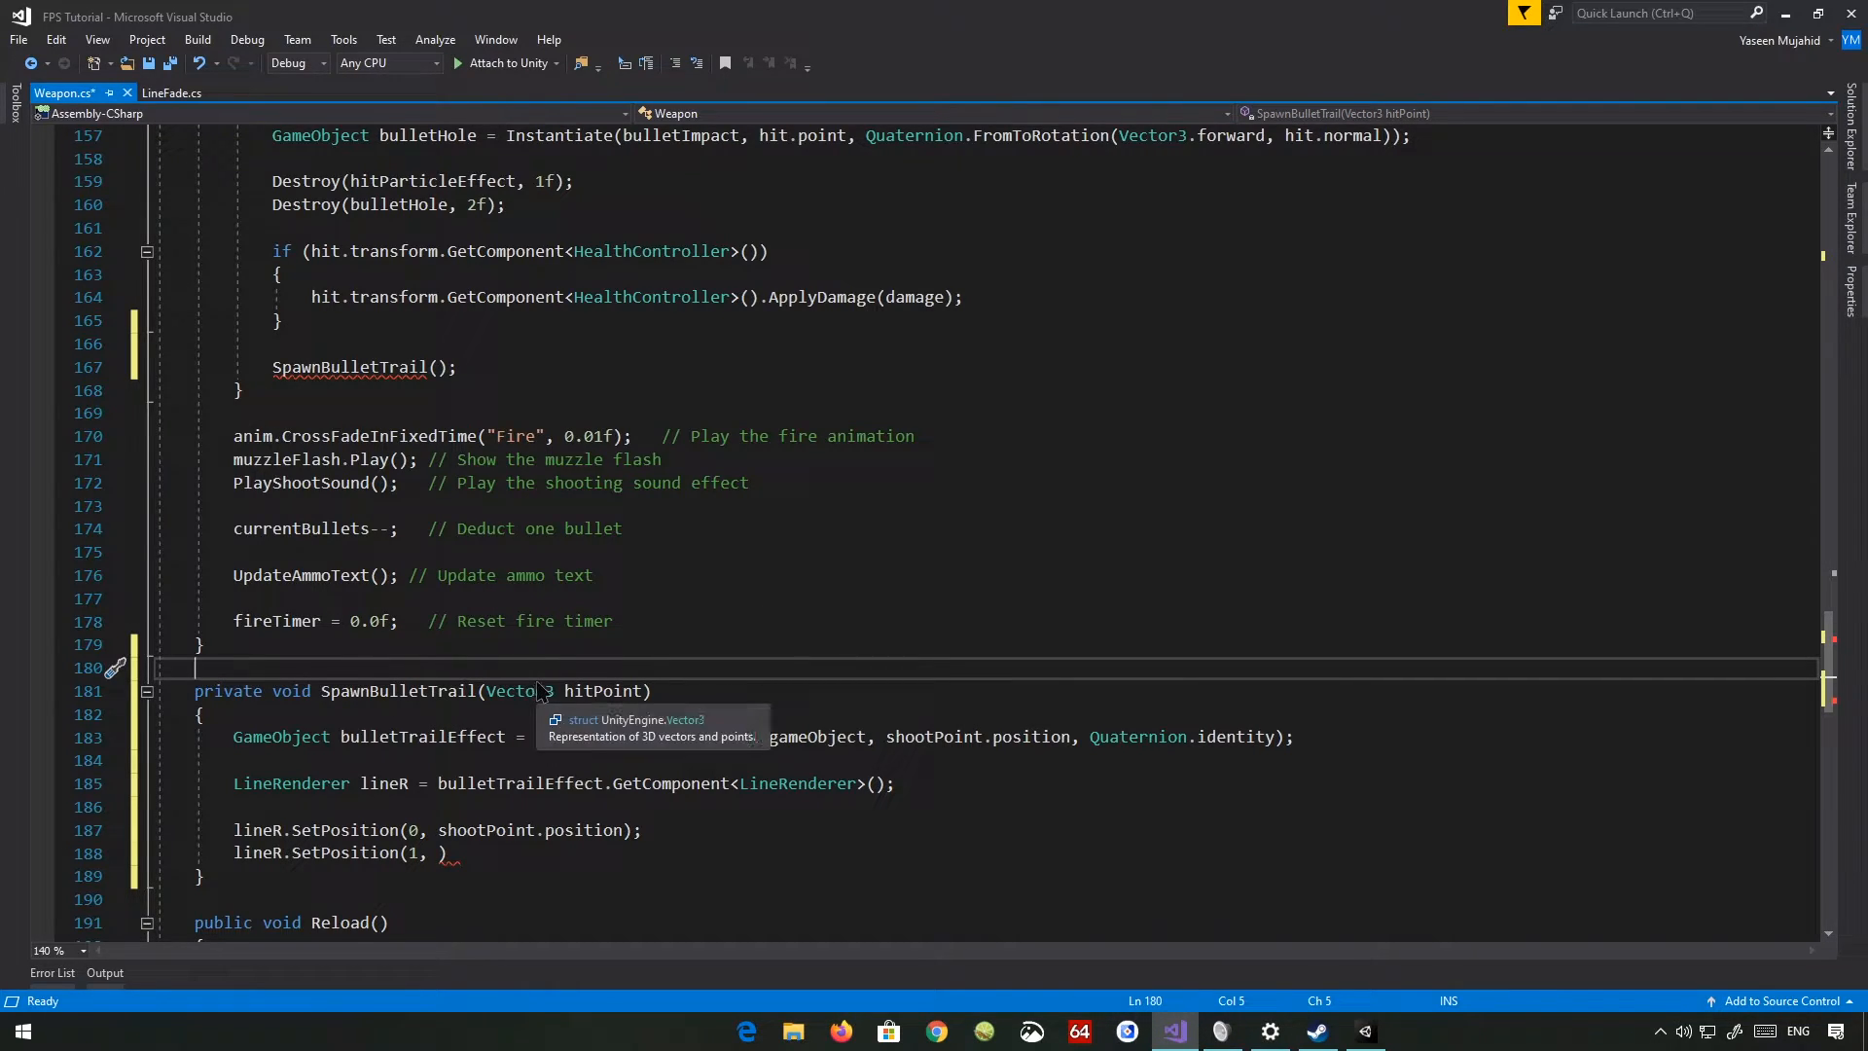
pyautogui.moveTo(578, 669)
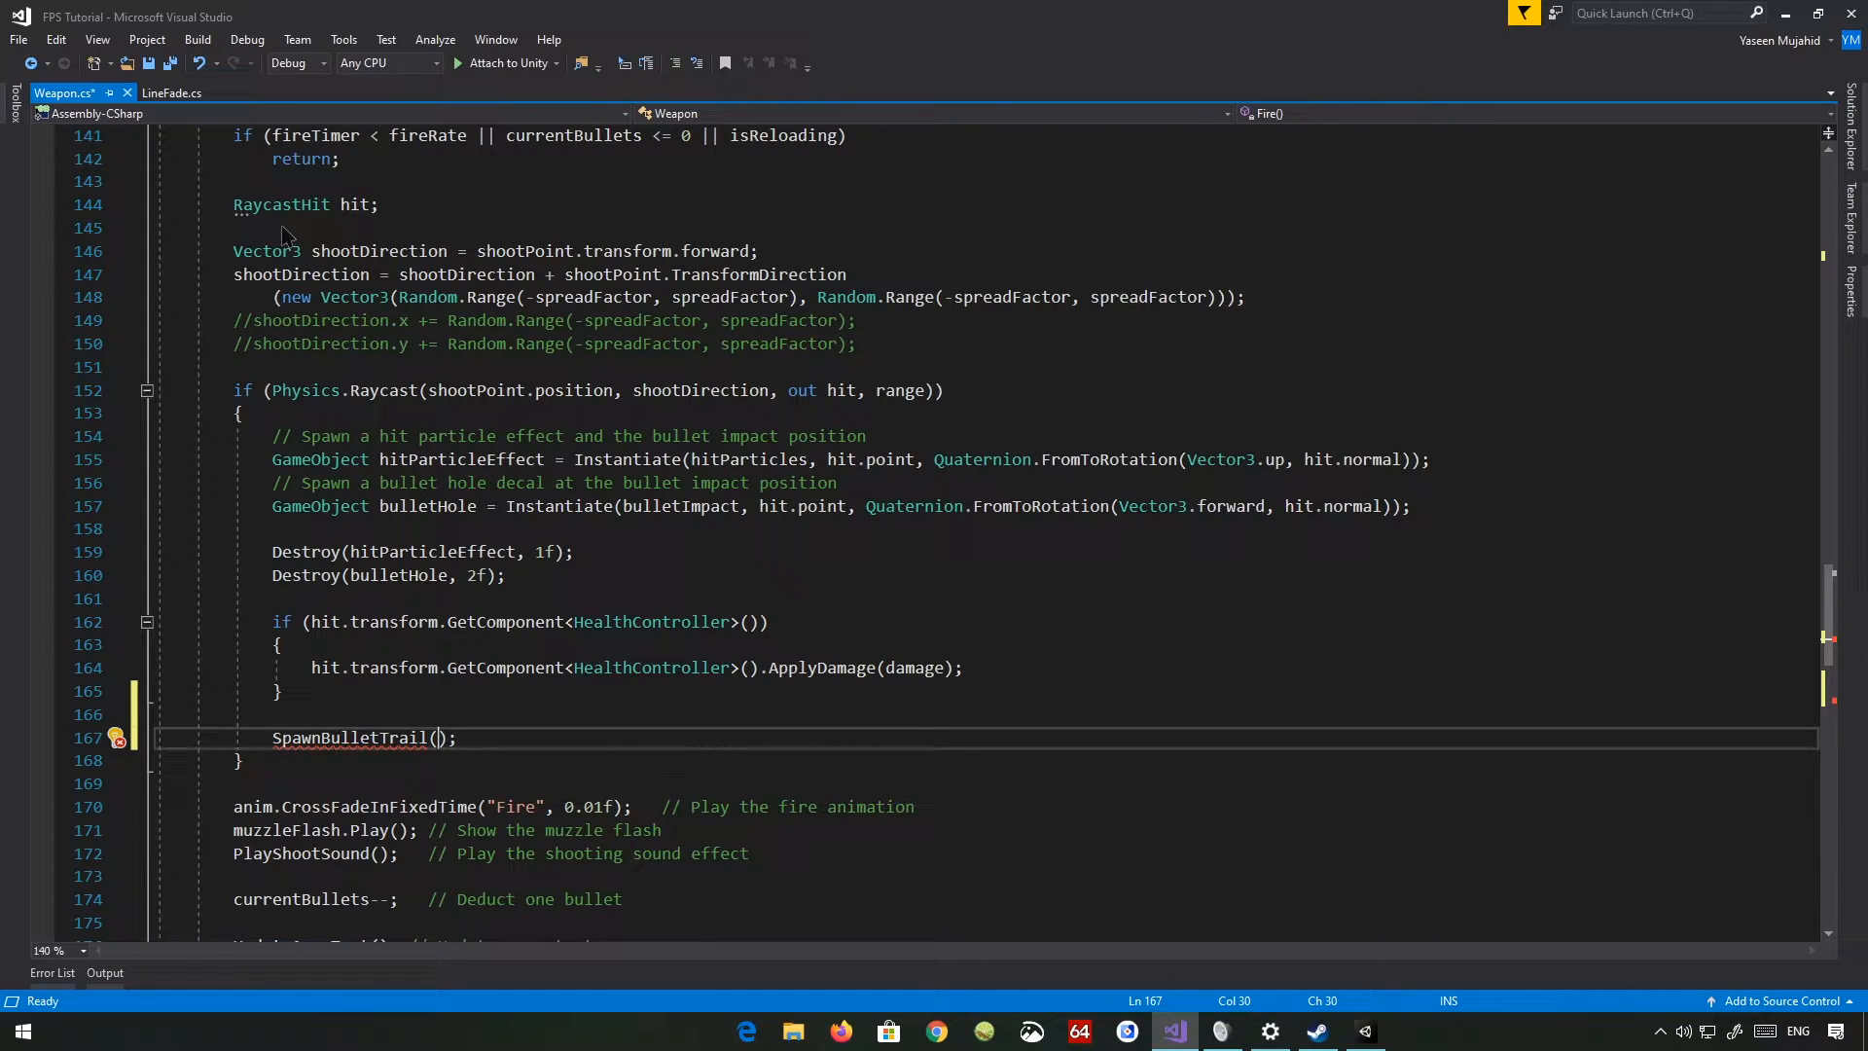
pyautogui.moveTo(463, 539)
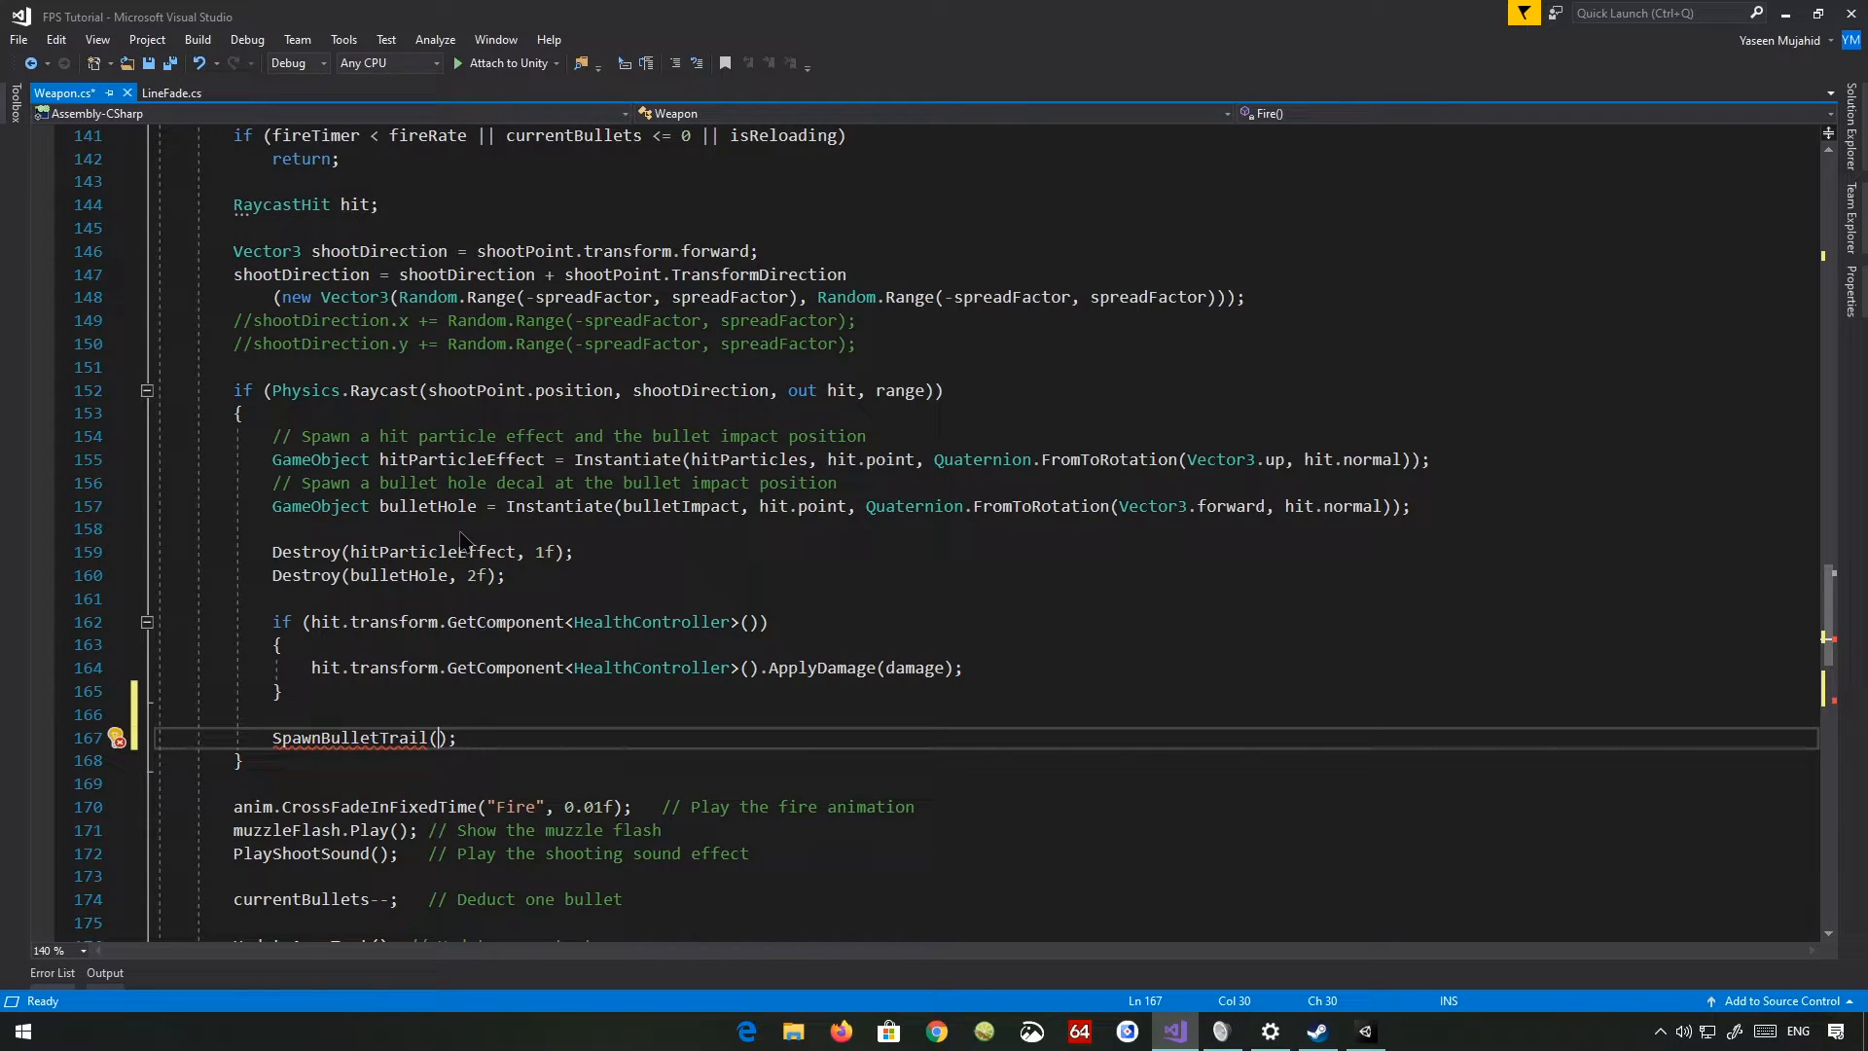
pyautogui.moveTo(695, 718)
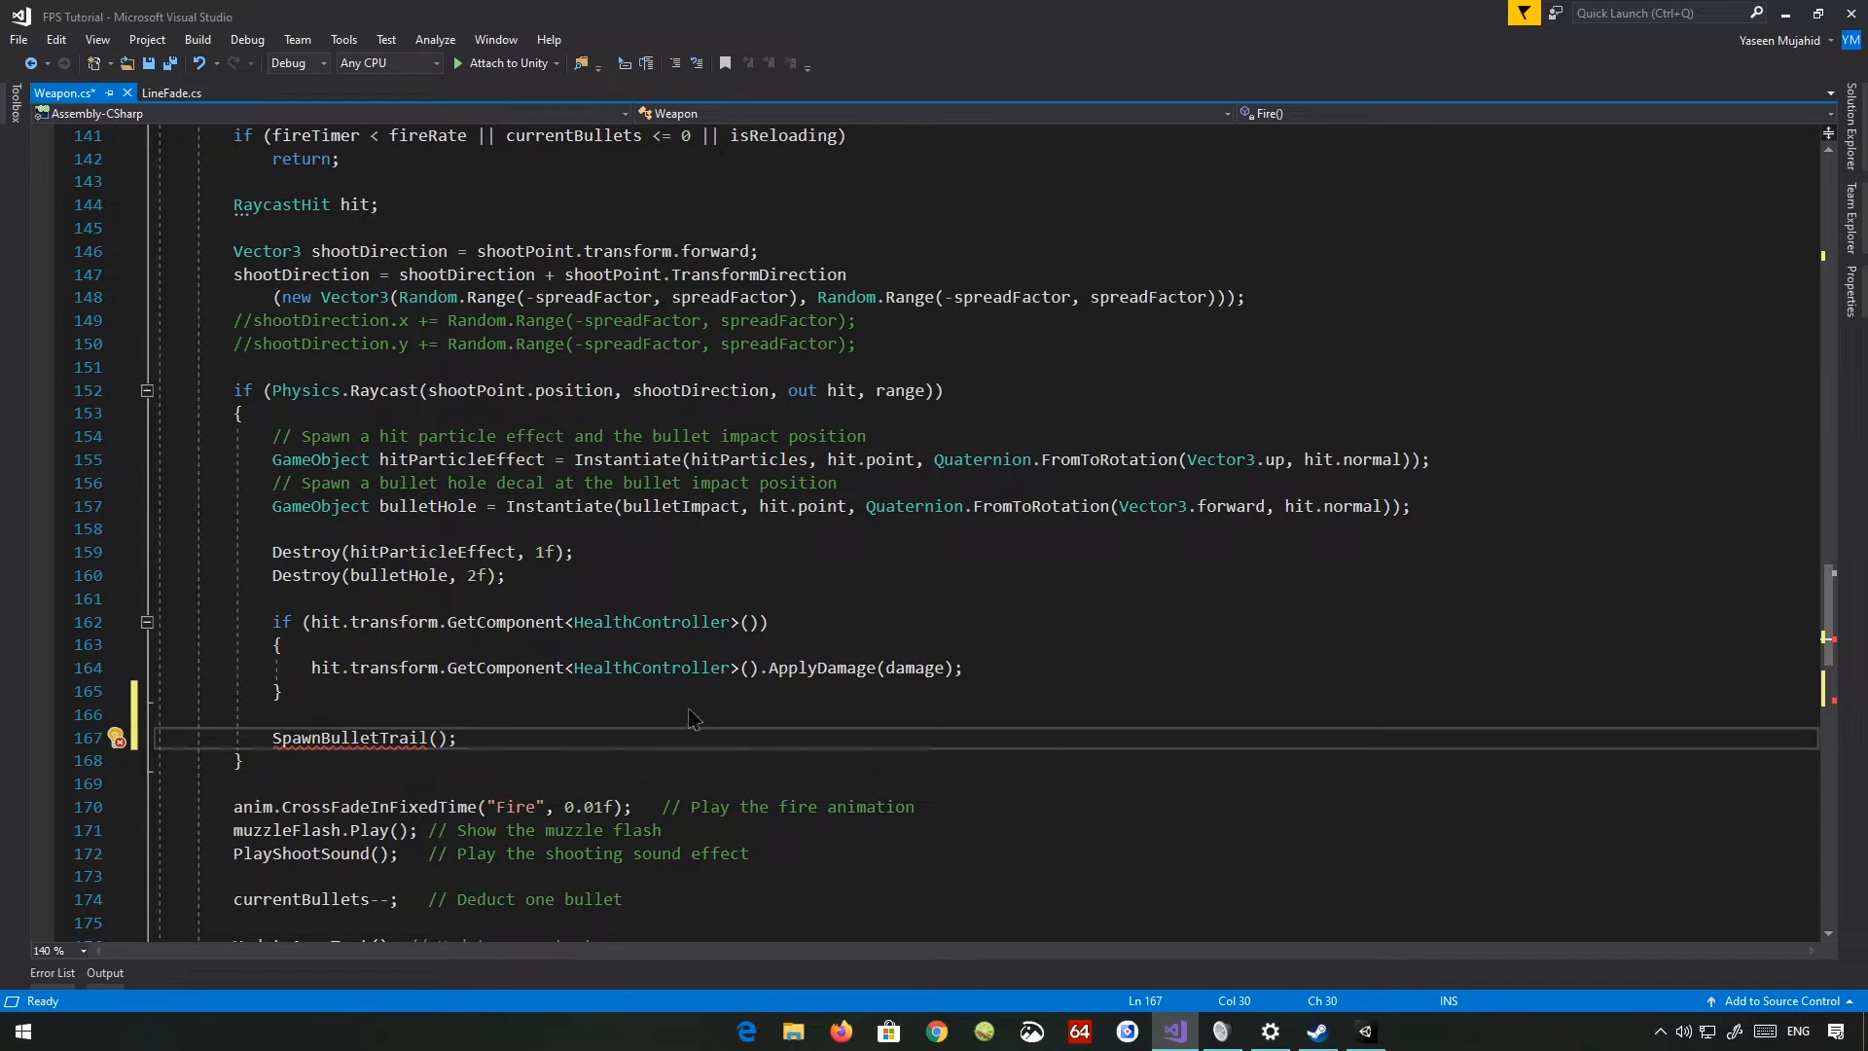
pyautogui.write('hit.point')
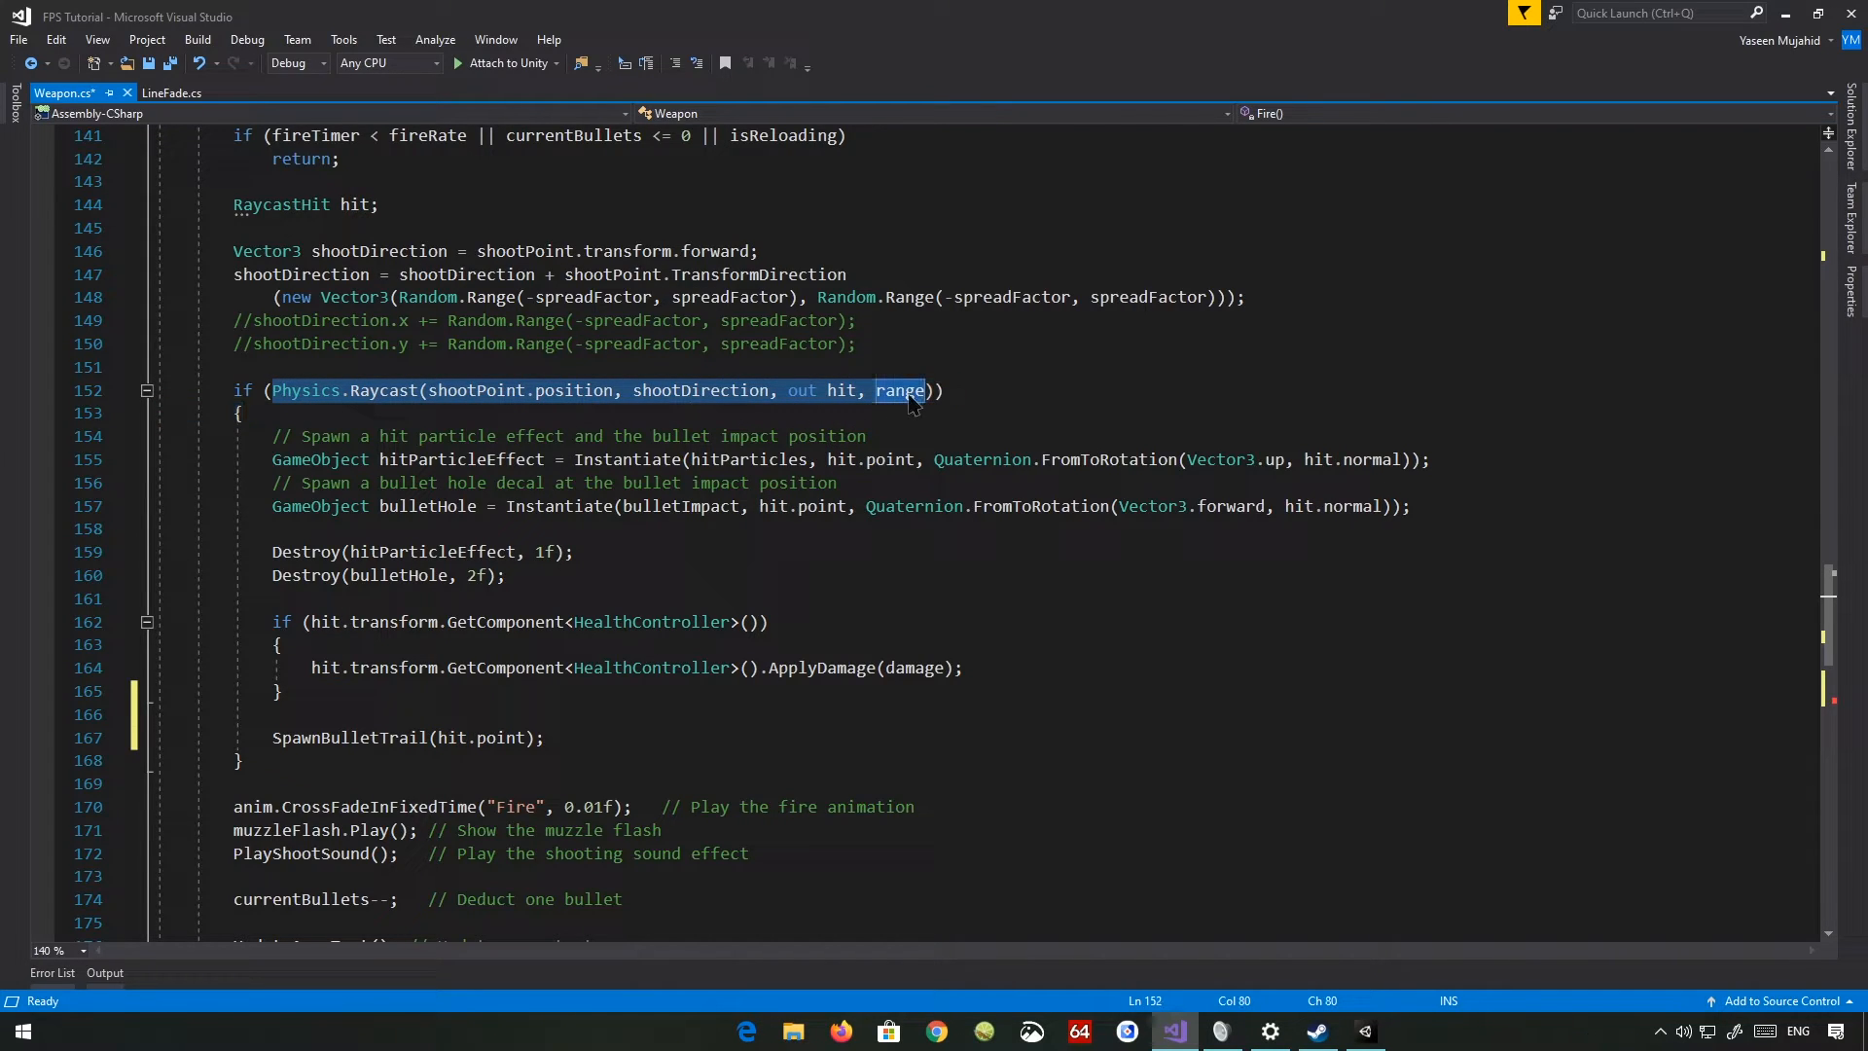
pyautogui.moveTo(843, 391)
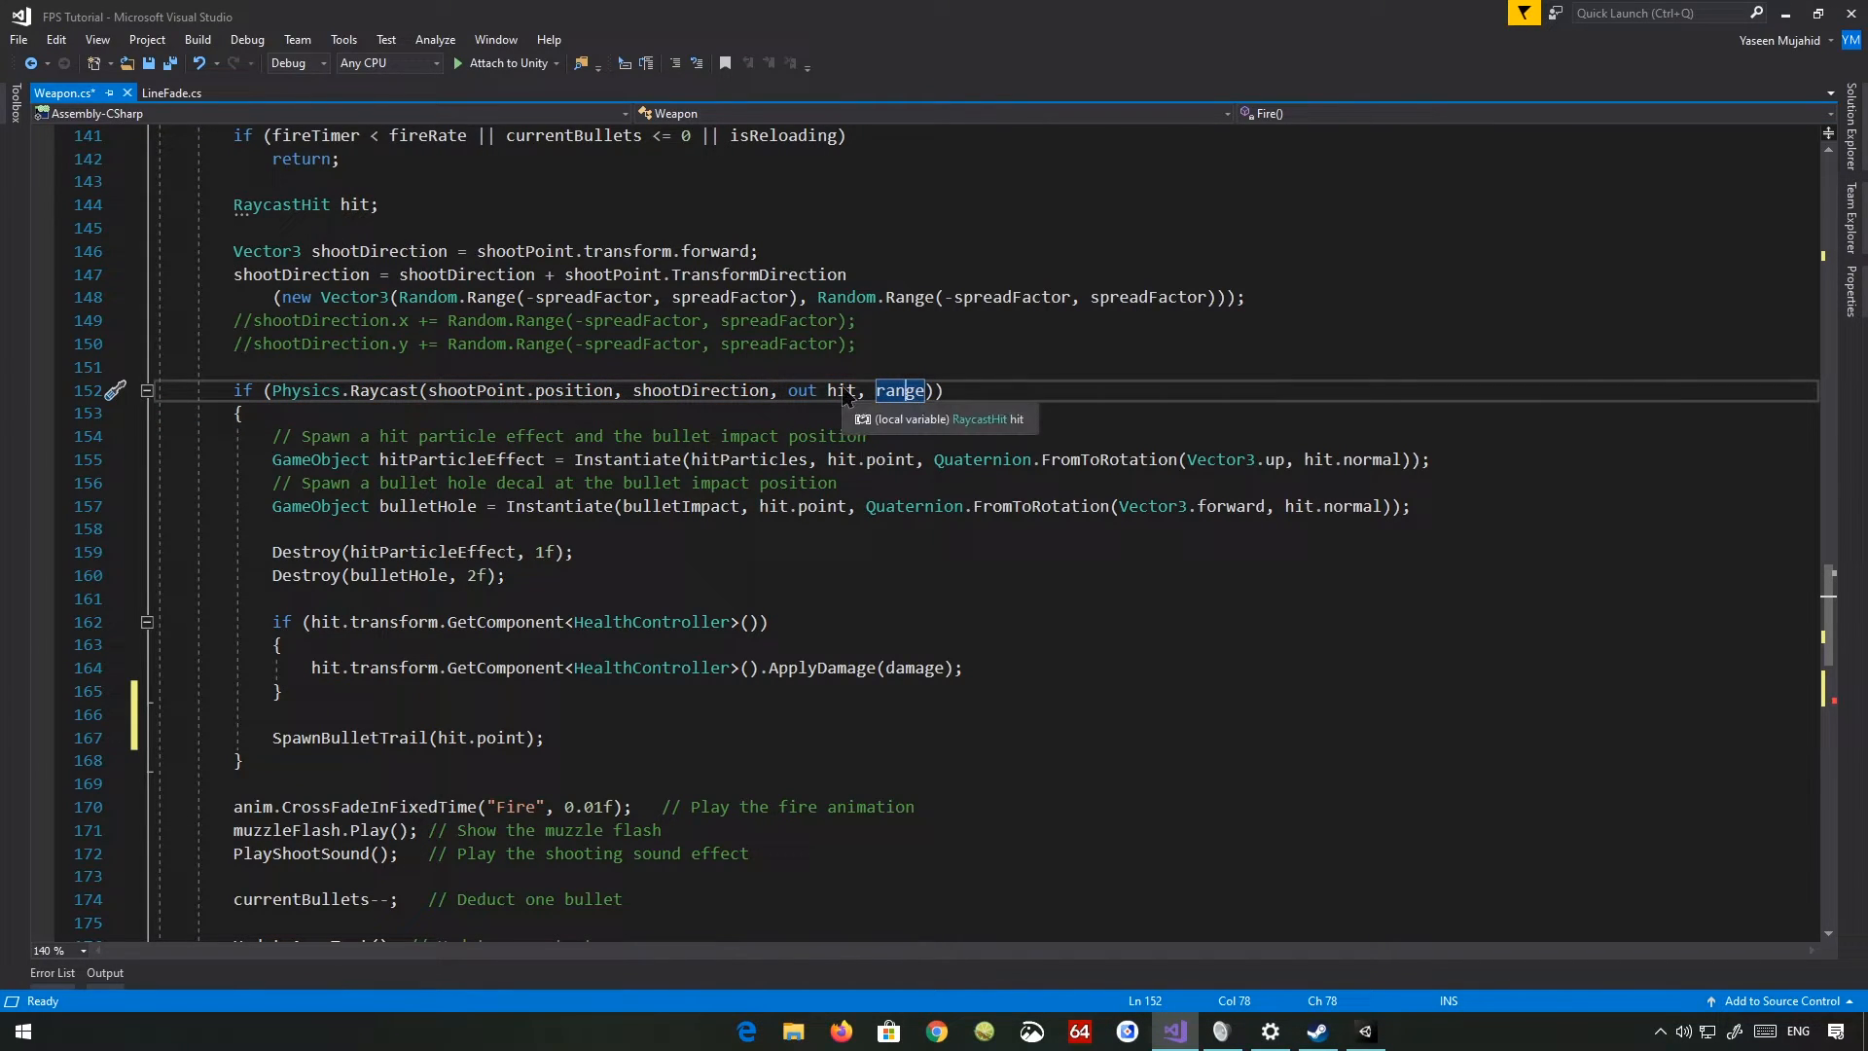
pyautogui.moveTo(450, 735)
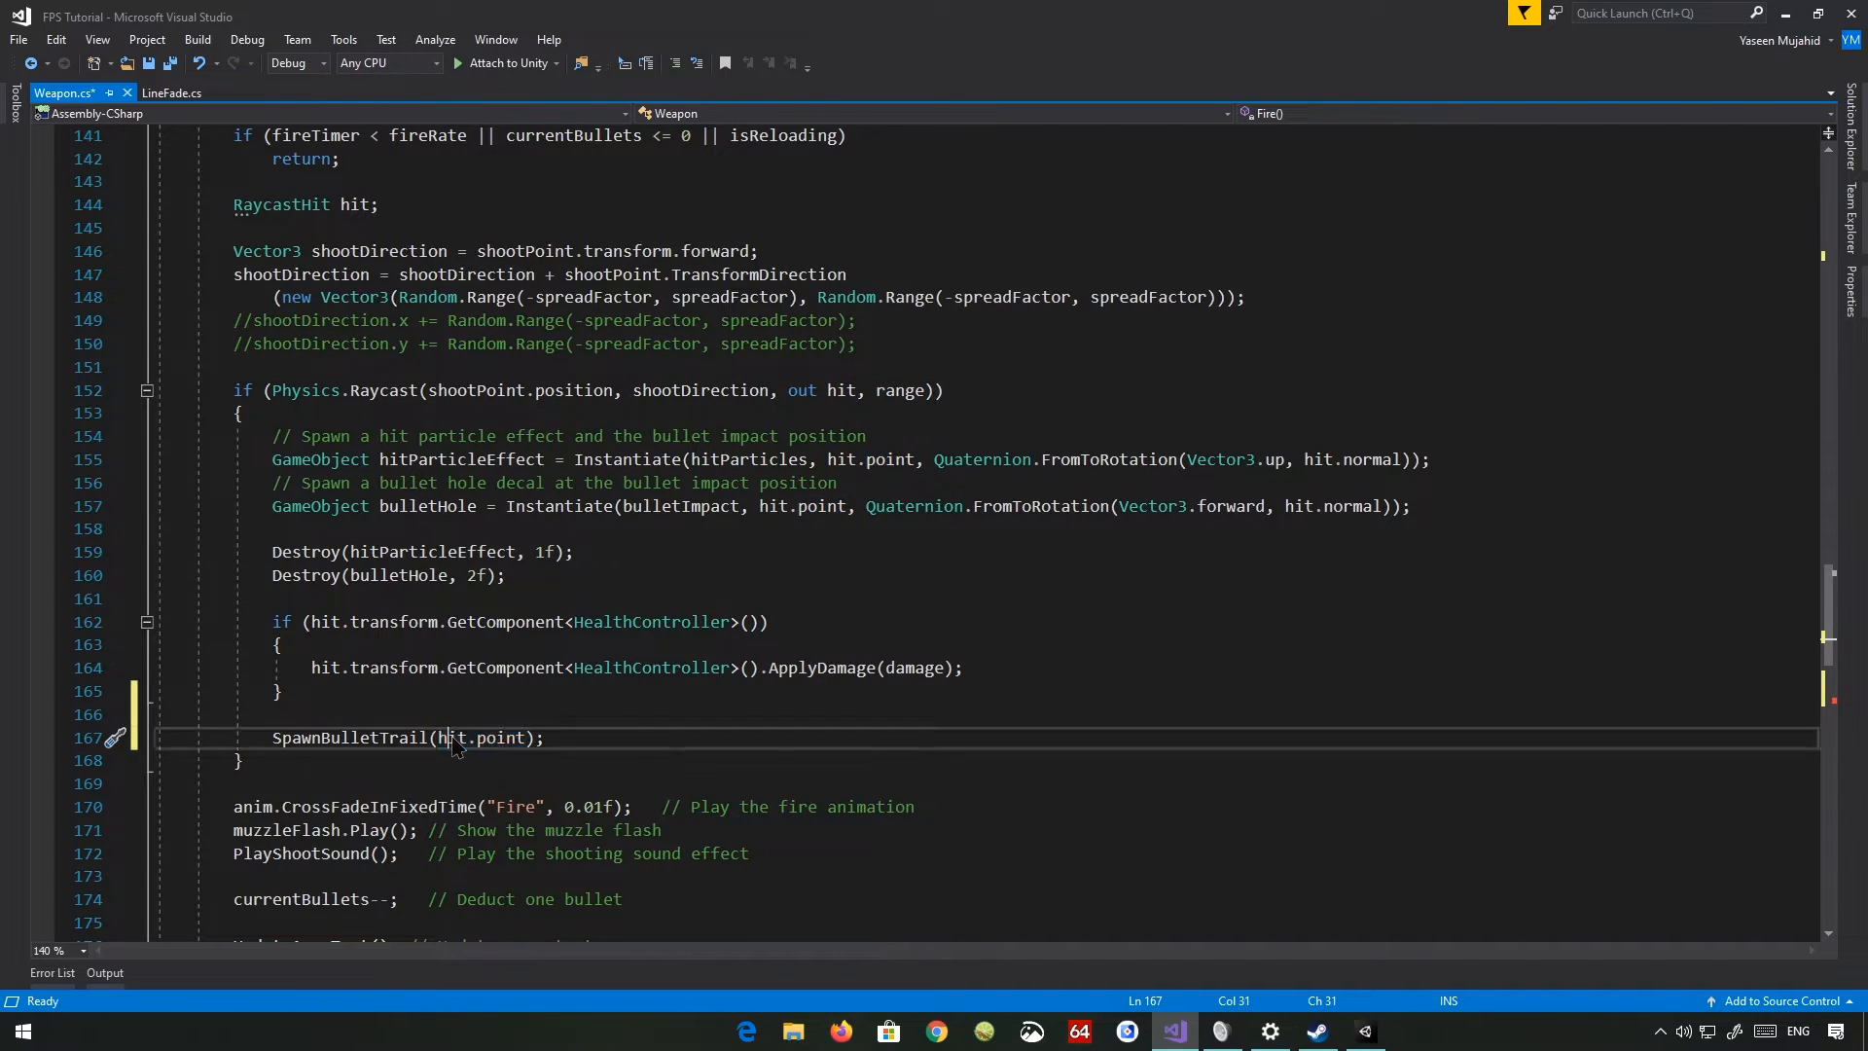
# - Set position 1 to hitPoint and destroy the trail object after 1f, then save Weapon.cs
pyautogui.scroll(-3)
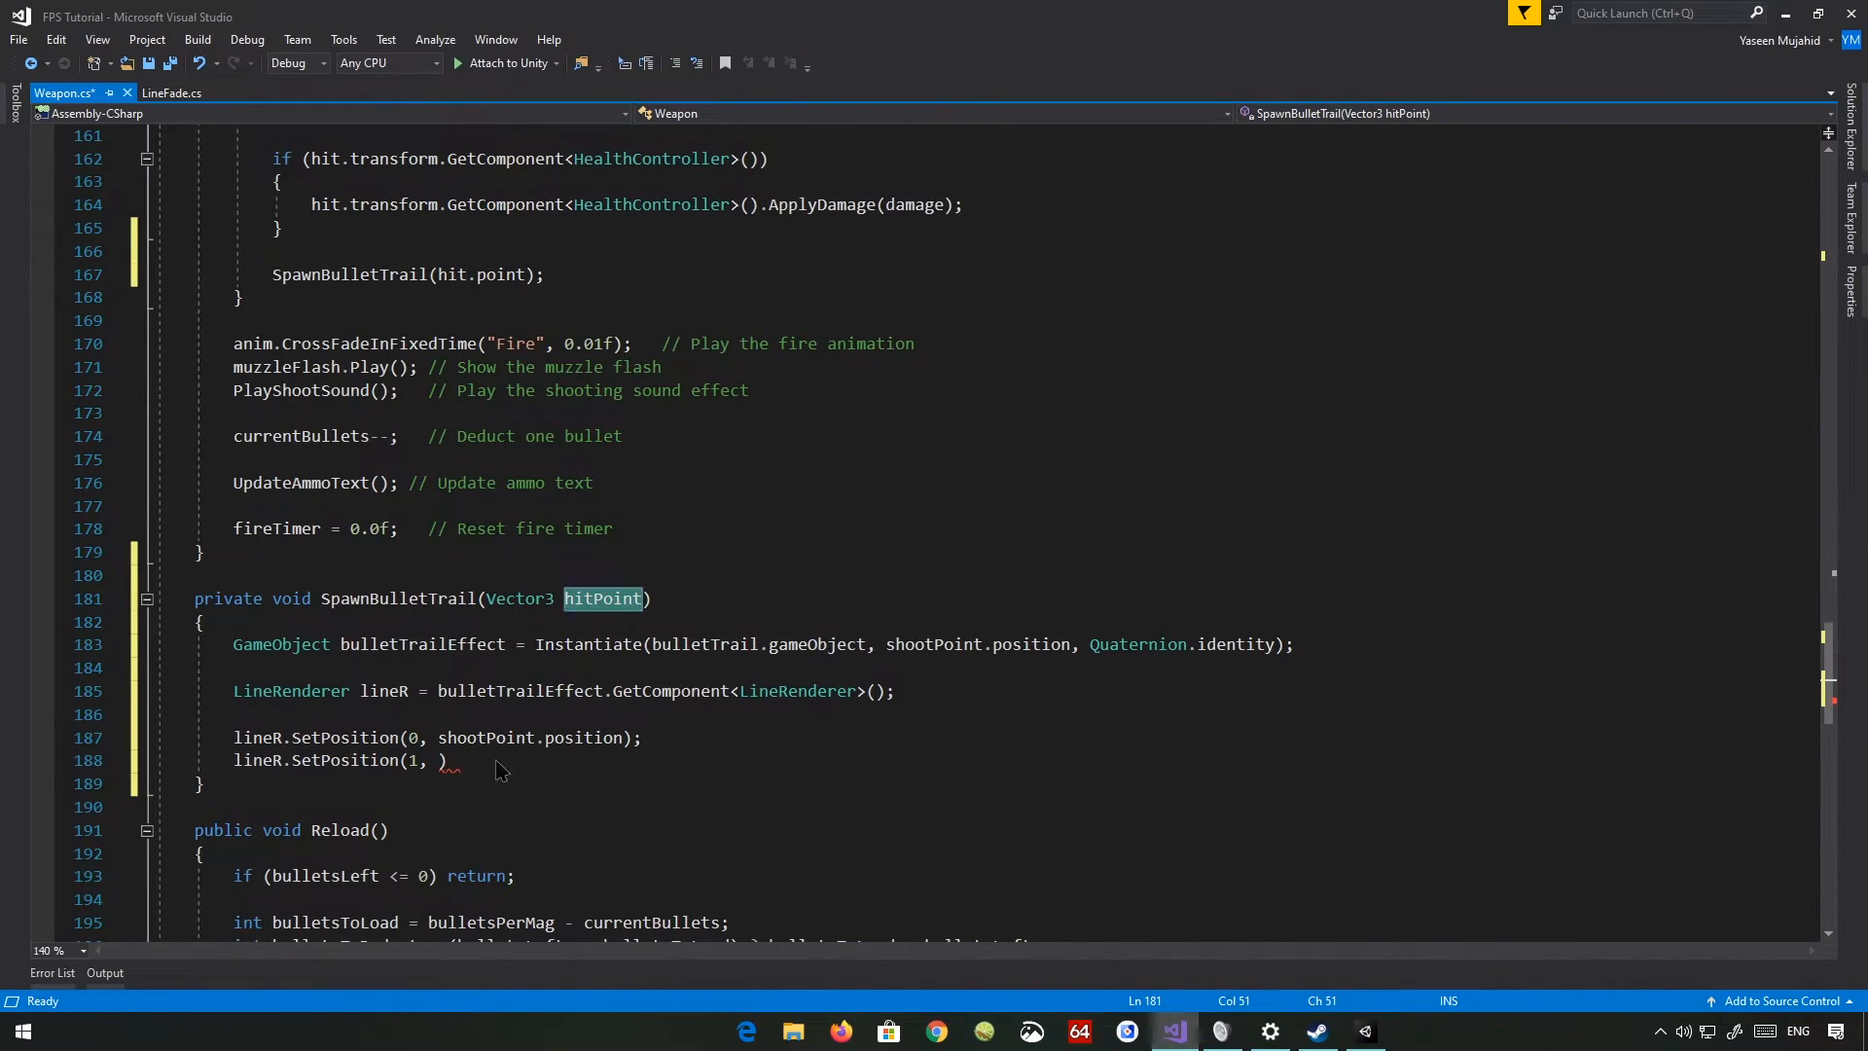
pyautogui.write('hitPoint')
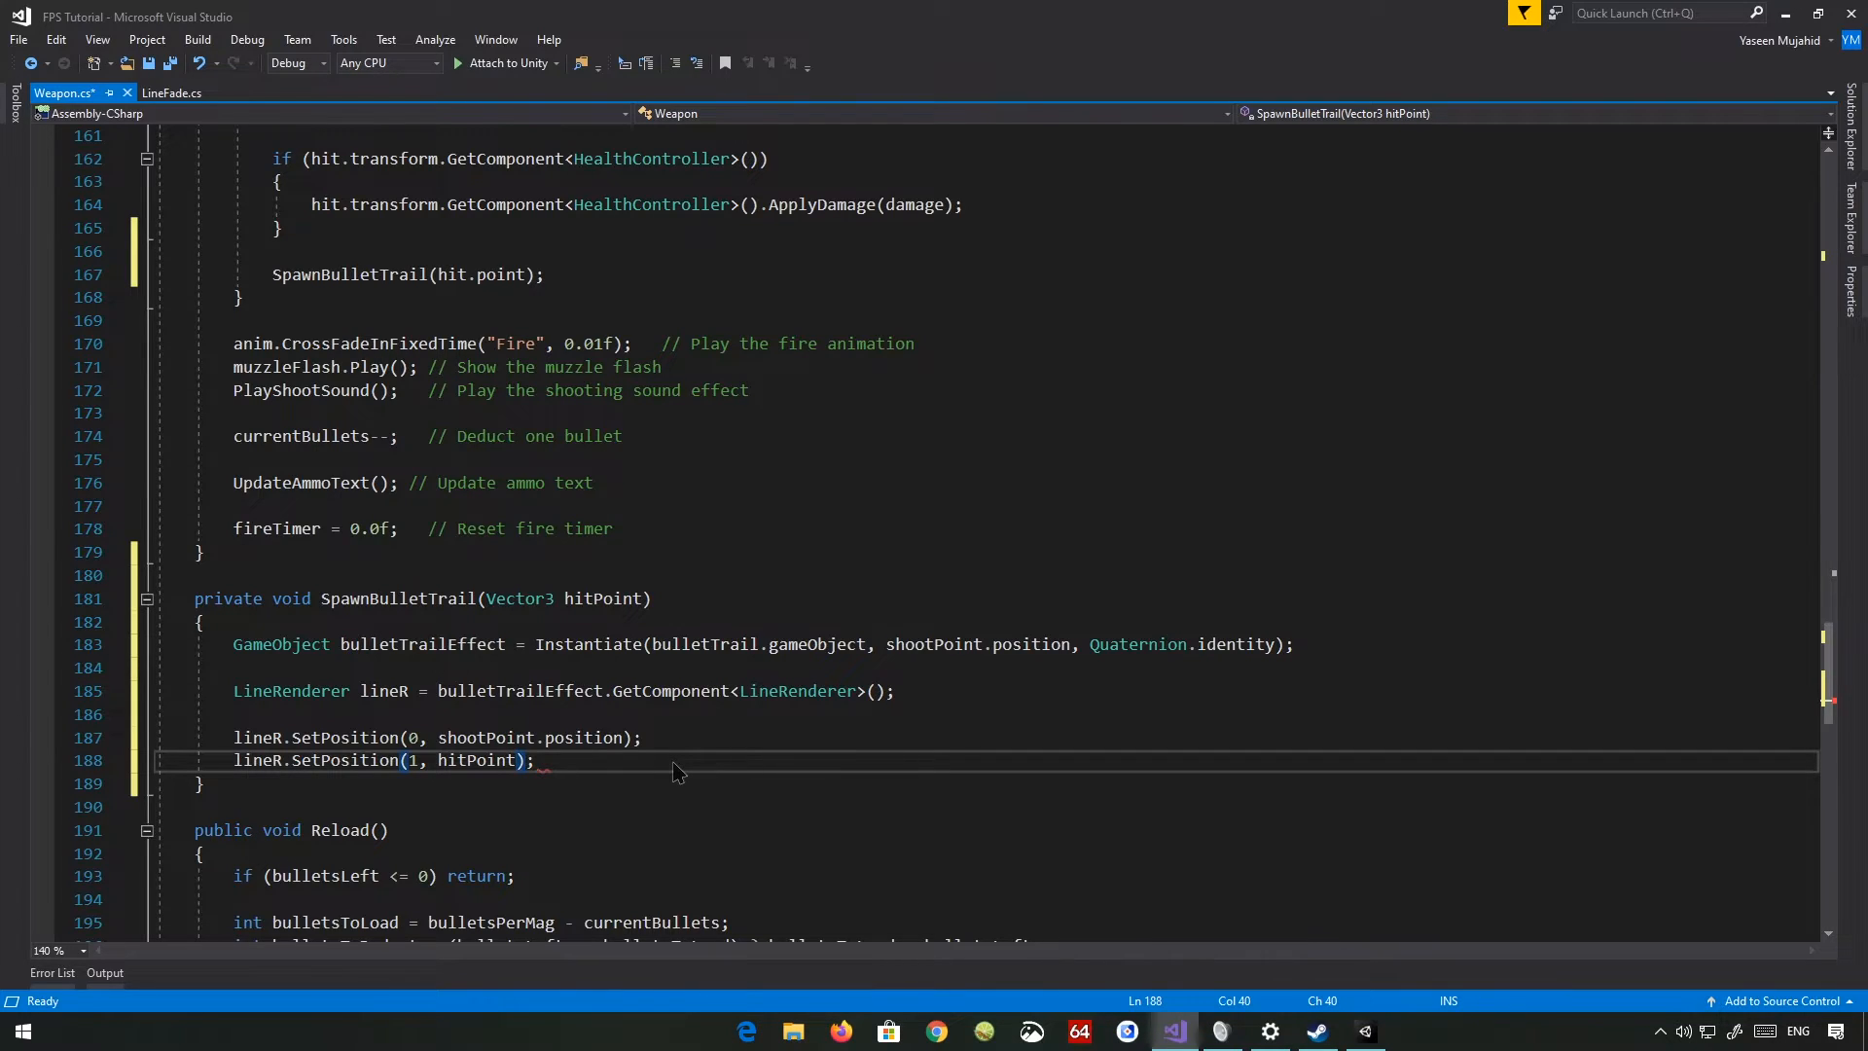
pyautogui.click(640, 737)
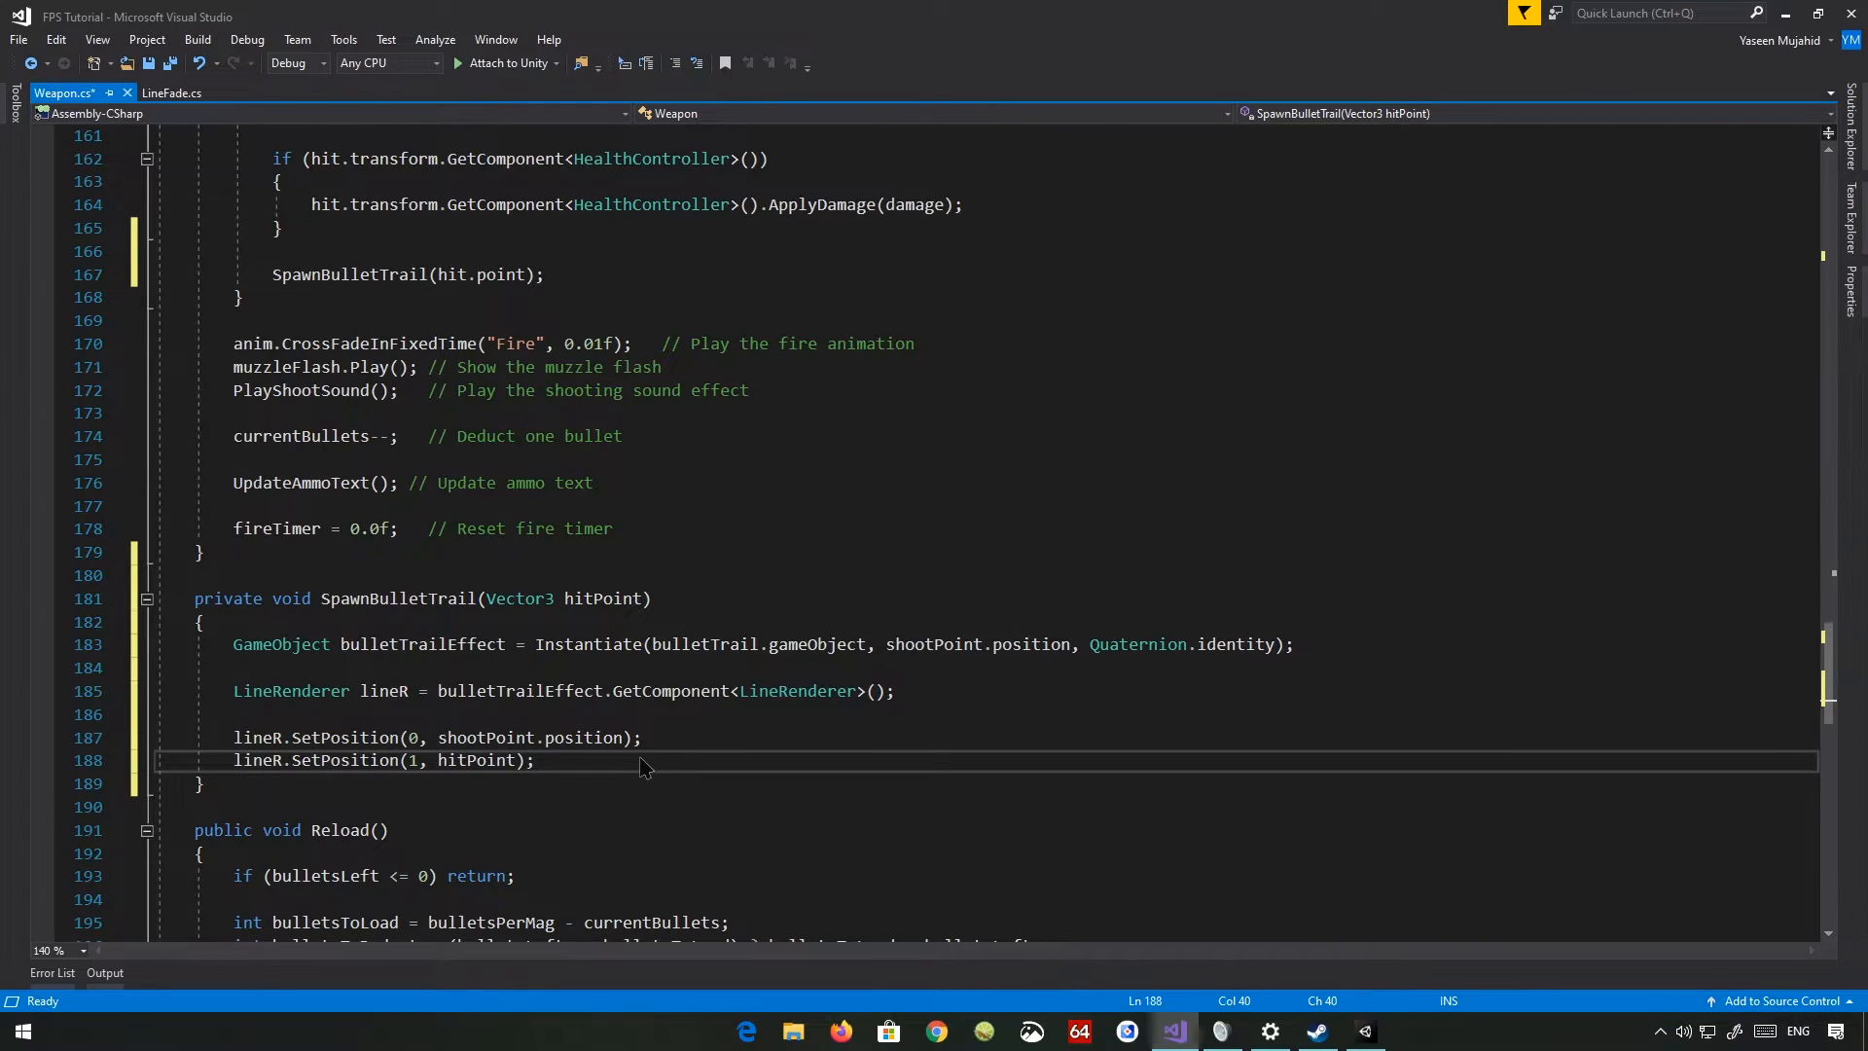
pyautogui.write('Destroy(')
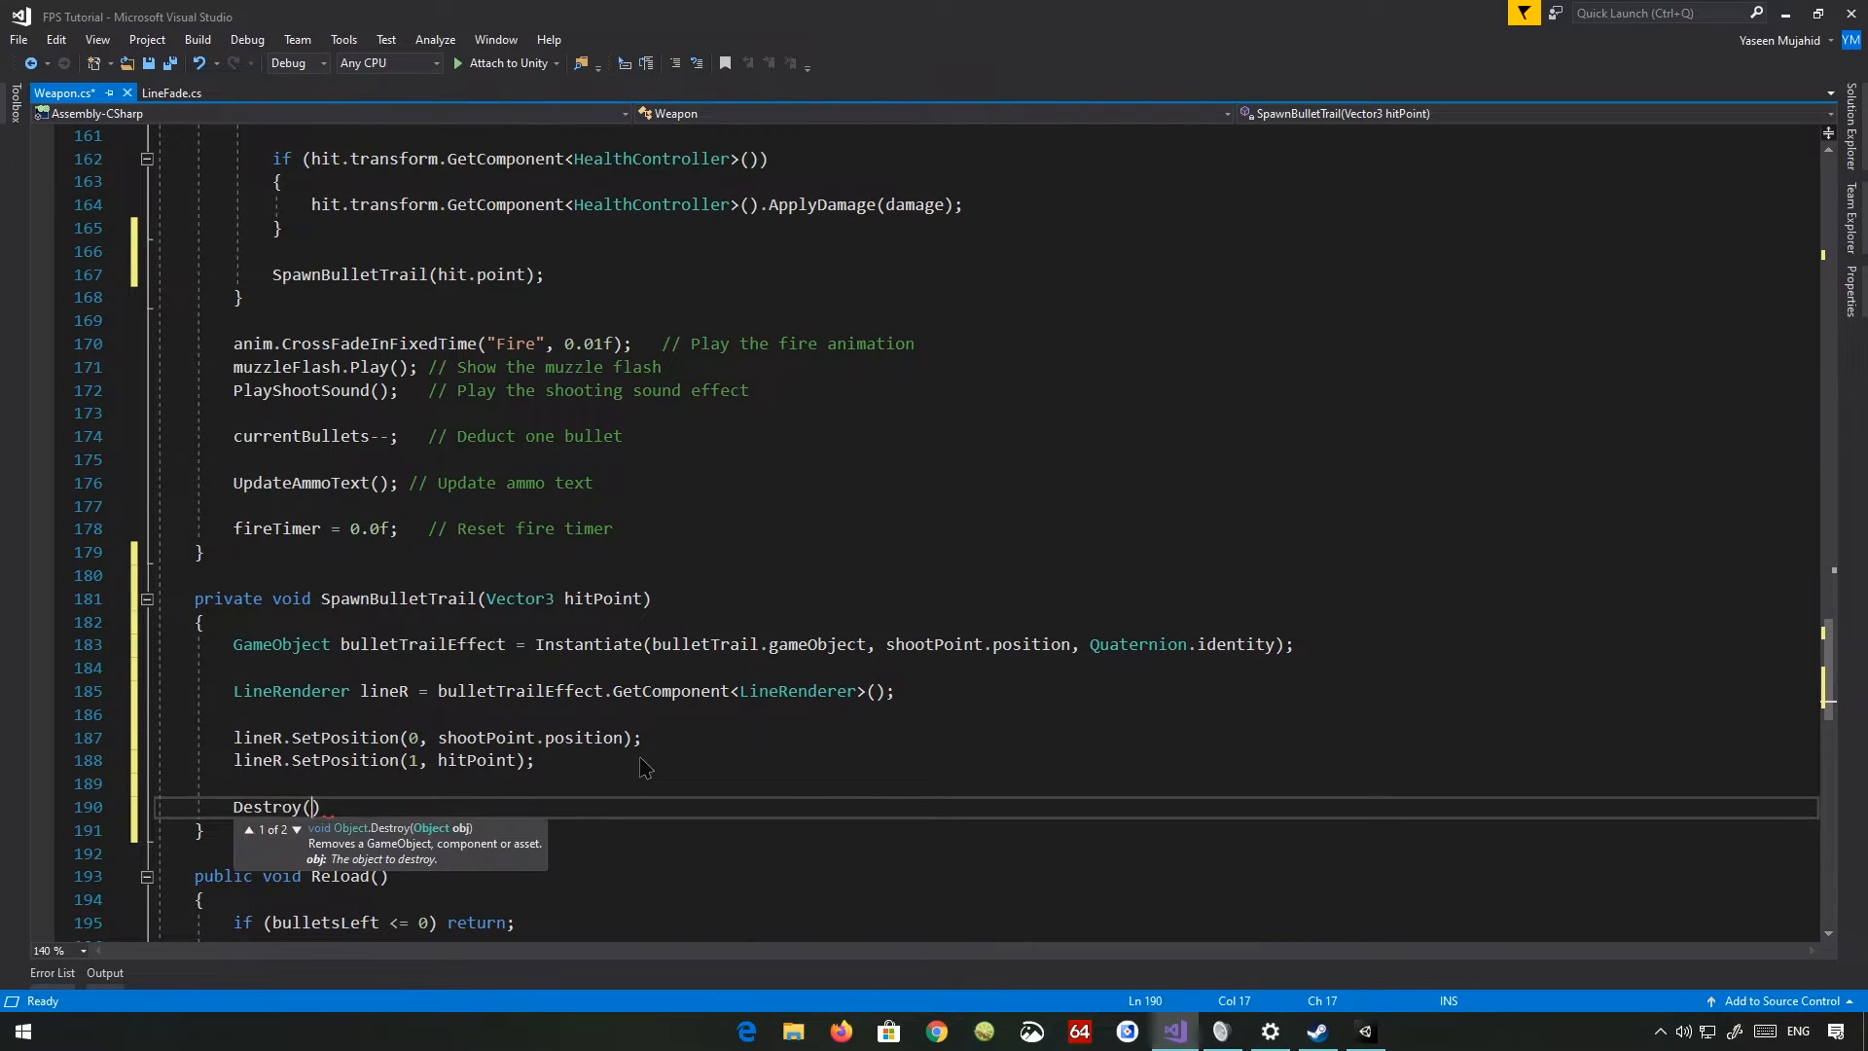
pyautogui.write('bulletImpact')
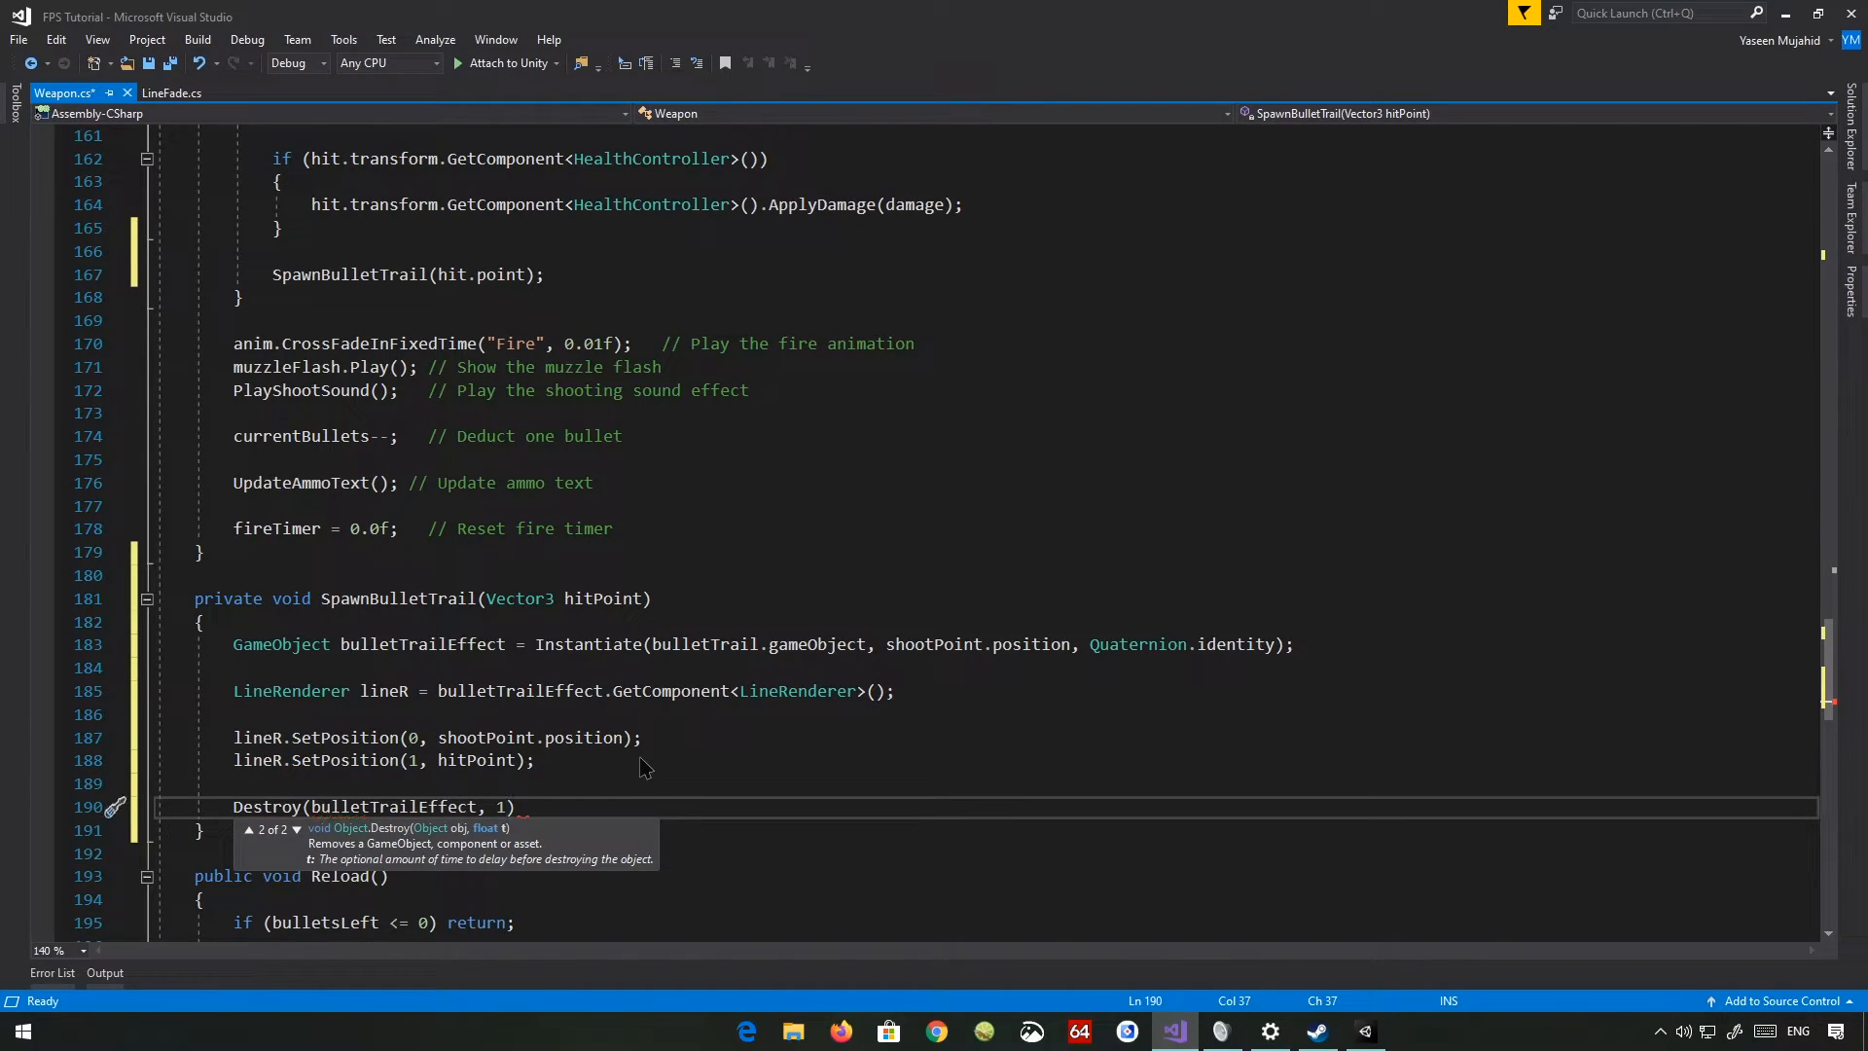
pyautogui.write('f;')
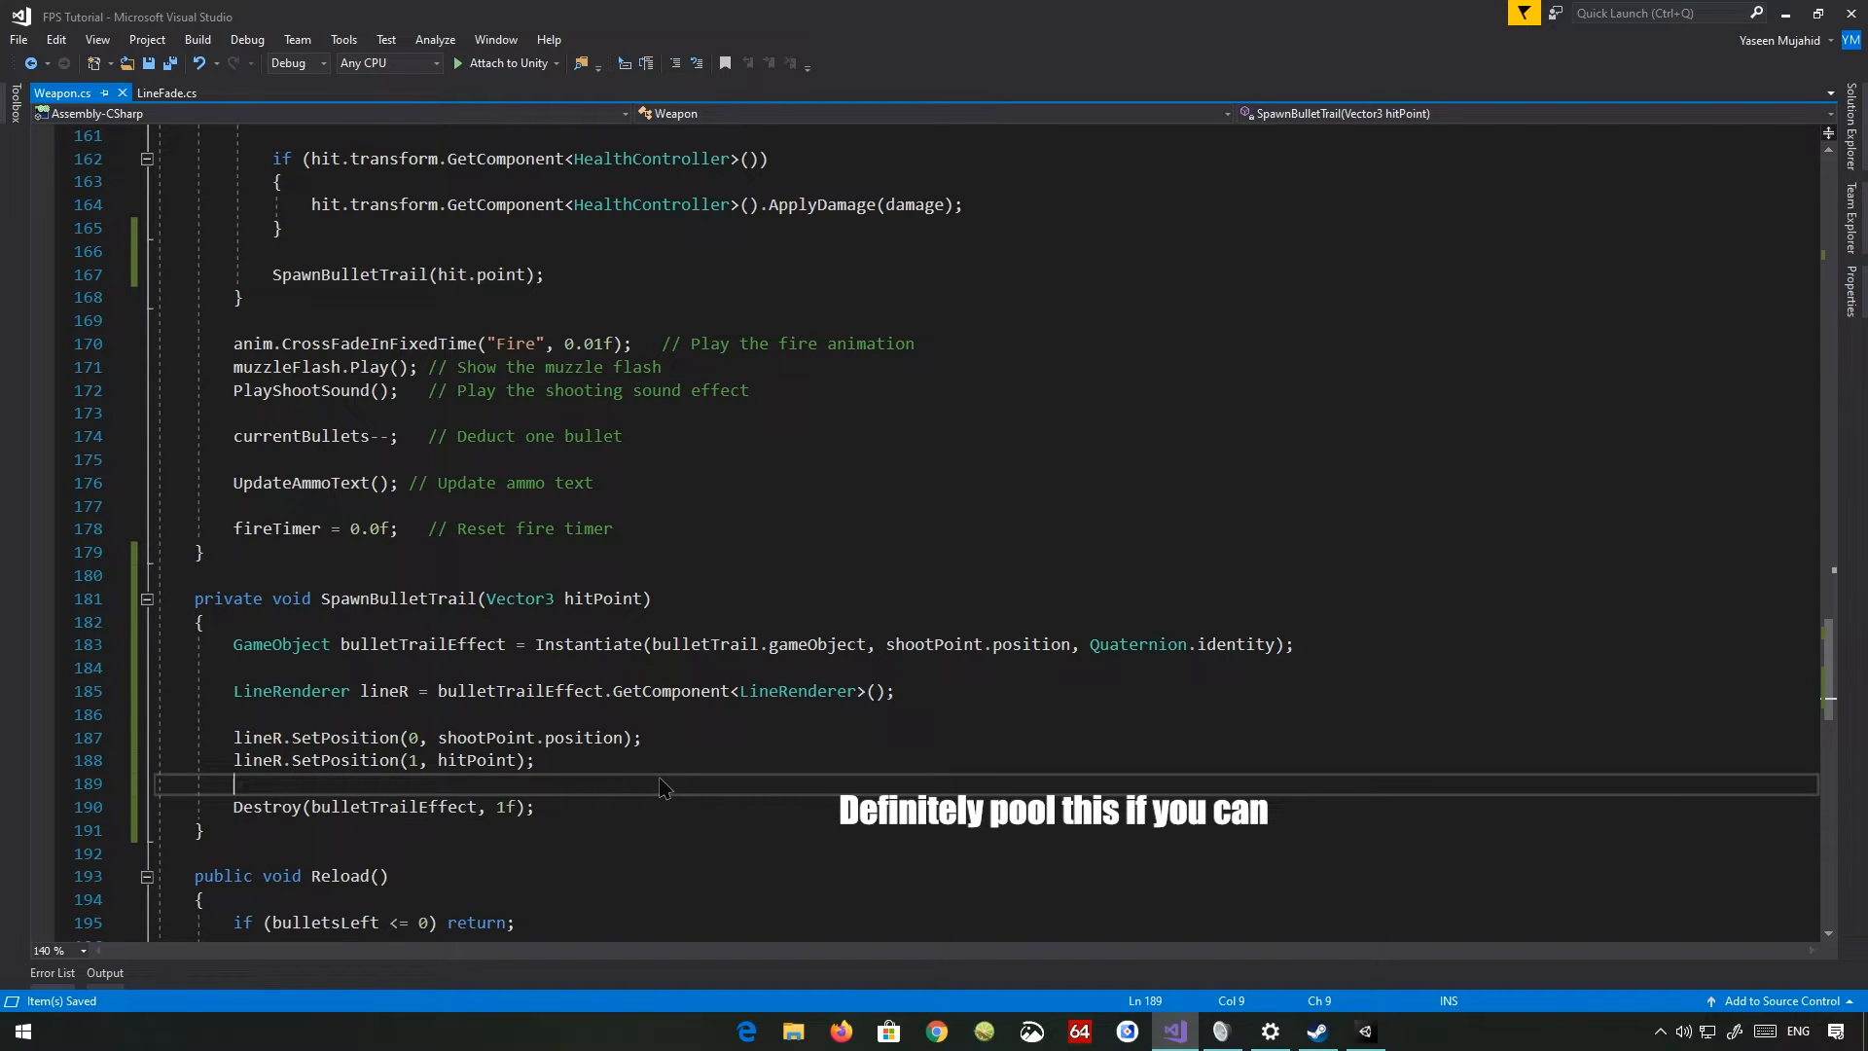
# - Back in Unity, select FPS-AK47 with its empty Bullet Trail slot and highlight the BulletTrail prefab
pyautogui.click(1362, 1032)
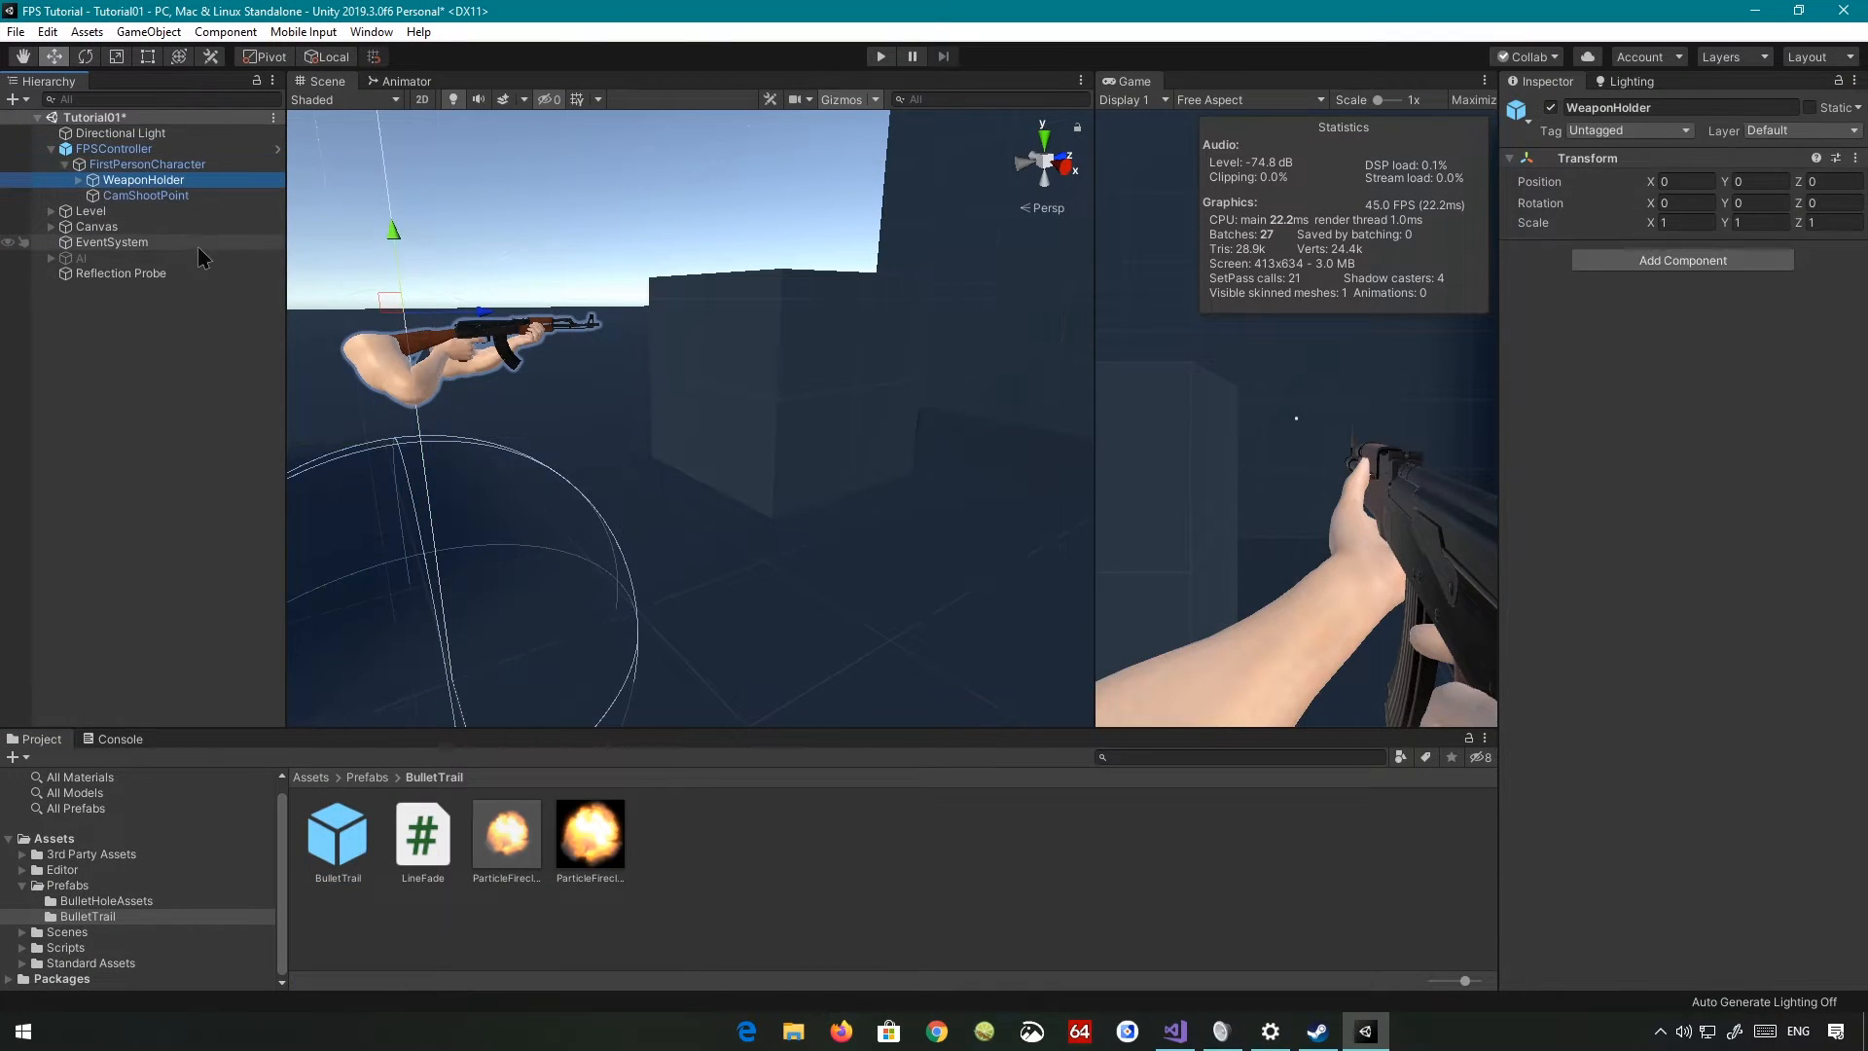
pyautogui.click(160, 210)
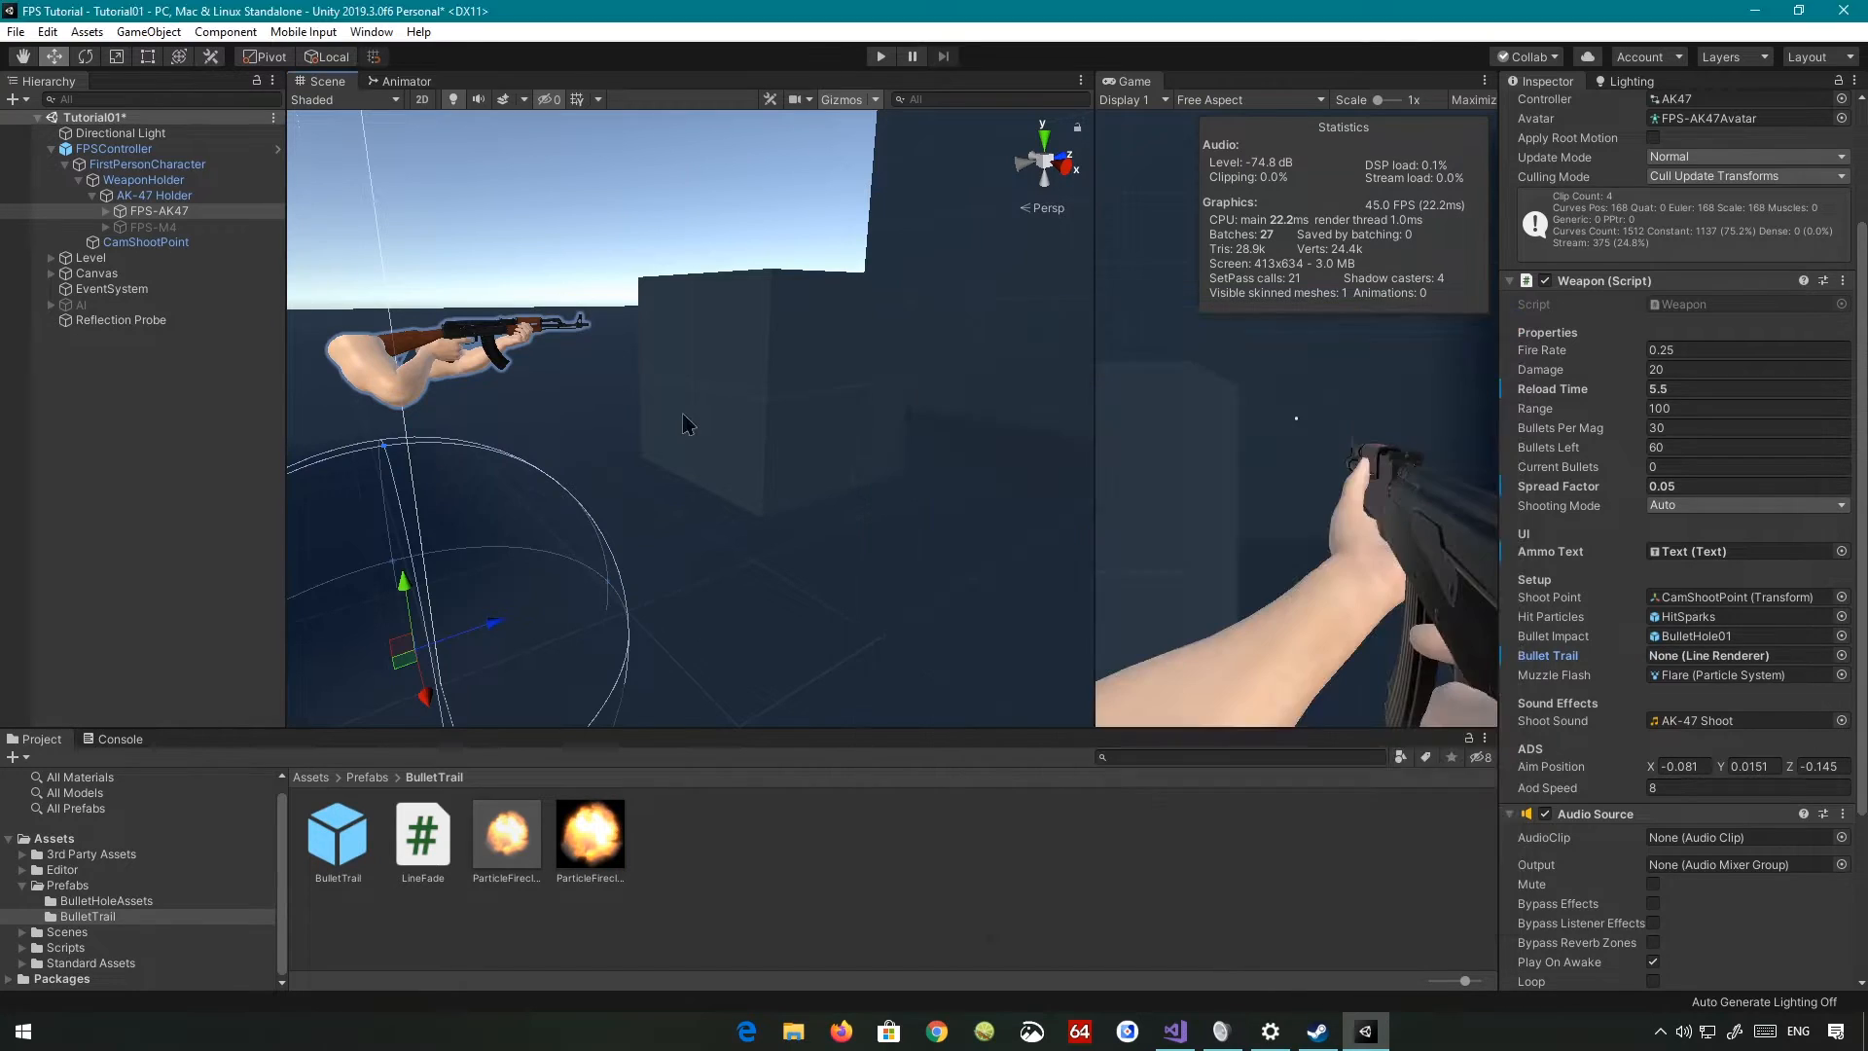
pyautogui.click(336, 830)
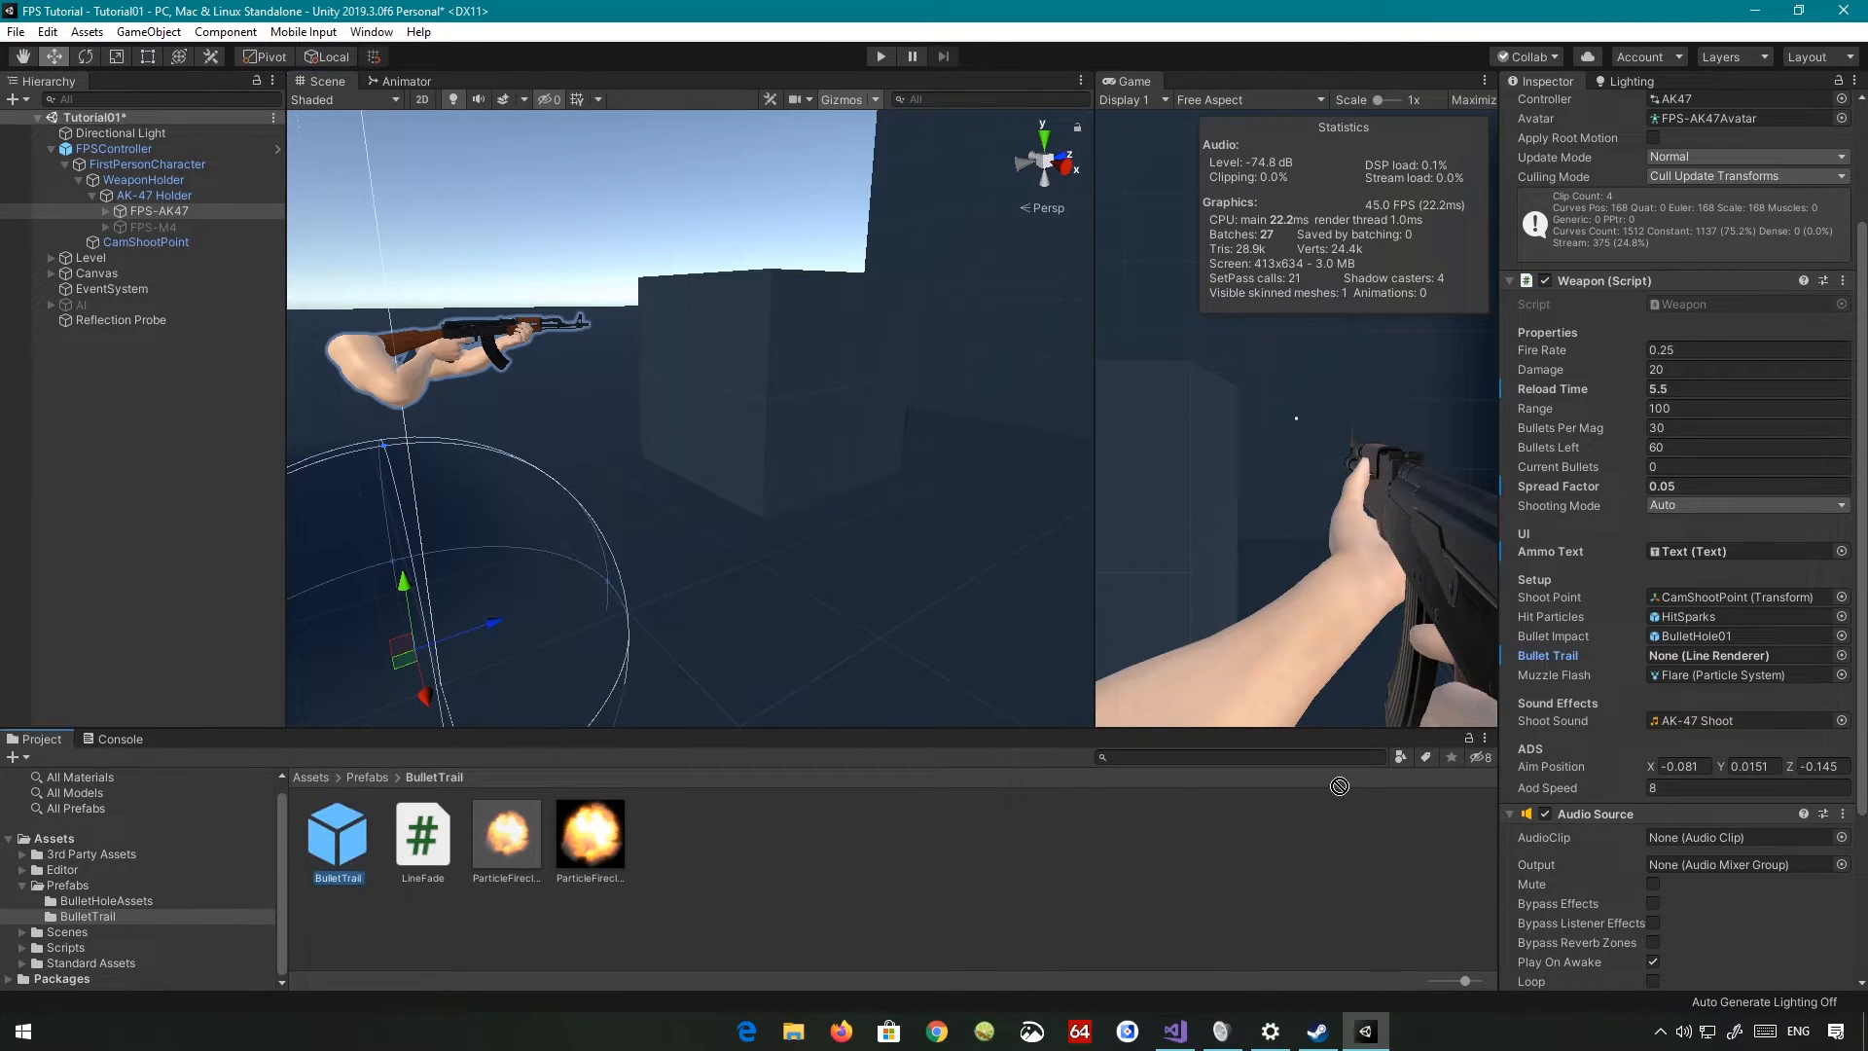